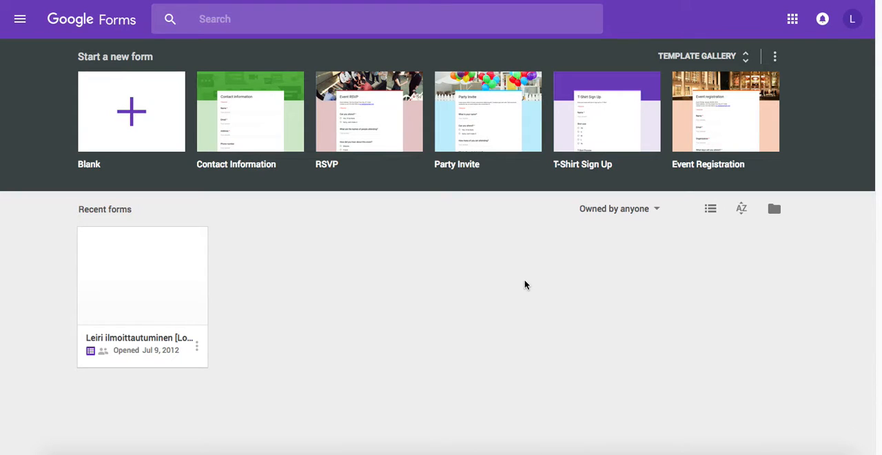
pyautogui.moveTo(240, 304)
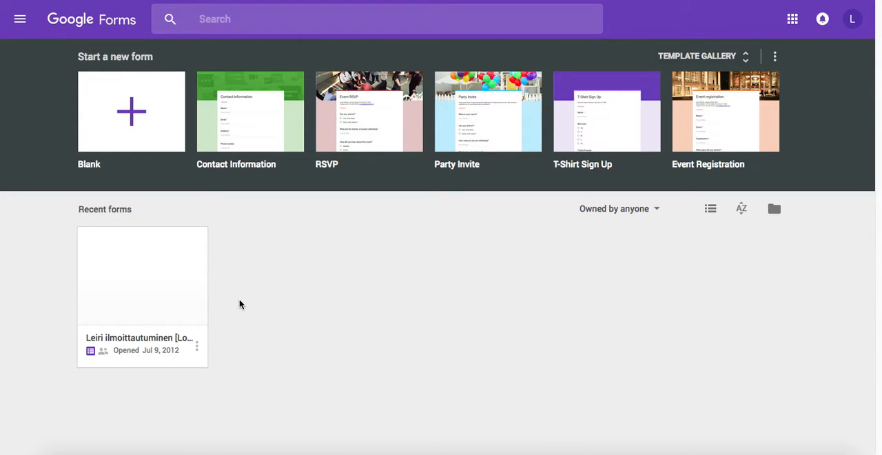
pyautogui.moveTo(207, 290)
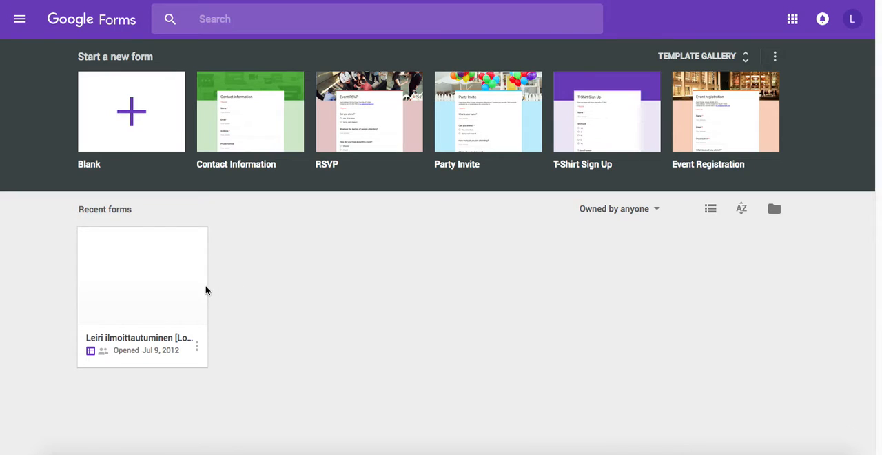
pyautogui.moveTo(159, 289)
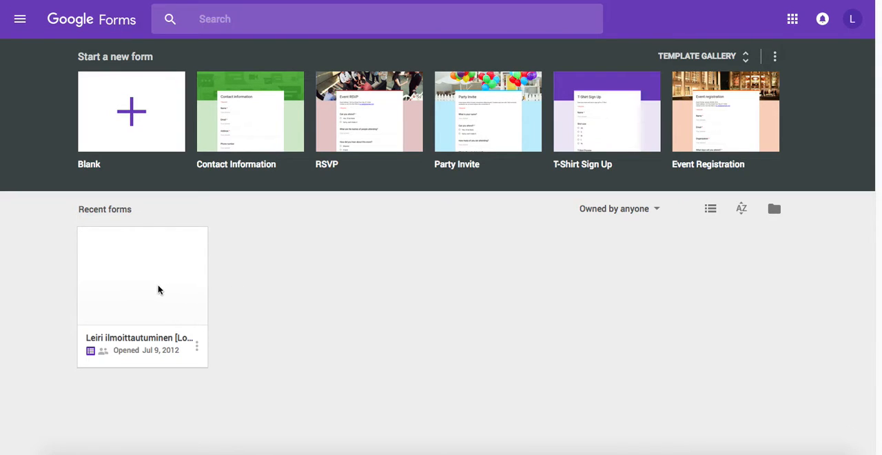
pyautogui.moveTo(620, 274)
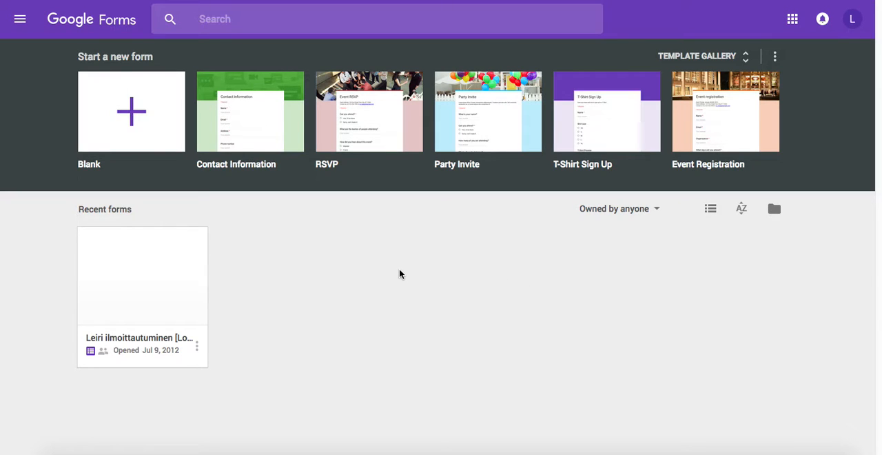
pyautogui.moveTo(493, 288)
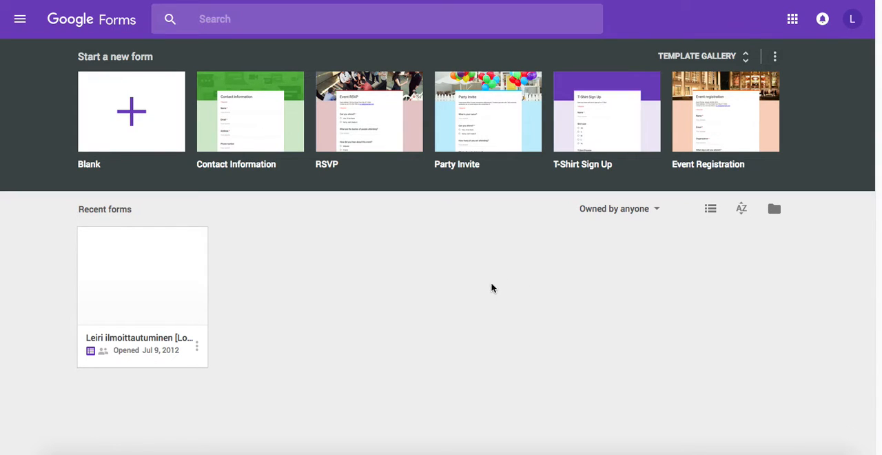
pyautogui.moveTo(372, 276)
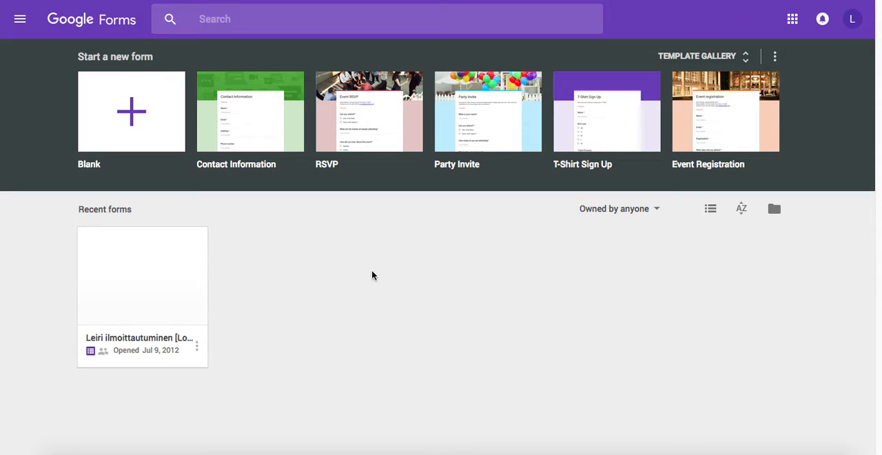
pyautogui.moveTo(328, 265)
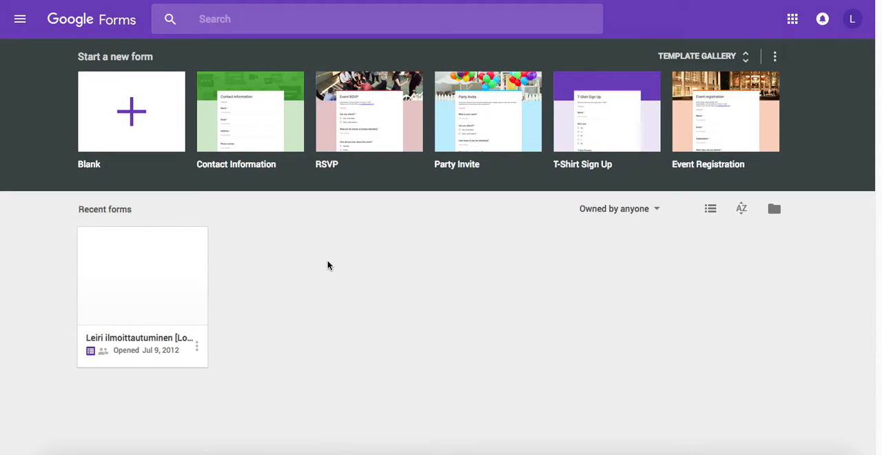
pyautogui.moveTo(237, 233)
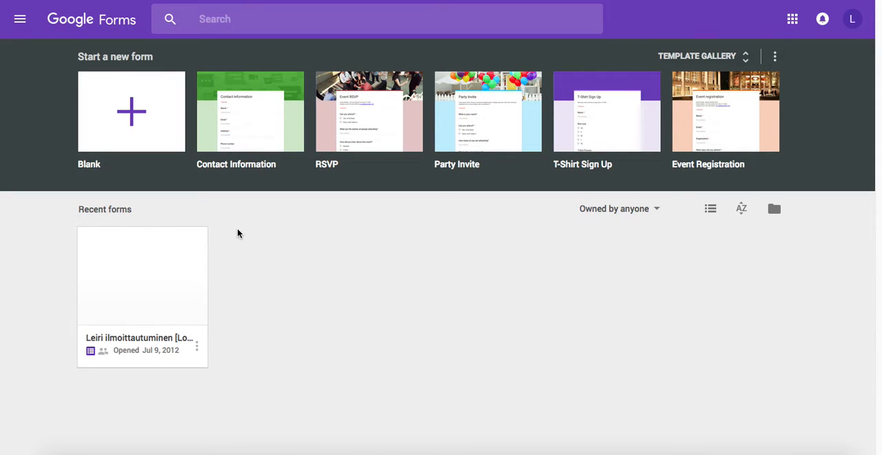
pyautogui.moveTo(530, 275)
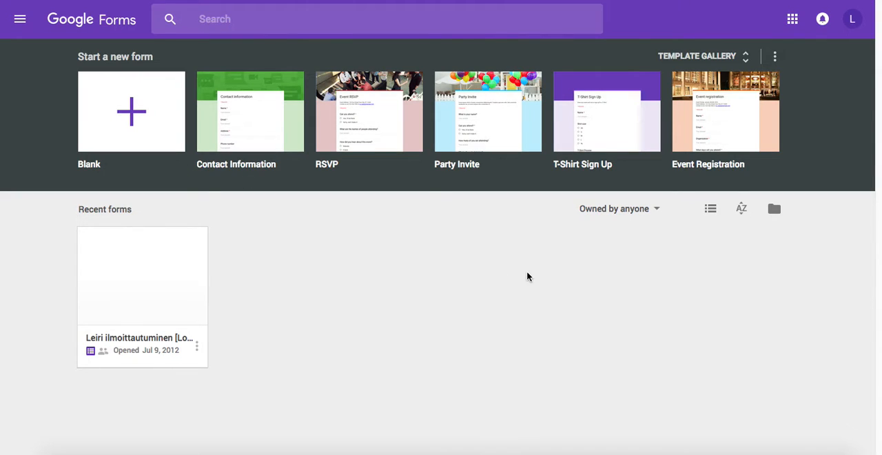
pyautogui.moveTo(422, 276)
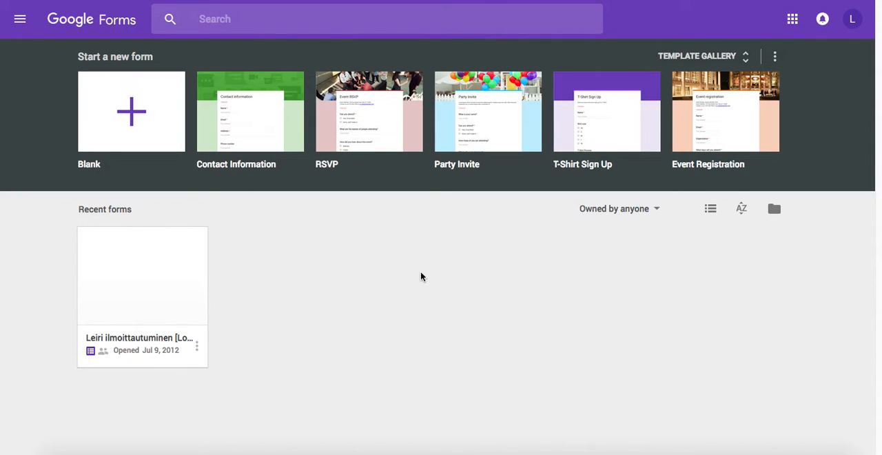
pyautogui.moveTo(367, 273)
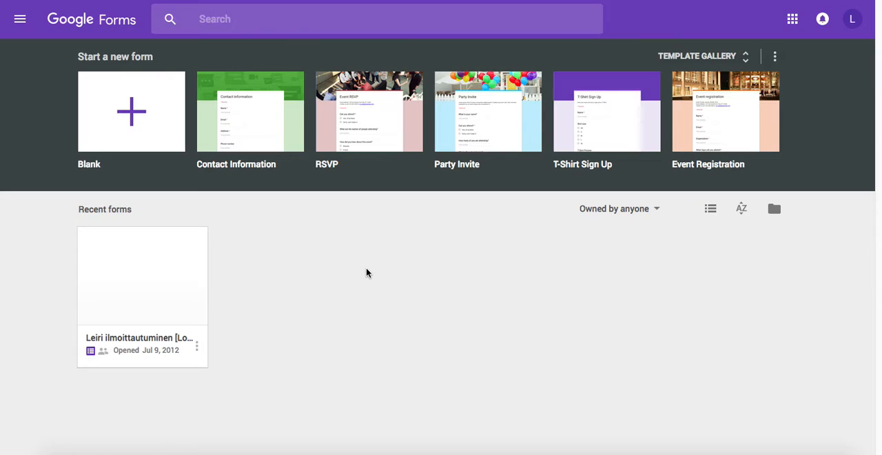
pyautogui.moveTo(299, 251)
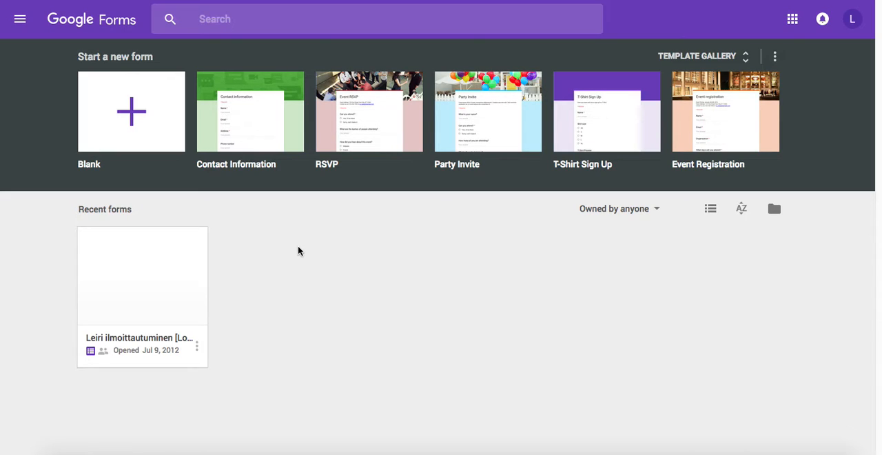
pyautogui.moveTo(290, 231)
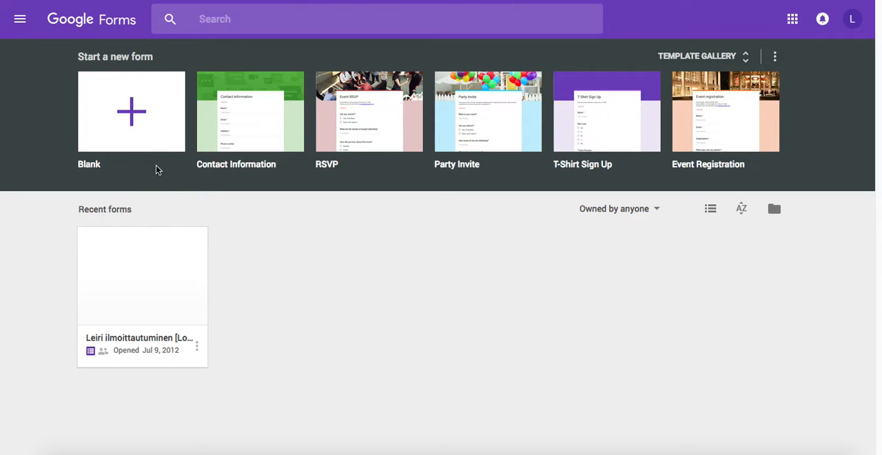
pyautogui.moveTo(131, 118)
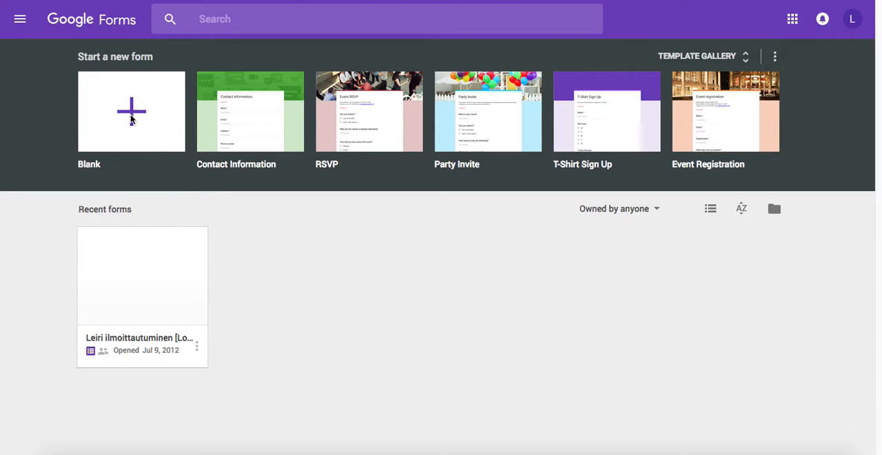
pyautogui.moveTo(131, 102)
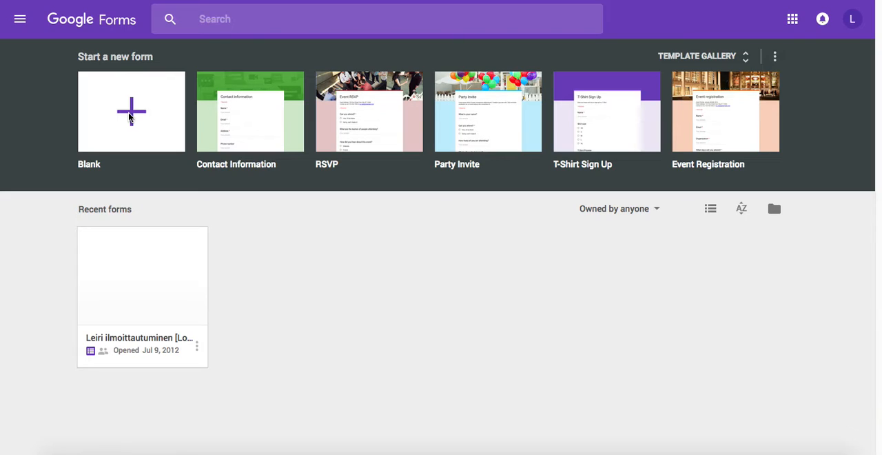
pyautogui.moveTo(35, 99)
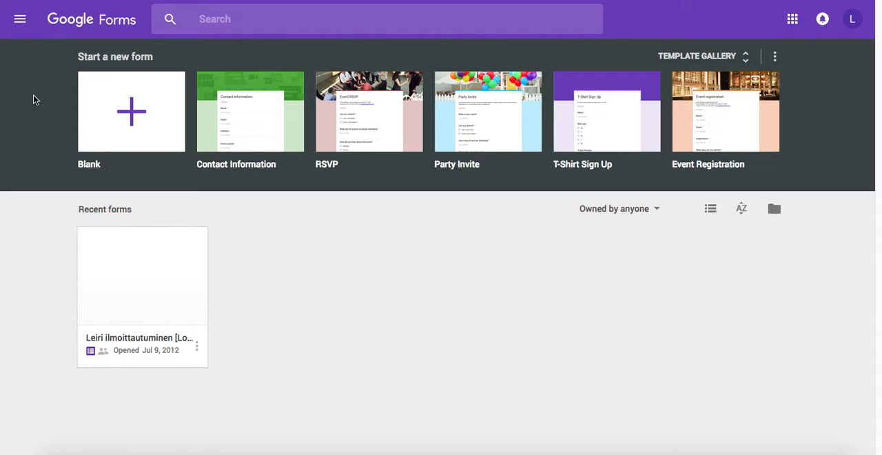
pyautogui.moveTo(133, 113)
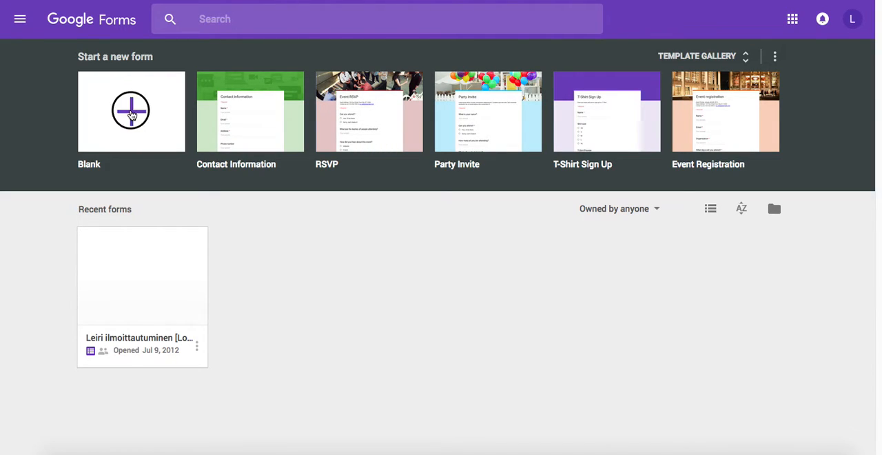
pyautogui.moveTo(290, 233)
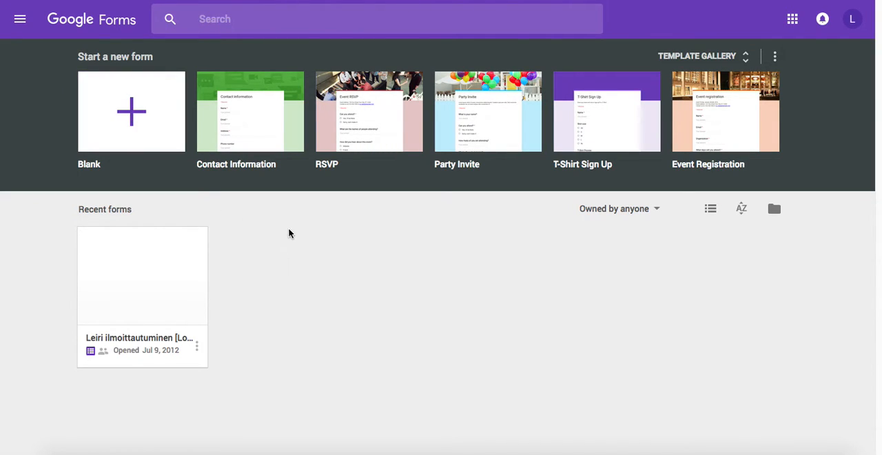
pyautogui.moveTo(164, 138)
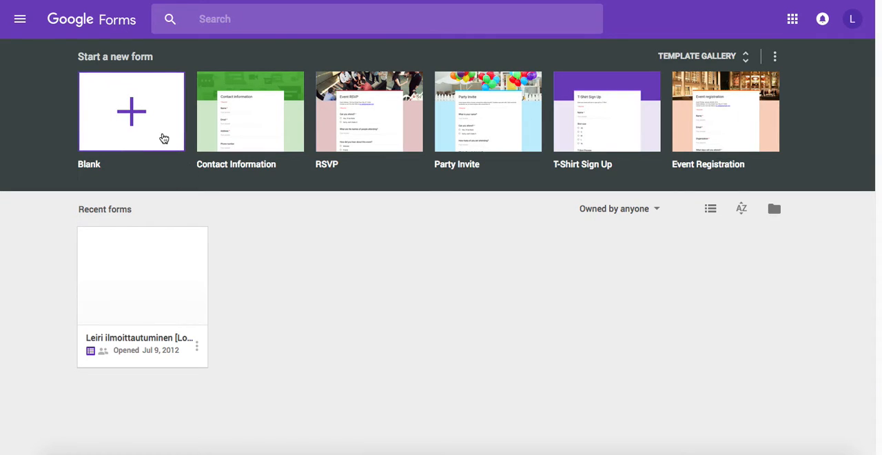
# Step: Create a new blank form and decline the guided tour prompt
pyautogui.click(131, 110)
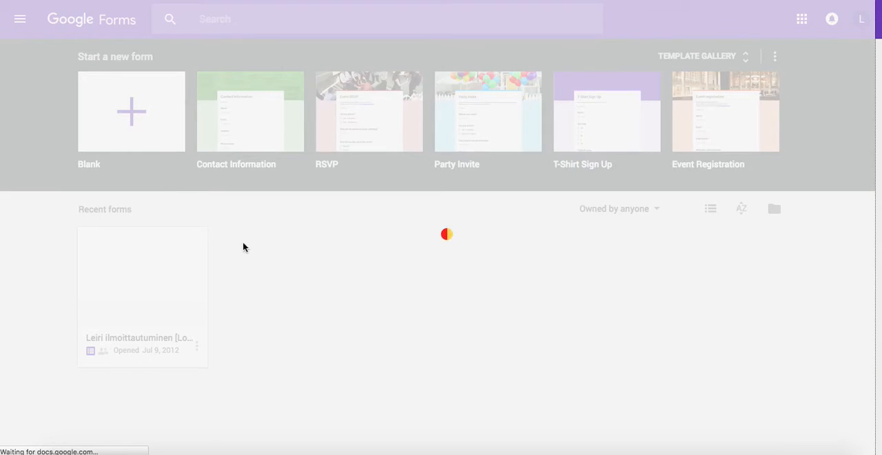
pyautogui.click(131, 111)
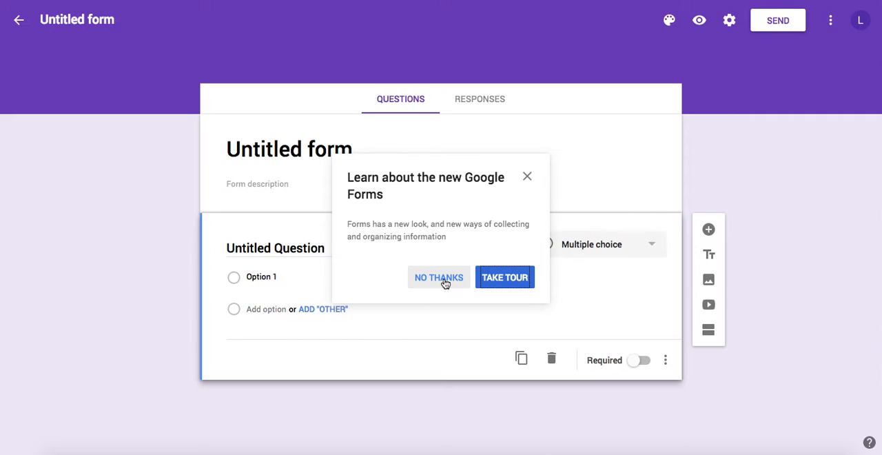
pyautogui.click(438, 277)
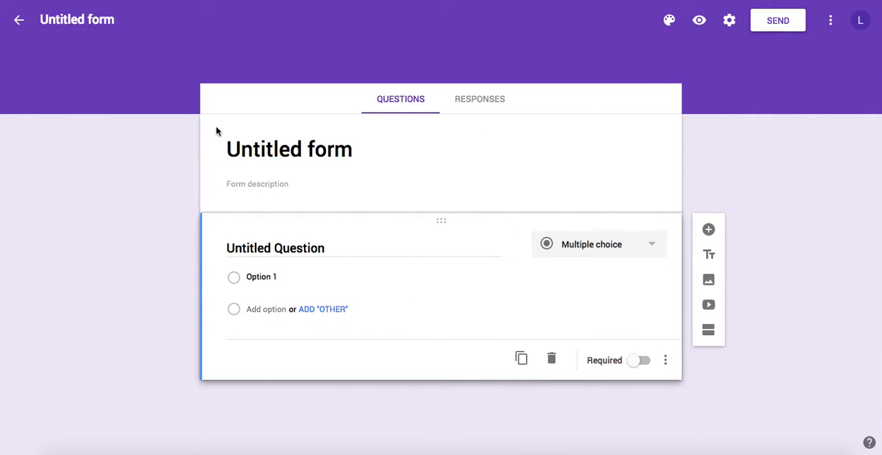
pyautogui.moveTo(292, 100)
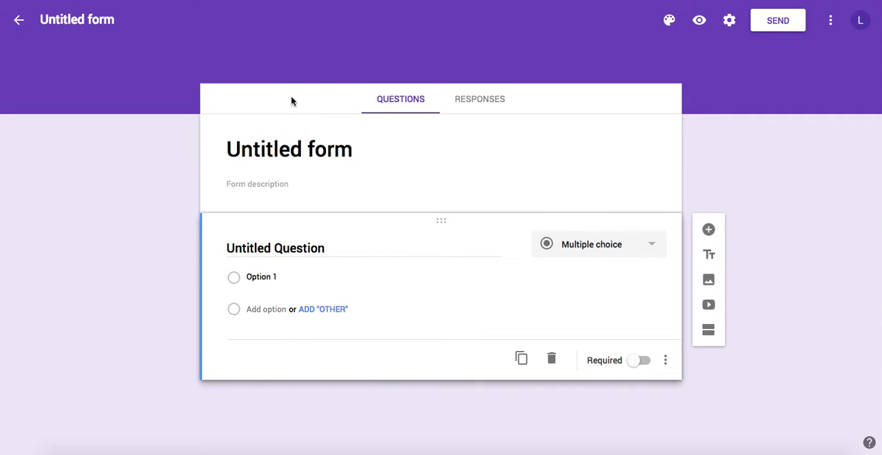
pyautogui.moveTo(513, 131)
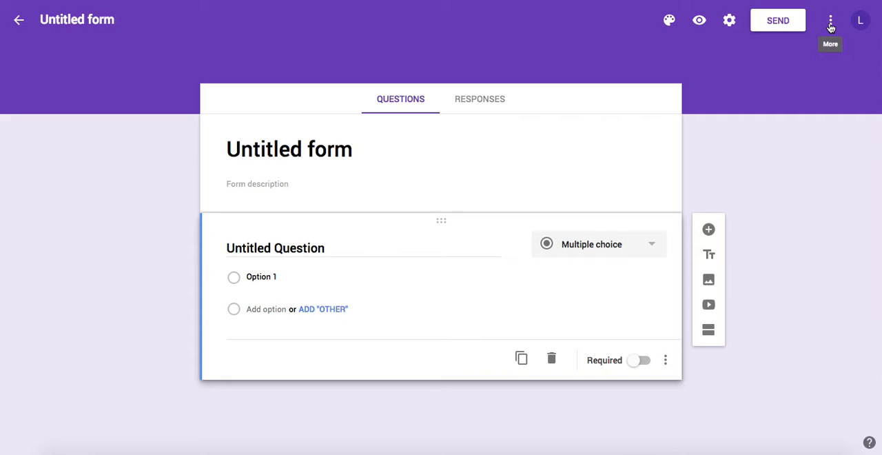
# Step: Show the form editor's More options menu
pyautogui.click(830, 20)
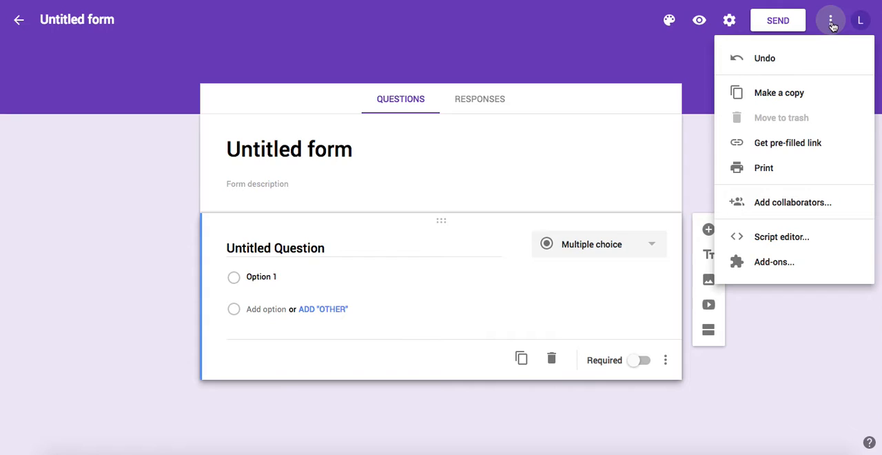
pyautogui.moveTo(768, 262)
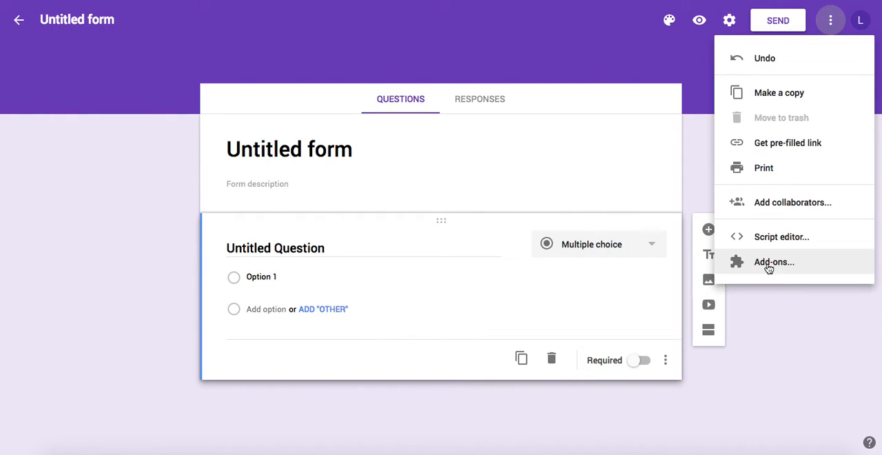
pyautogui.moveTo(739, 270)
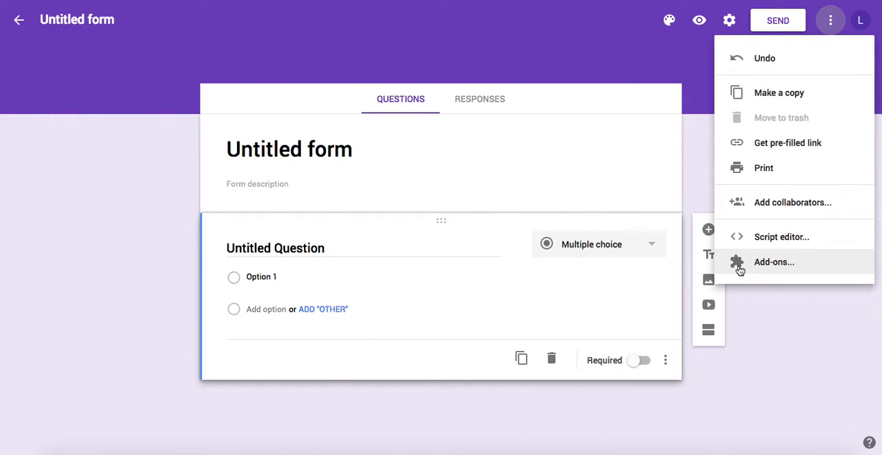
pyautogui.moveTo(780, 269)
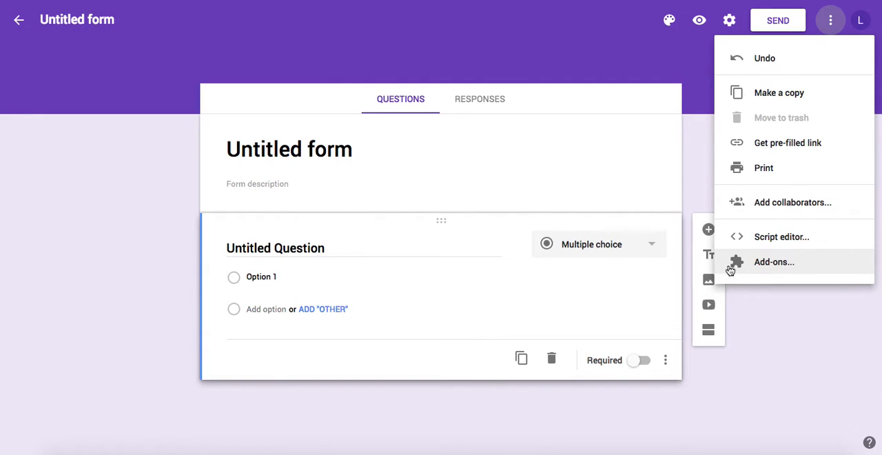
pyautogui.moveTo(775, 269)
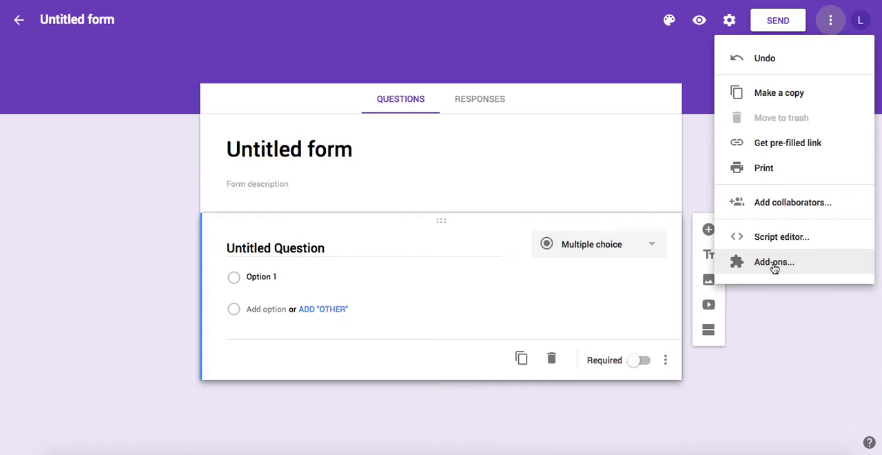
# Step: Find the Skill radar add-on in the gallery and start its free install
pyautogui.click(775, 262)
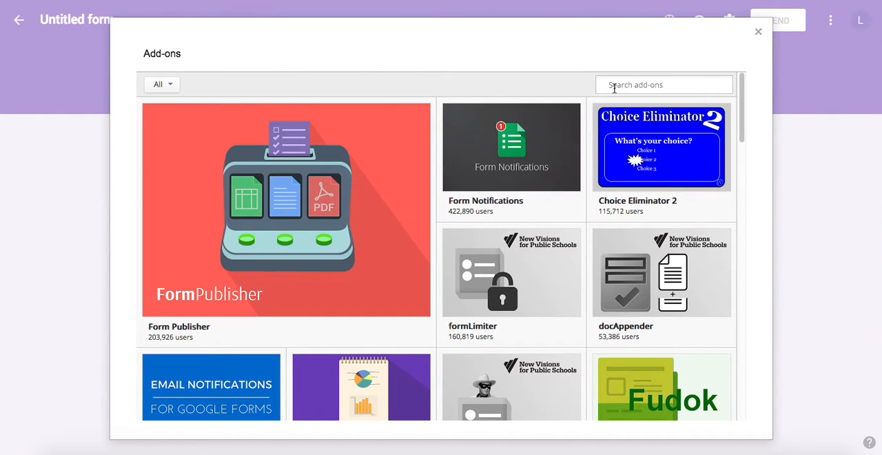
pyautogui.moveTo(681, 84)
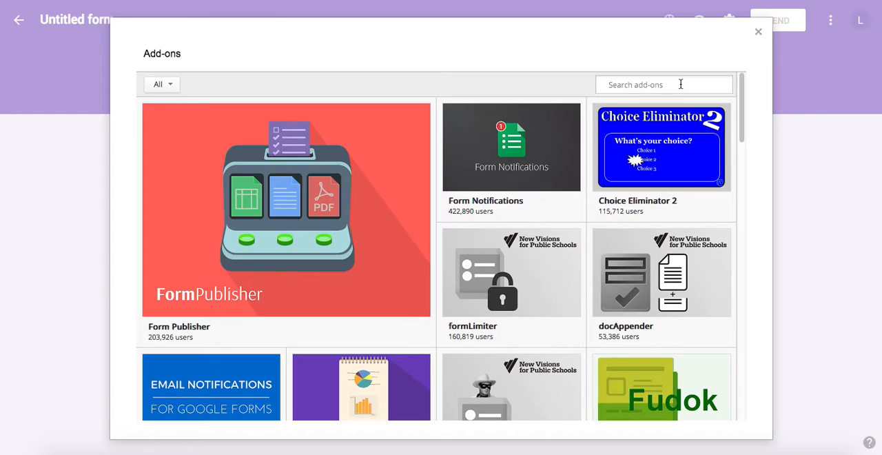
pyautogui.write('Skill')
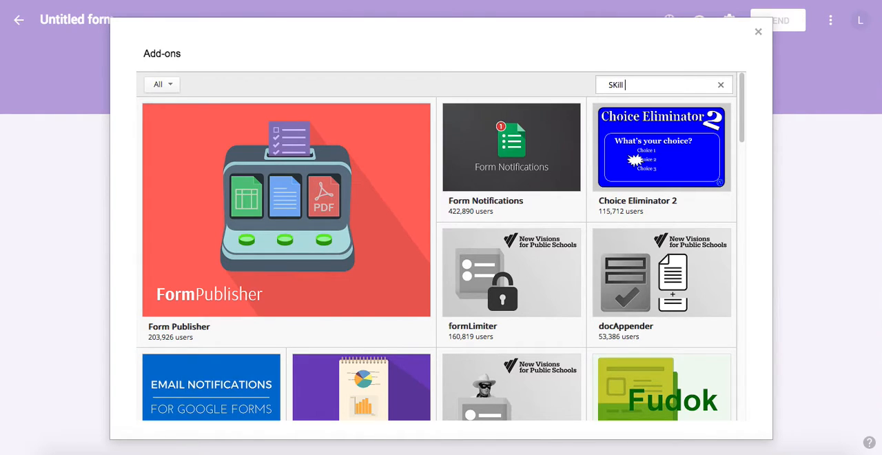
pyautogui.write('radar')
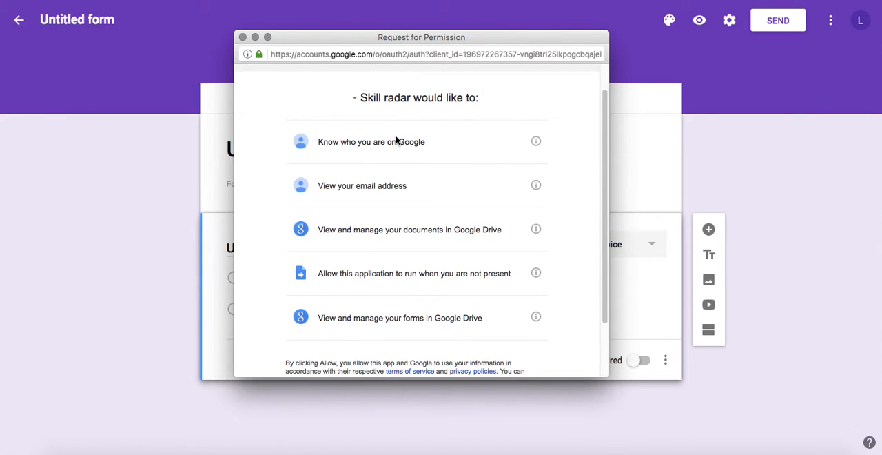
# Step: Allow the Skill radar add-on its requested account, Drive and forms permissions
pyautogui.scroll(-3)
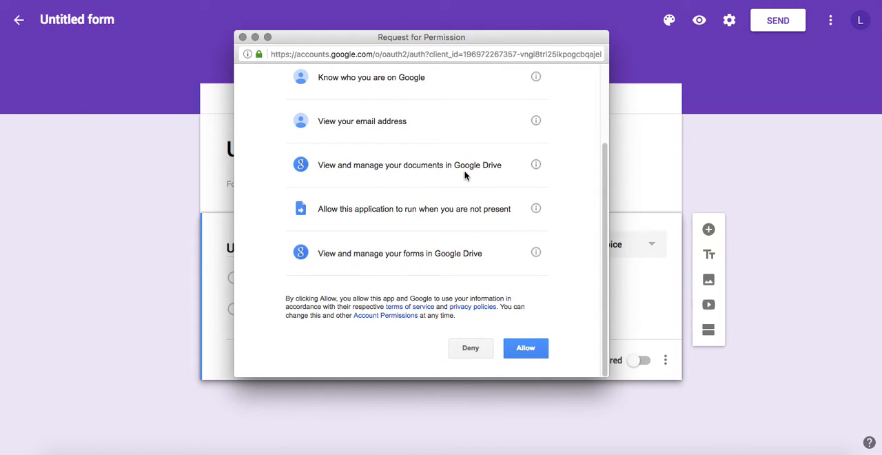
pyautogui.moveTo(455, 178)
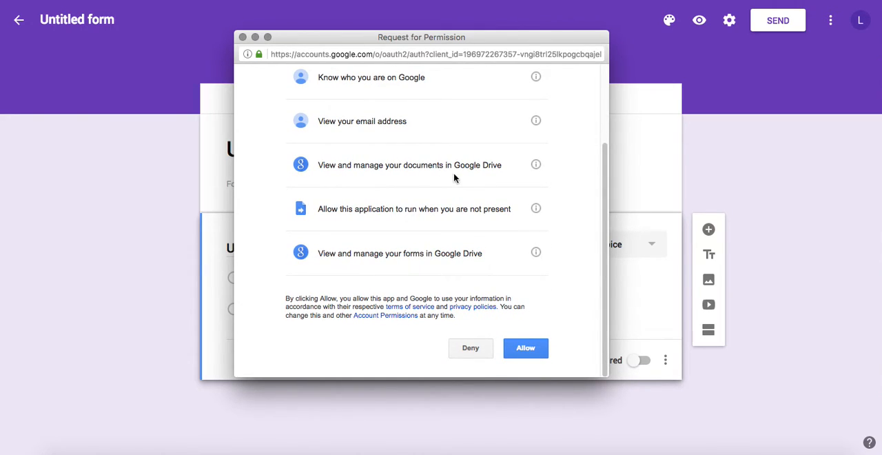
pyautogui.moveTo(463, 178)
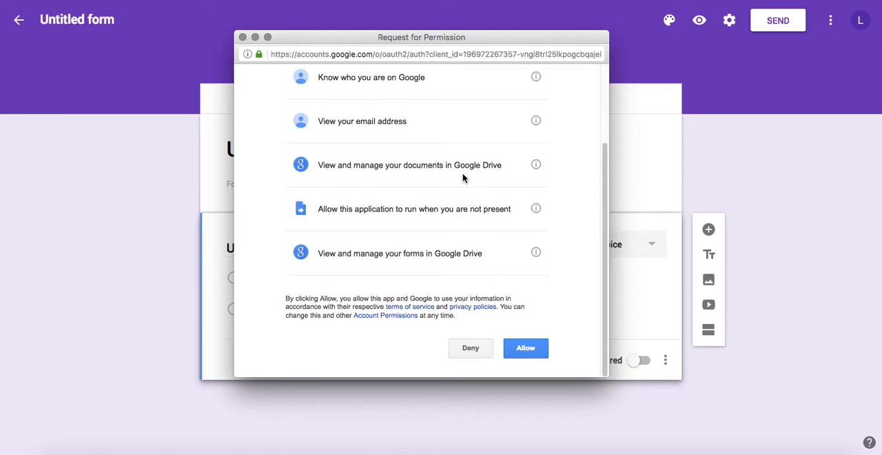
pyautogui.moveTo(483, 182)
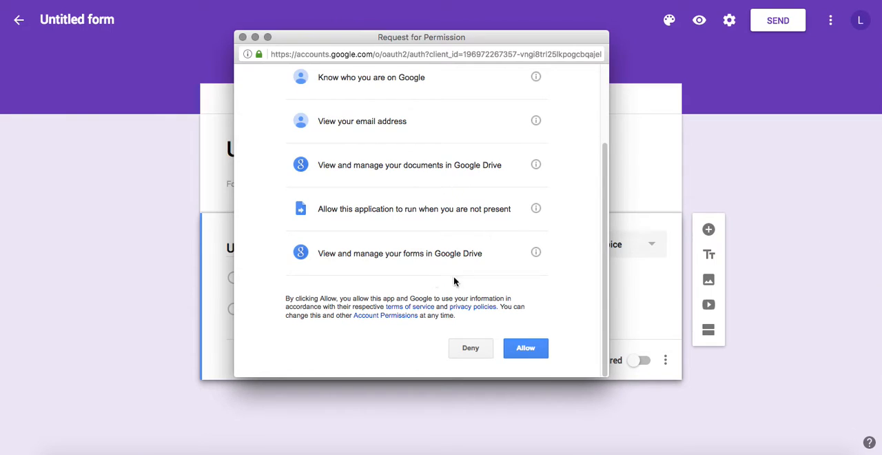
pyautogui.click(525, 348)
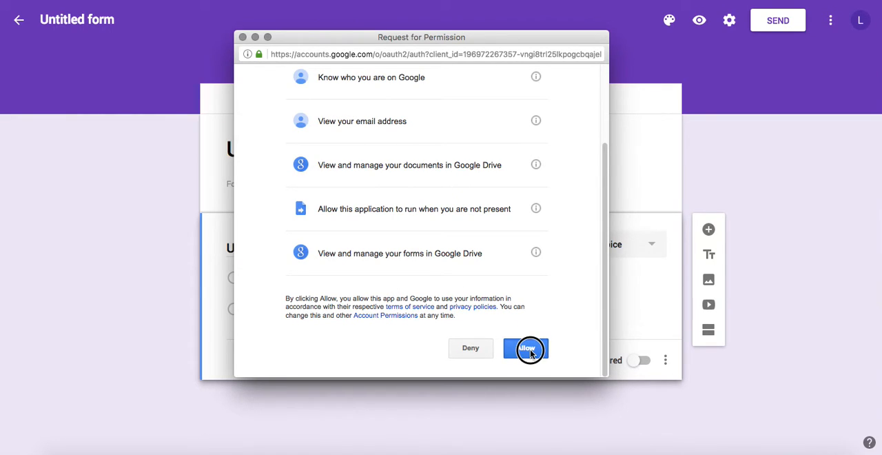
pyautogui.click(527, 347)
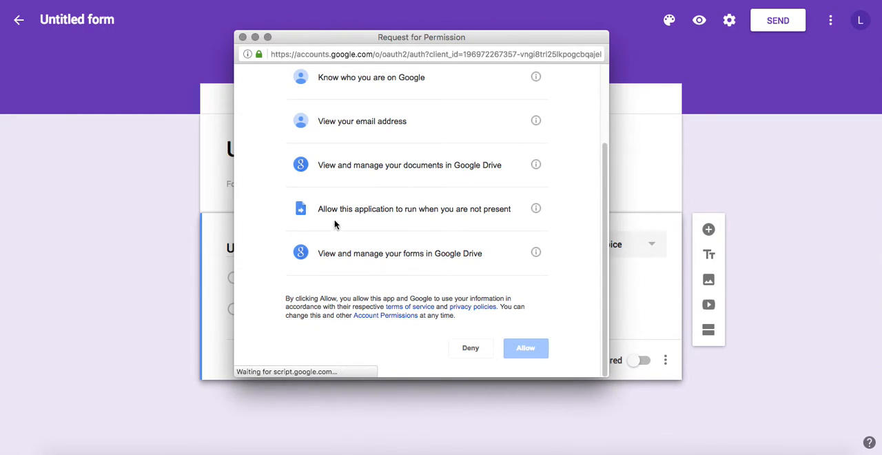
pyautogui.click(525, 348)
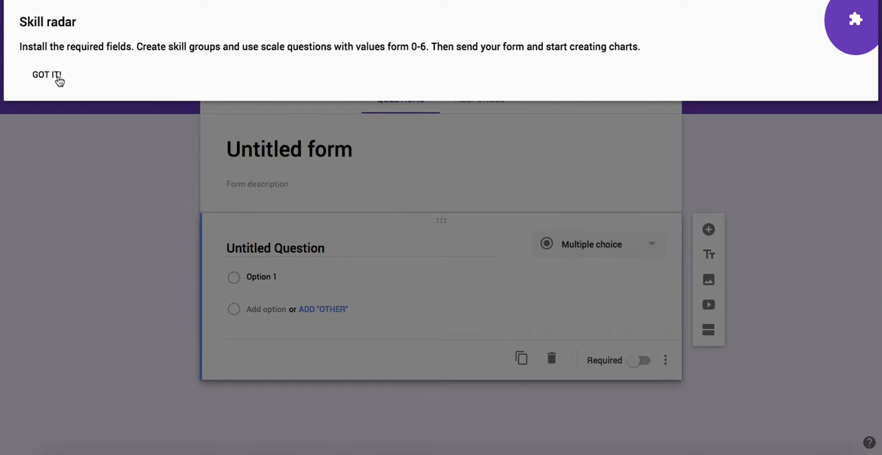
pyautogui.moveTo(51, 51)
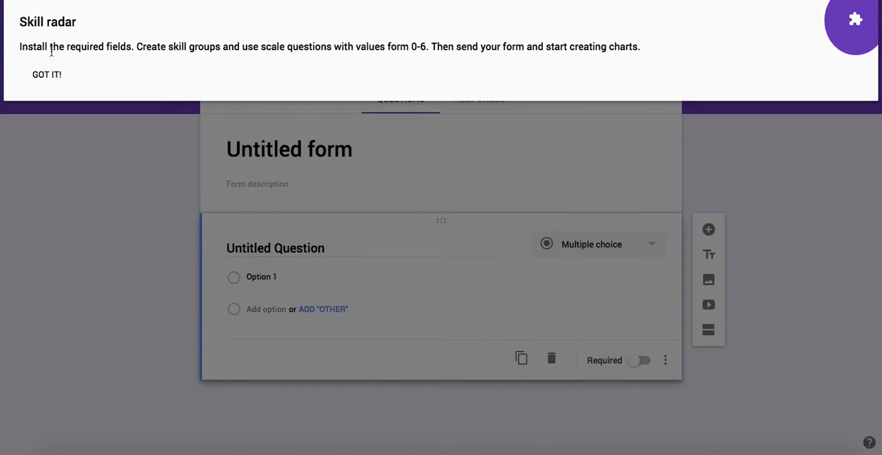
pyautogui.moveTo(62, 72)
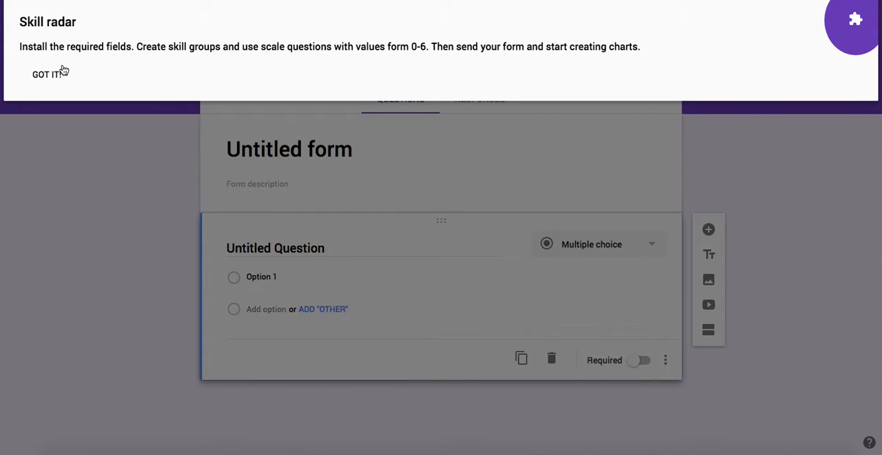
pyautogui.moveTo(190, 58)
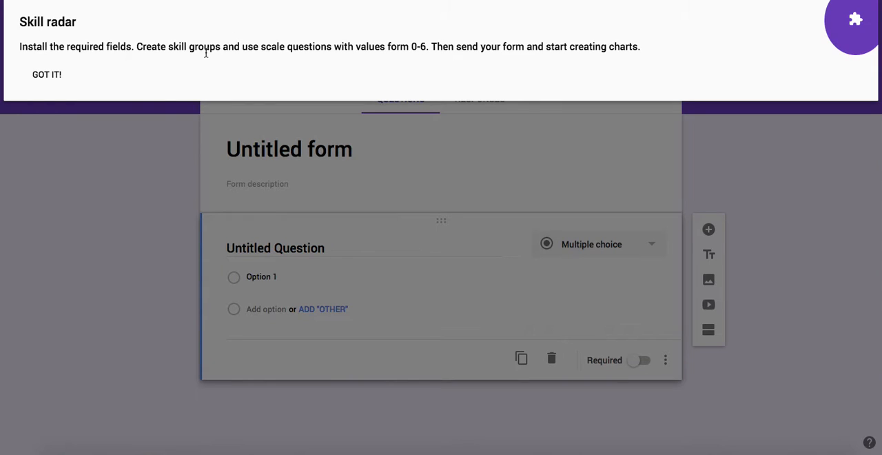
pyautogui.moveTo(104, 74)
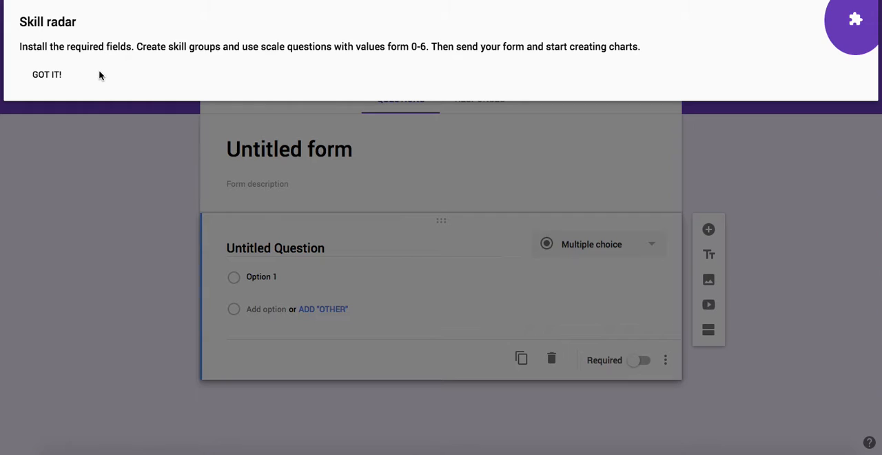
pyautogui.moveTo(93, 74)
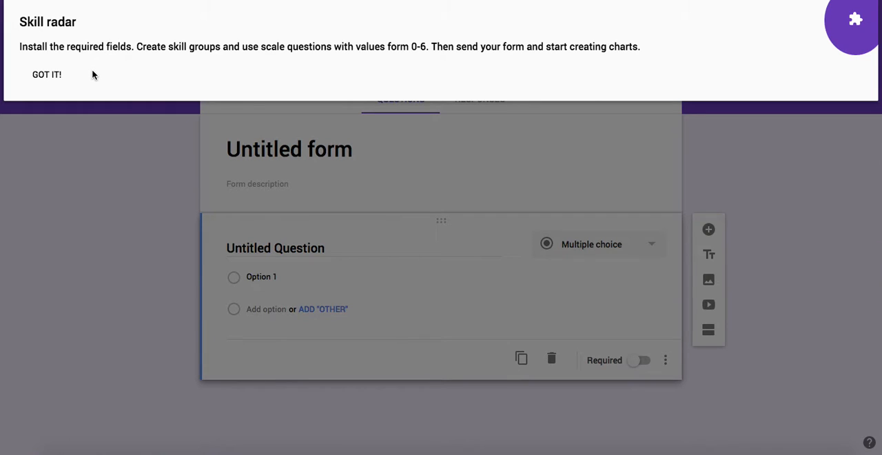
pyautogui.moveTo(83, 74)
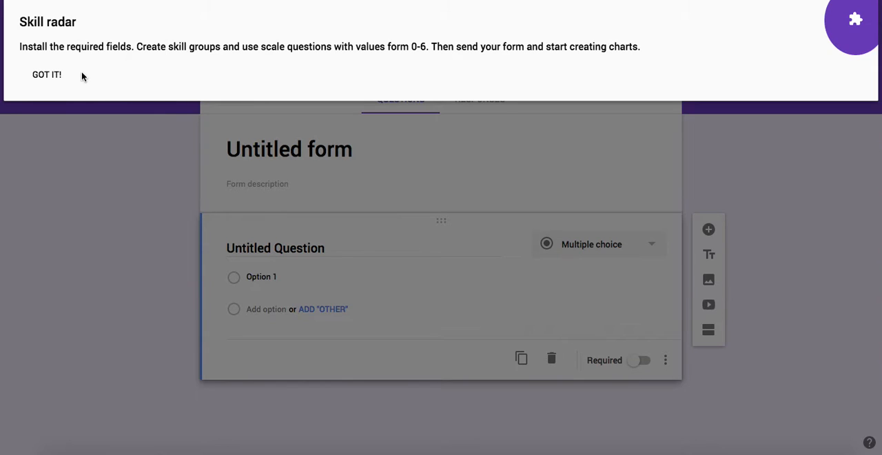
pyautogui.moveTo(55, 76)
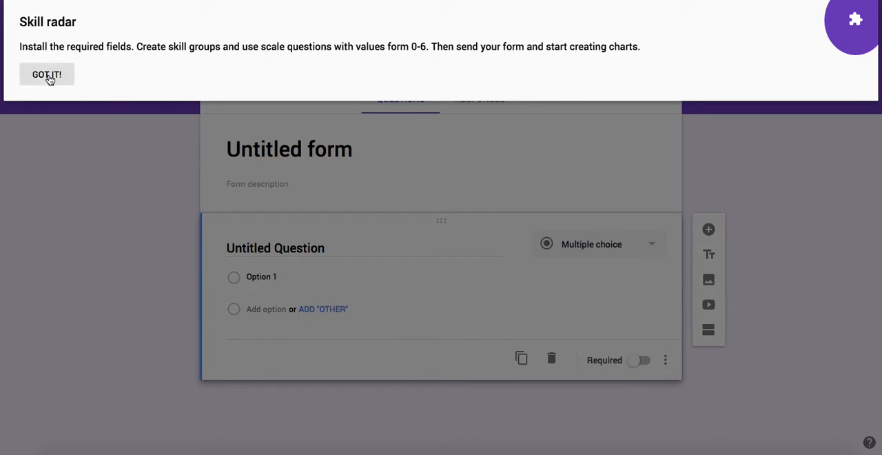
pyautogui.click(47, 74)
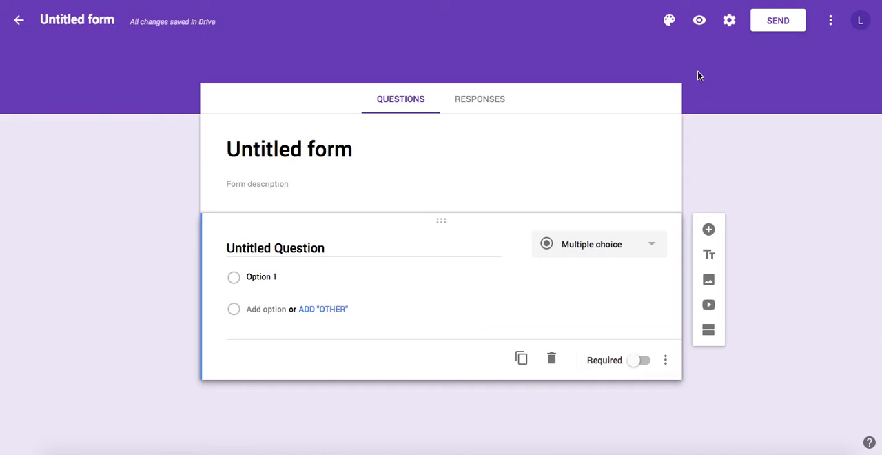
pyautogui.moveTo(677, 62)
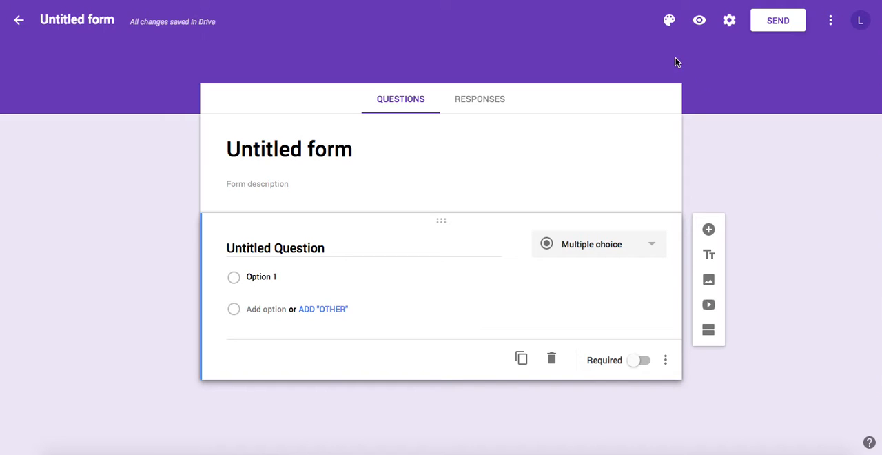
pyautogui.moveTo(637, 27)
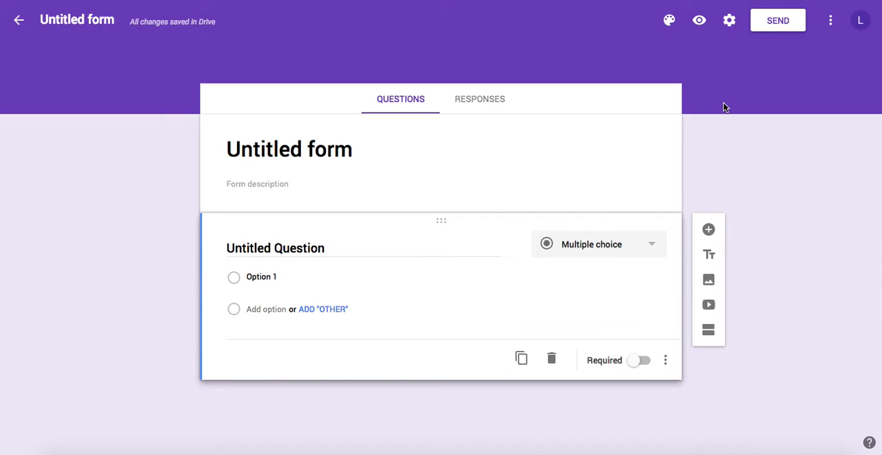
pyautogui.moveTo(714, 102)
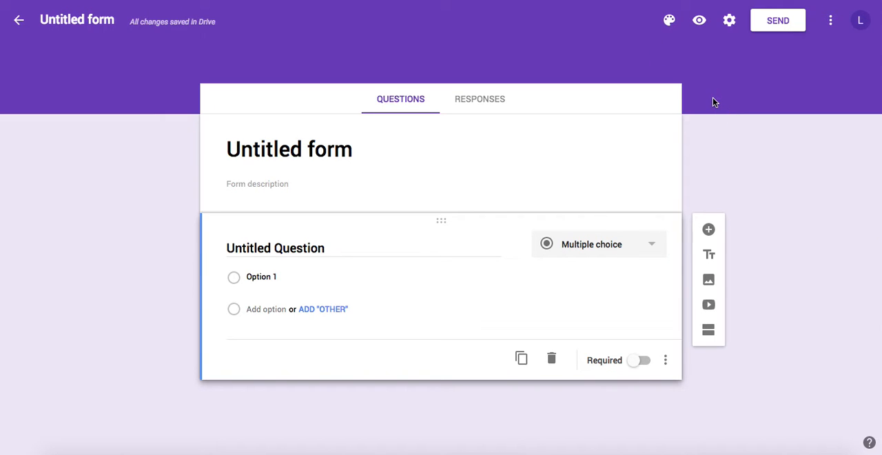
pyautogui.moveTo(345, 44)
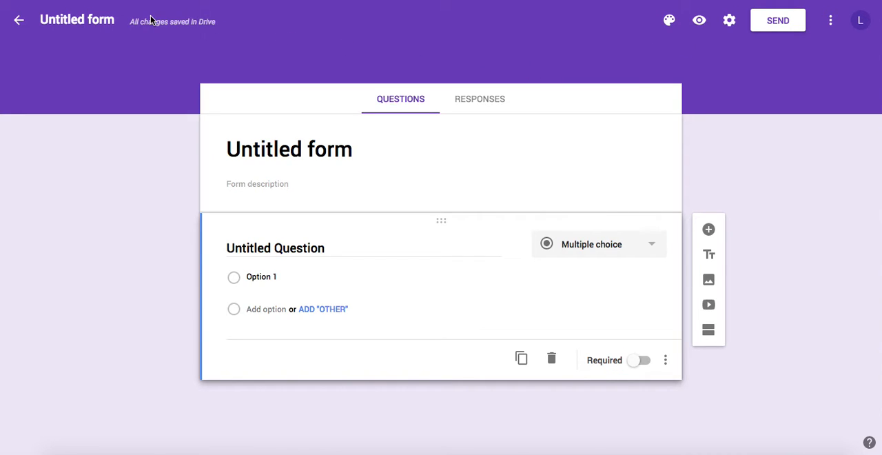
pyautogui.moveTo(123, 24)
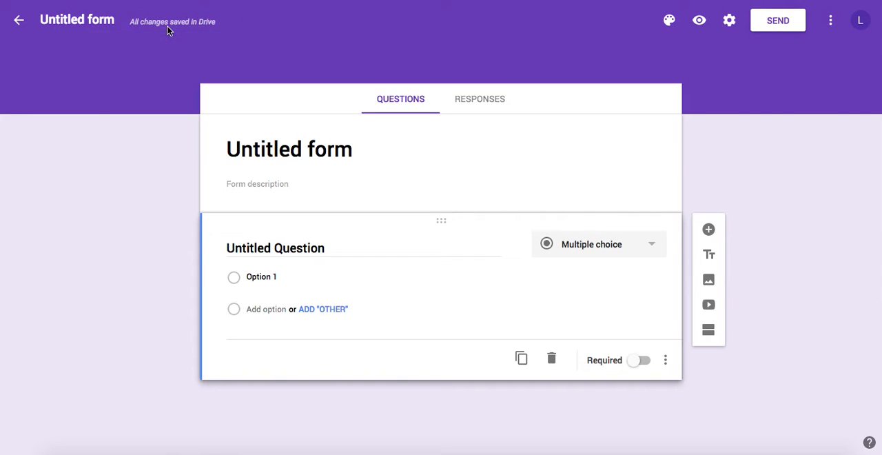
pyautogui.moveTo(220, 29)
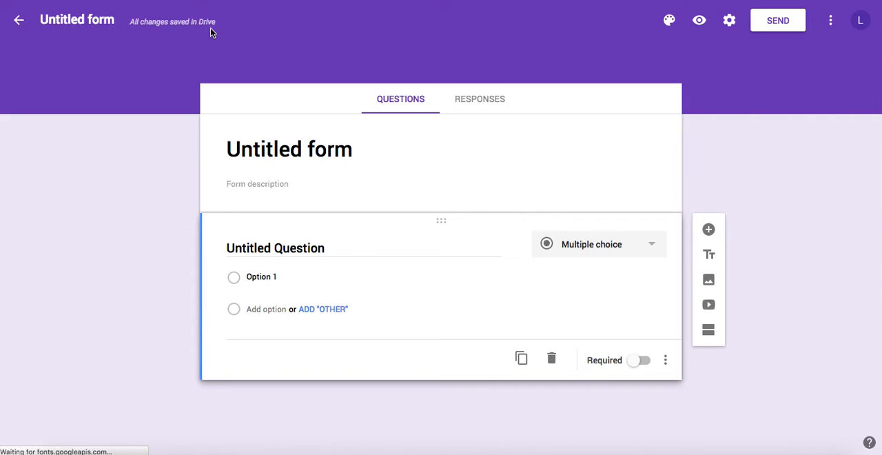
pyautogui.click(256, 67)
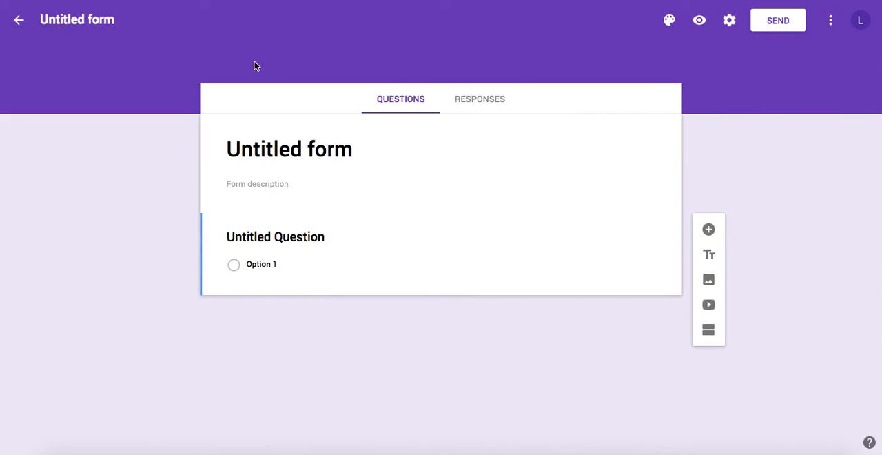
pyautogui.click(276, 238)
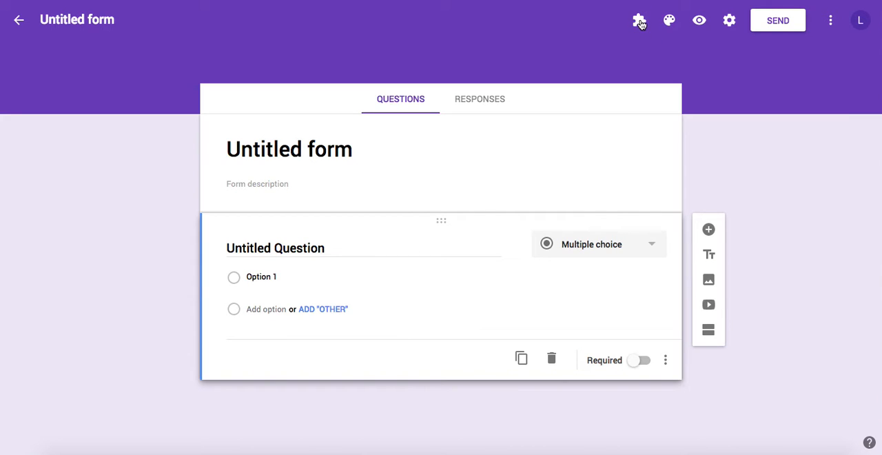
pyautogui.moveTo(639, 20)
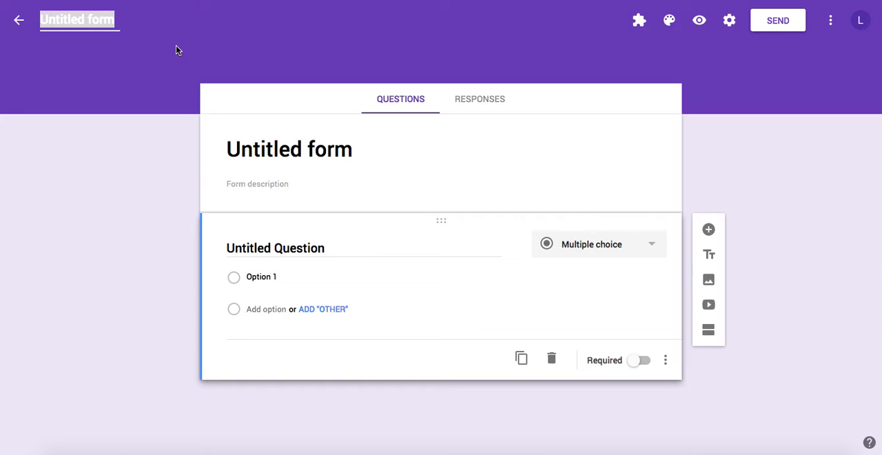
# Step: Name the form 'Skill radar' and apply it to the document and heading
pyautogui.write('Skill rad')
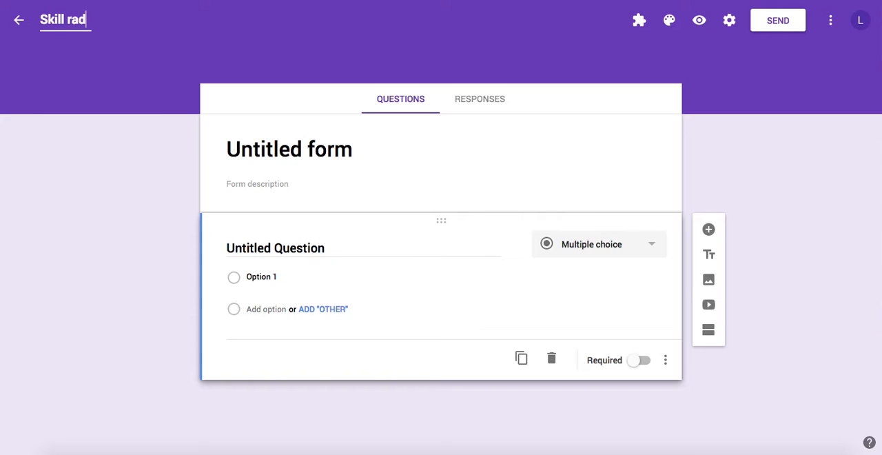
pyautogui.write('ar')
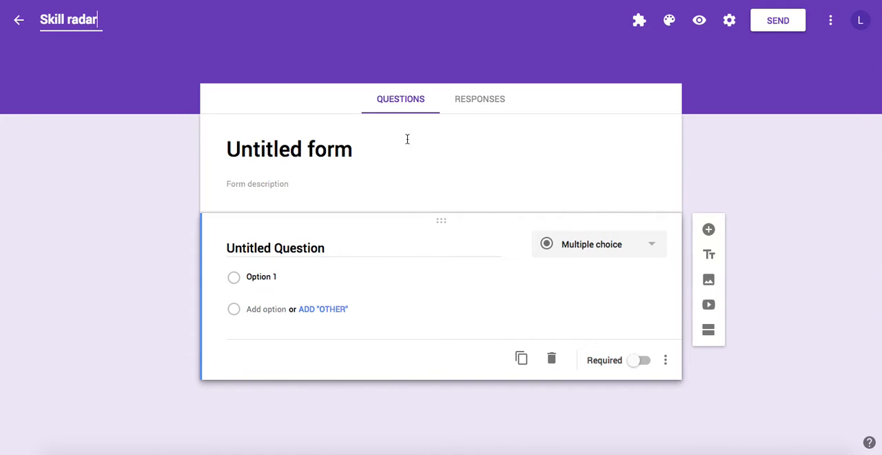
pyautogui.click(289, 148)
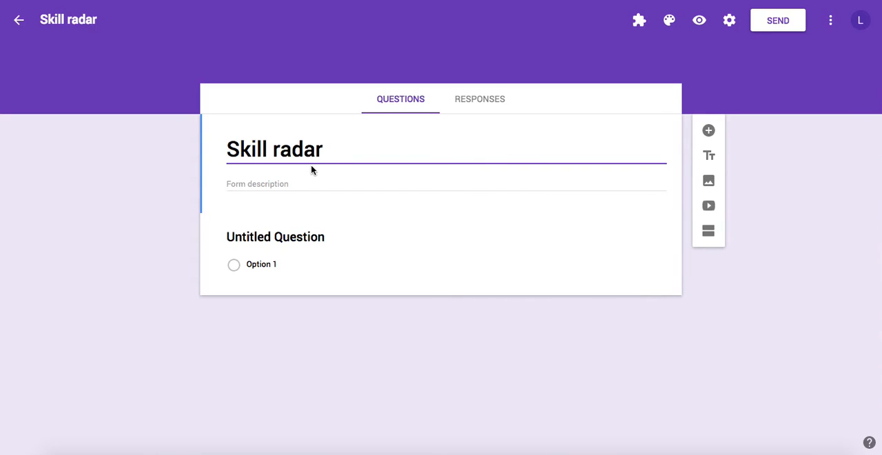
pyautogui.moveTo(638, 19)
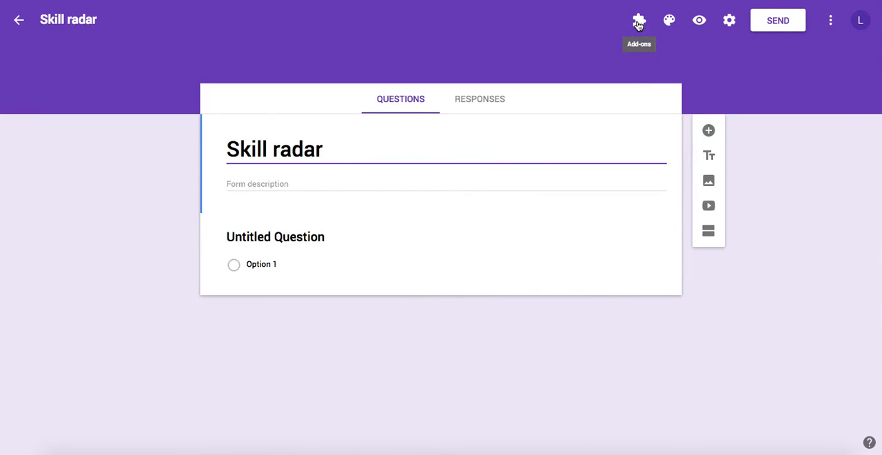
# Step: Run Skill radar generator's Install skill radar and install its template form fields
pyautogui.click(639, 19)
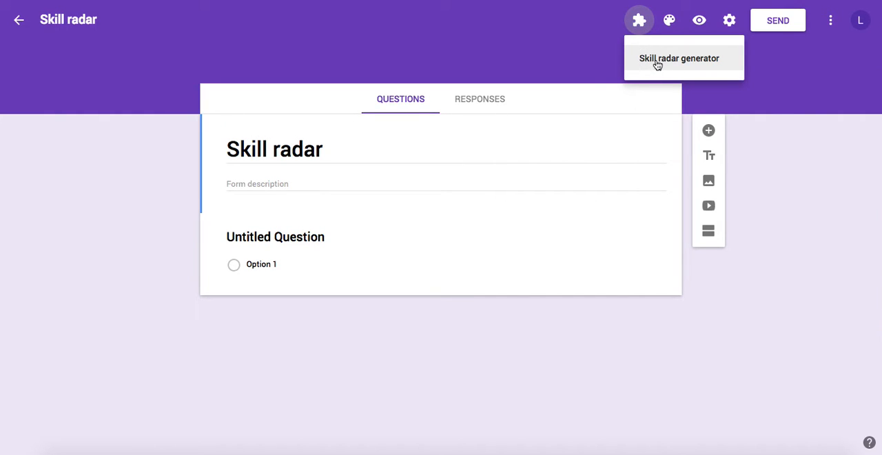
pyautogui.click(678, 58)
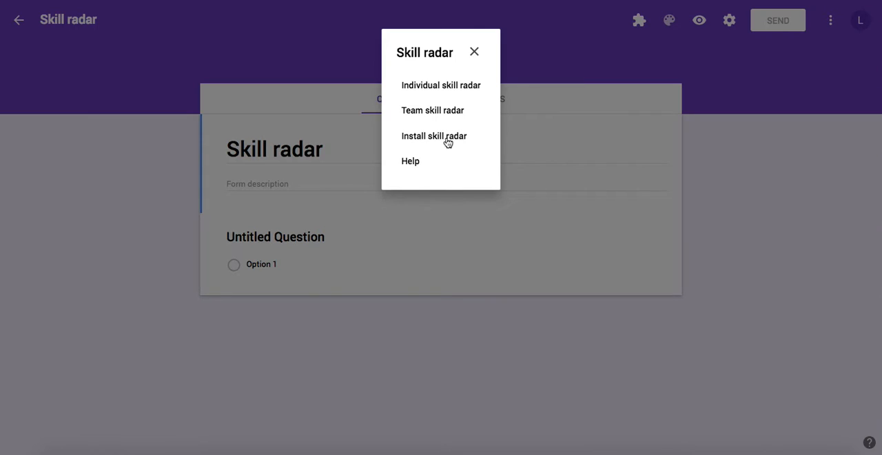
pyautogui.moveTo(433, 141)
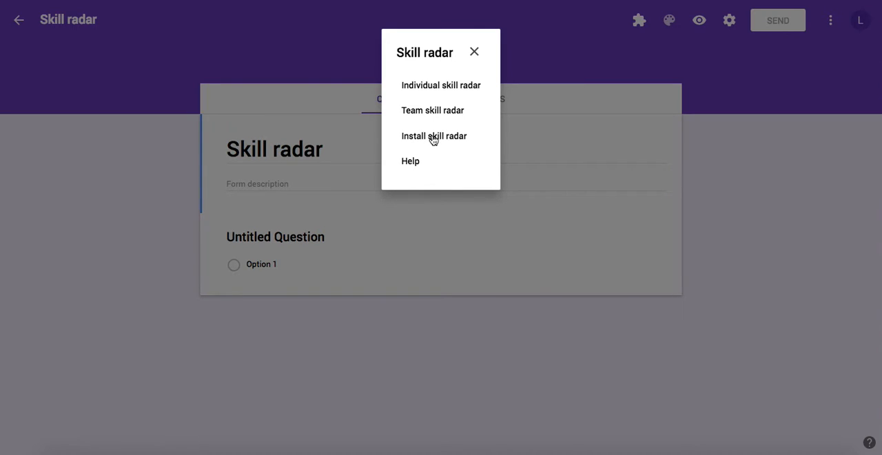
pyautogui.click(433, 135)
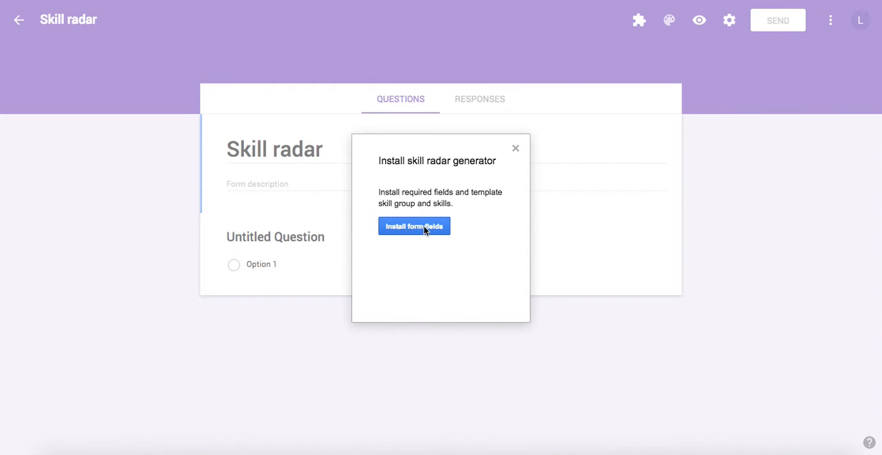
pyautogui.click(413, 226)
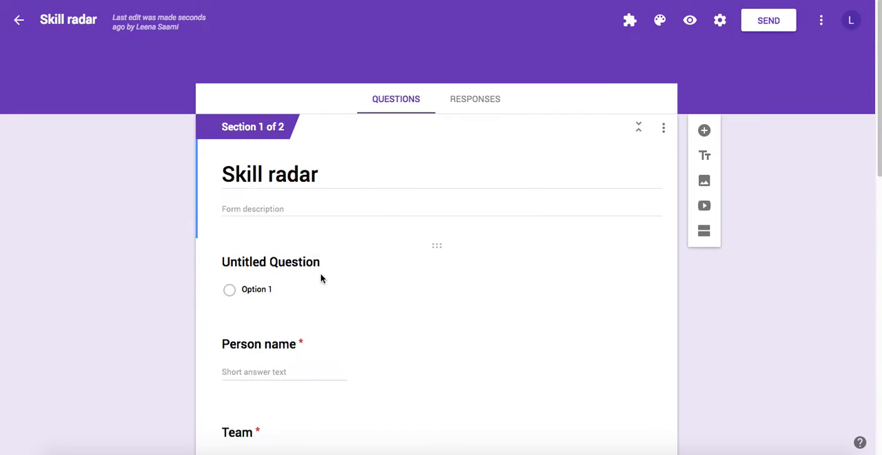
# Step: Delete the leftover Untitled Question so Person name comes first
pyautogui.scroll(-3)
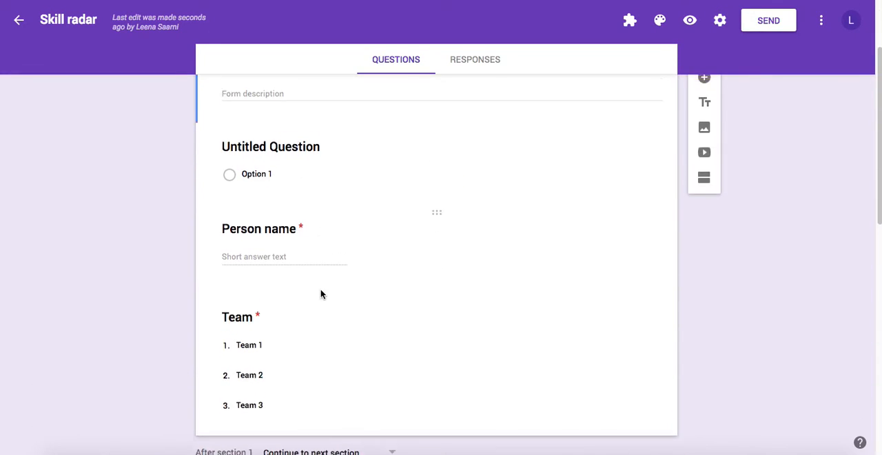
pyautogui.scroll(-3)
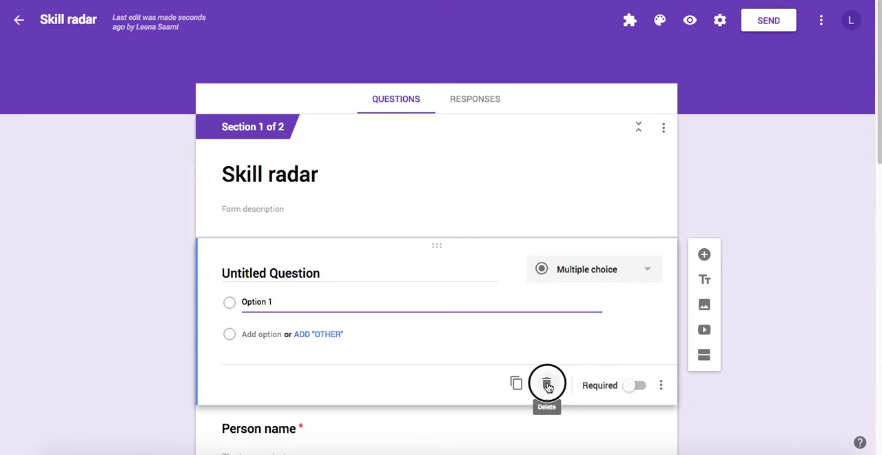
pyautogui.click(546, 383)
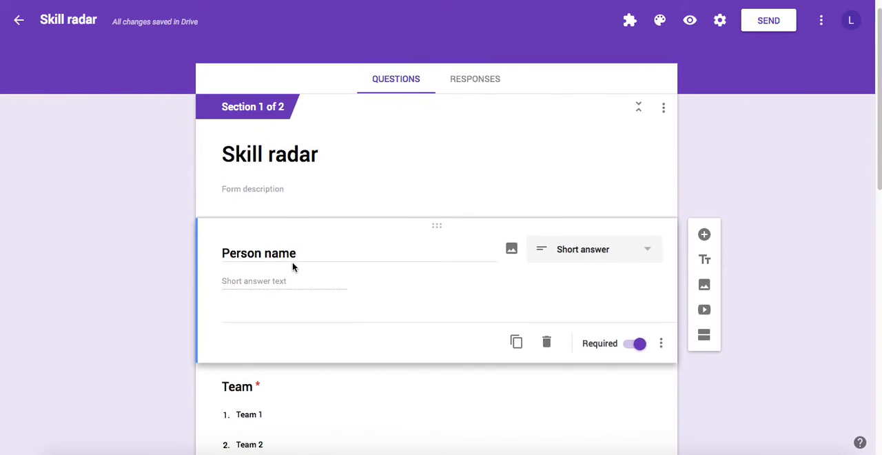
pyautogui.scroll(-3)
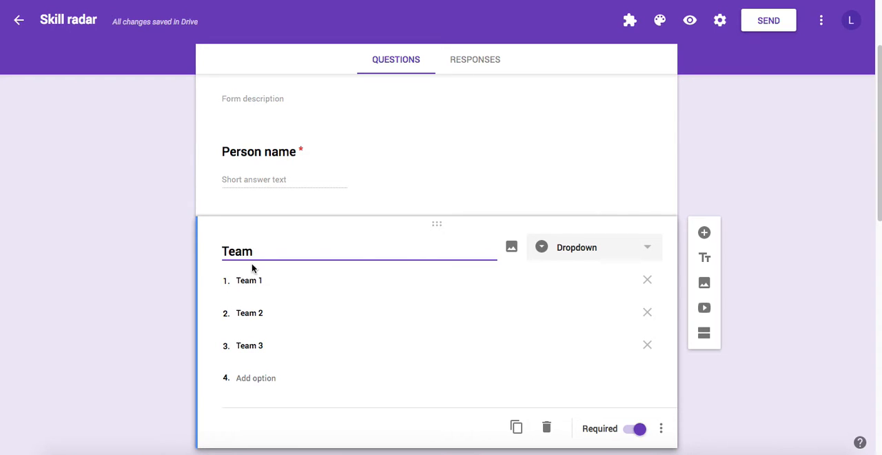
pyautogui.click(248, 280)
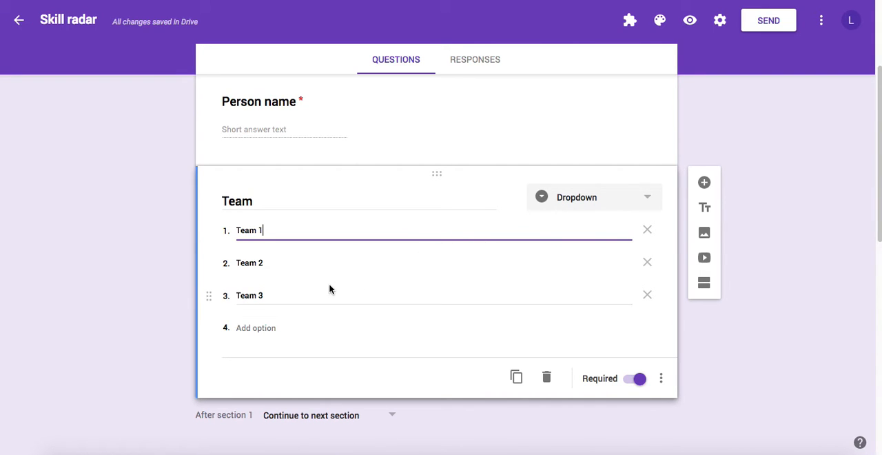
pyautogui.moveTo(289, 295)
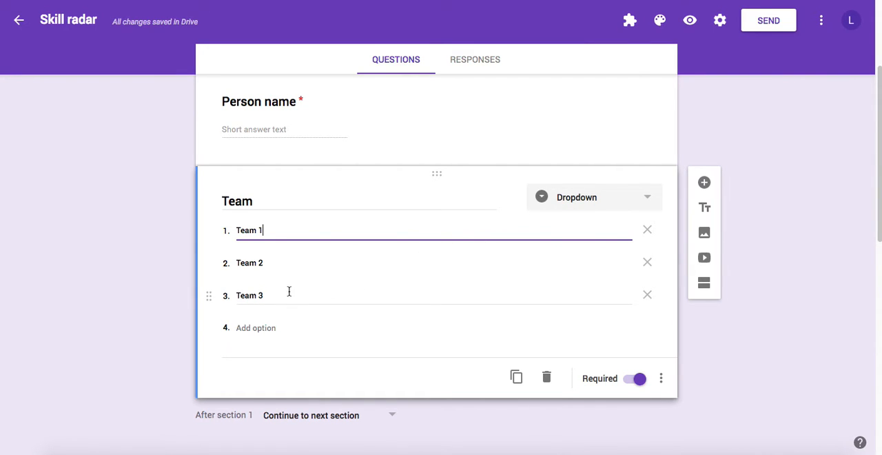
pyautogui.scroll(-3)
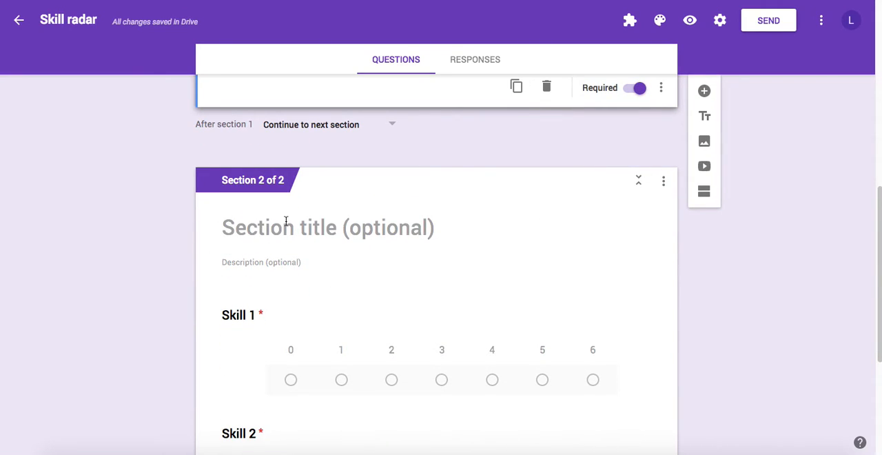
pyautogui.scroll(-3)
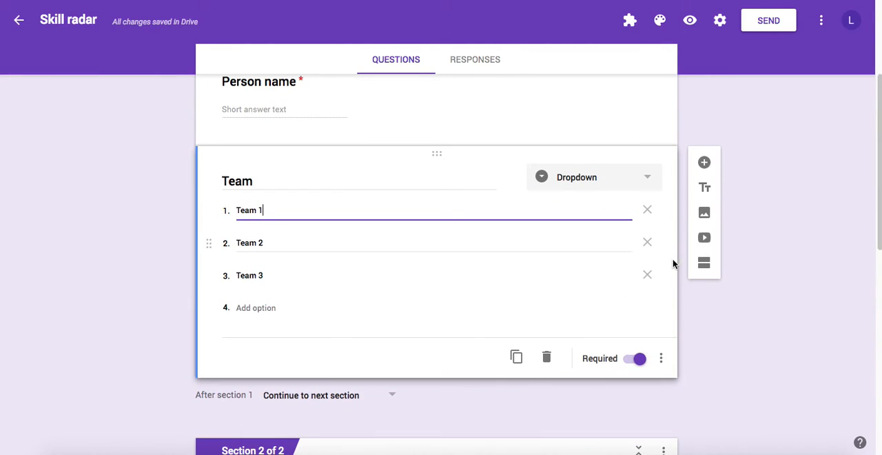
pyautogui.scroll(-3)
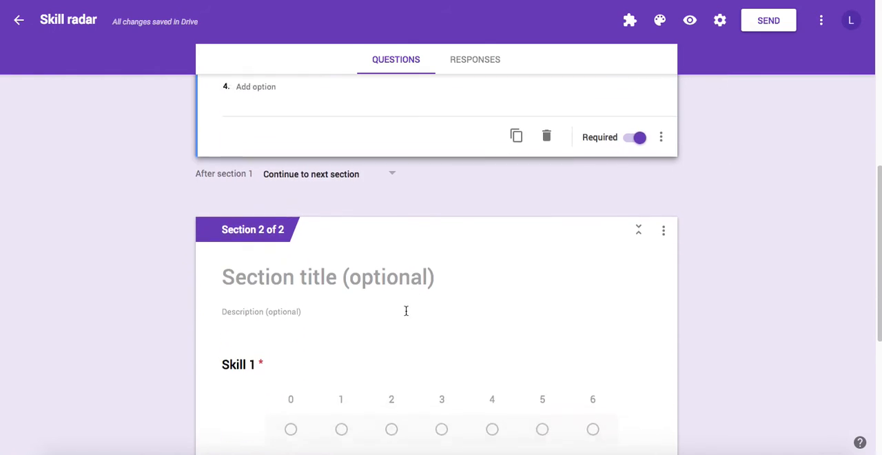
pyautogui.scroll(-3)
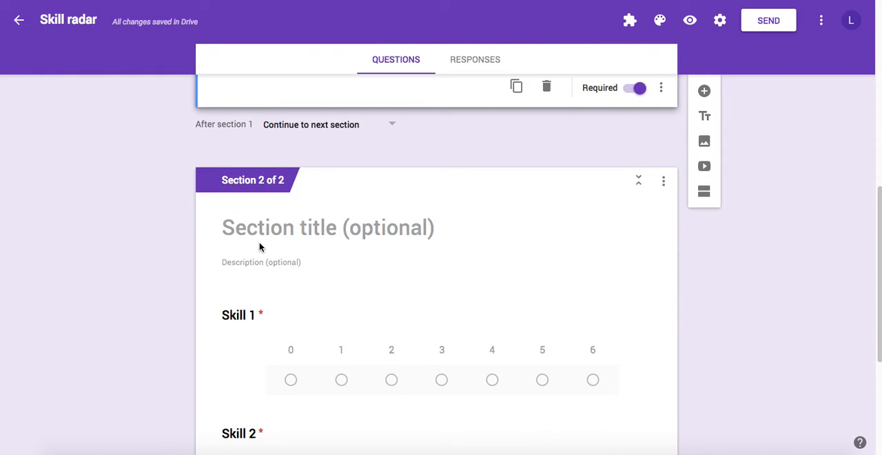
# Step: Title the form's second section 'IT'
pyautogui.scroll(-3)
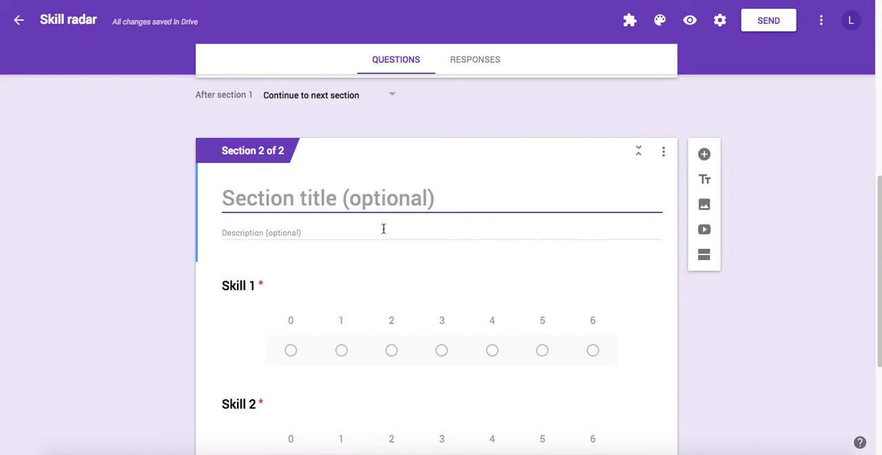
pyautogui.write('IT')
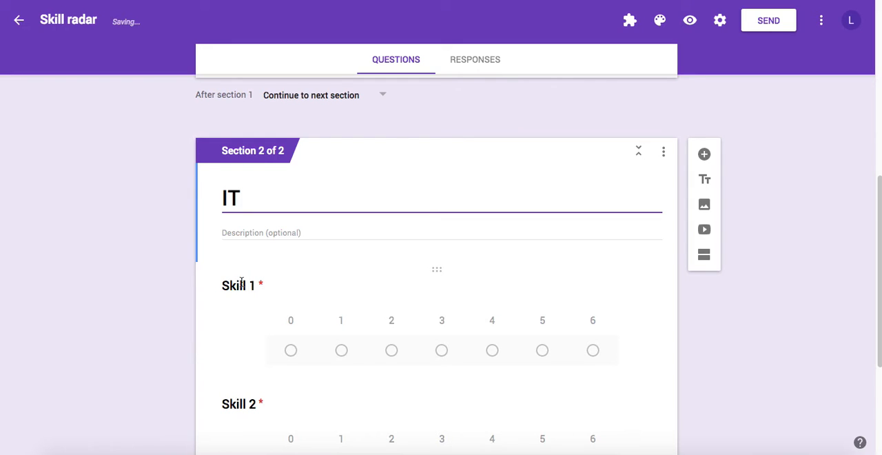
pyautogui.scroll(-3)
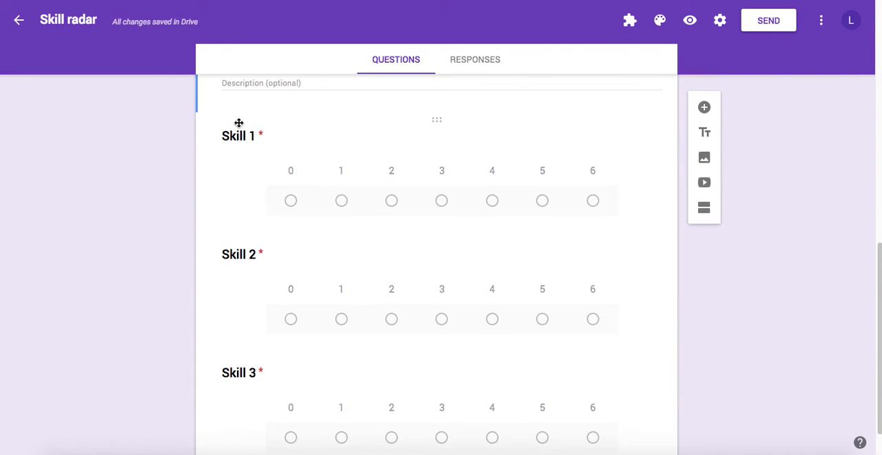
pyautogui.write('IT')
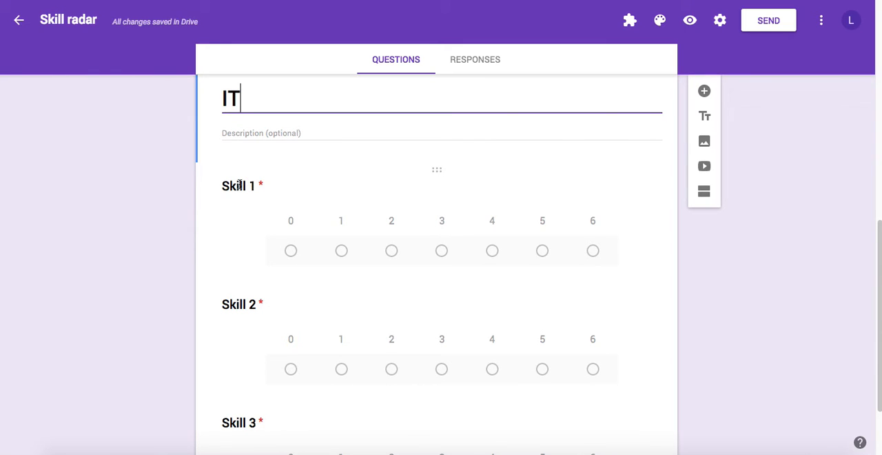
pyautogui.scroll(-3)
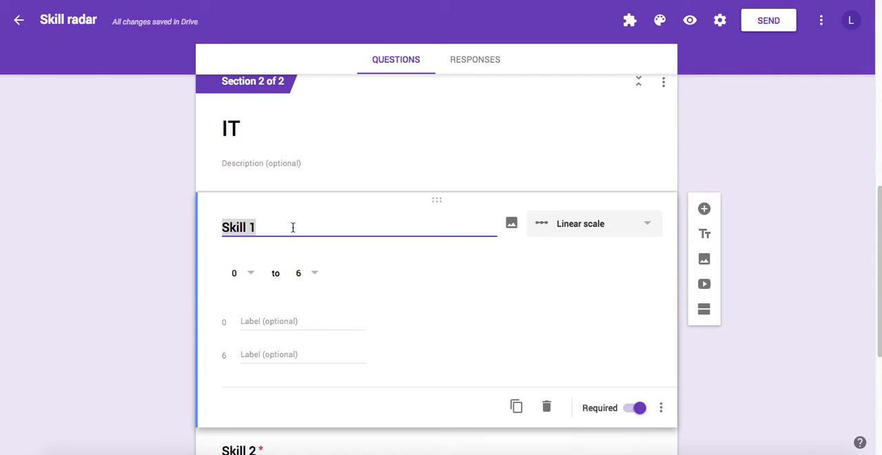
# Step: Title the first IT scale question 'Office applications'
pyautogui.write('0')
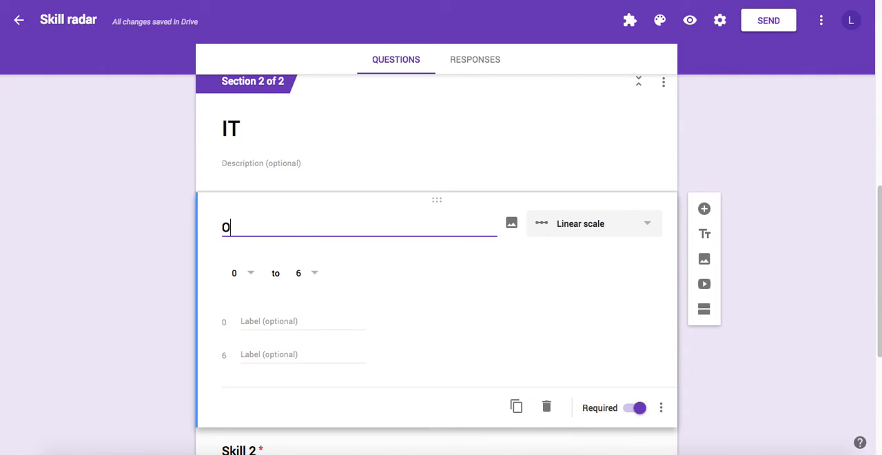
pyautogui.write('ffice')
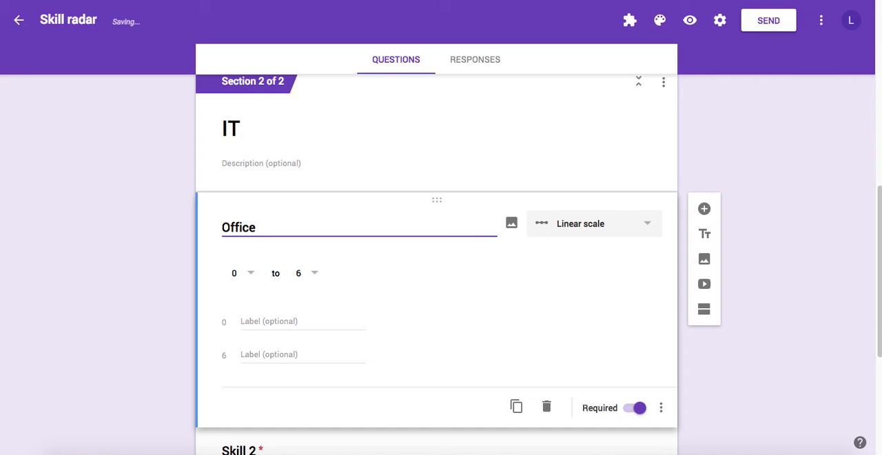
pyautogui.write('applicat')
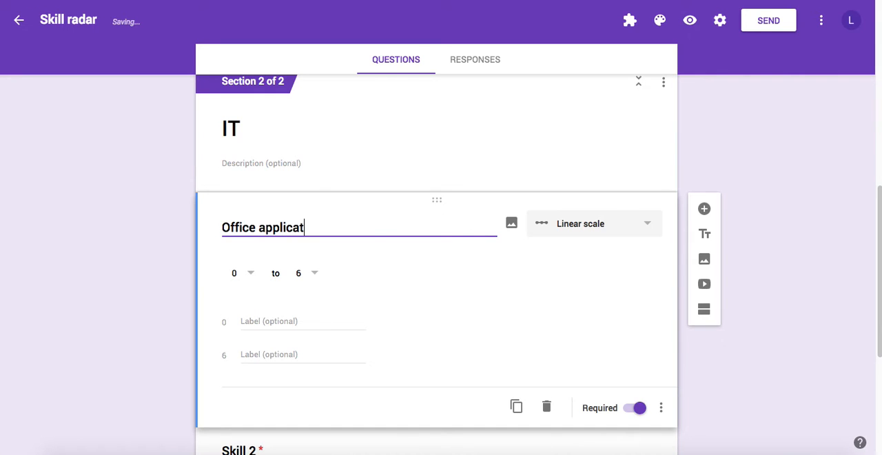
pyautogui.write('ions')
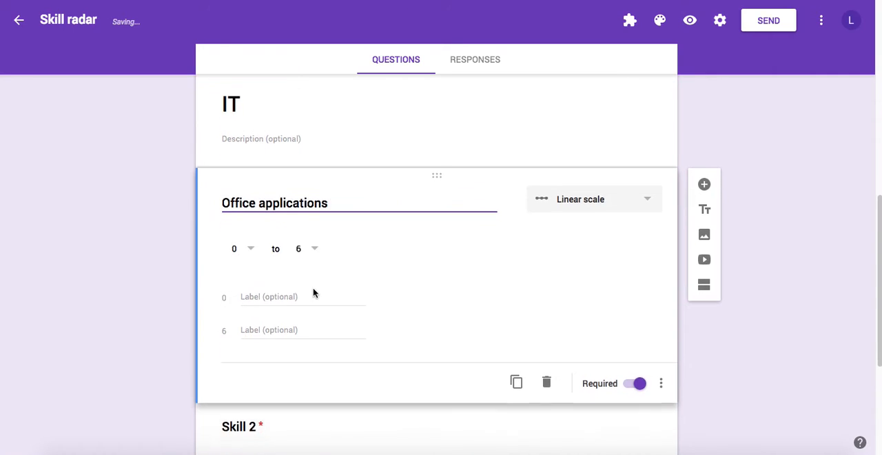
pyautogui.scroll(-3)
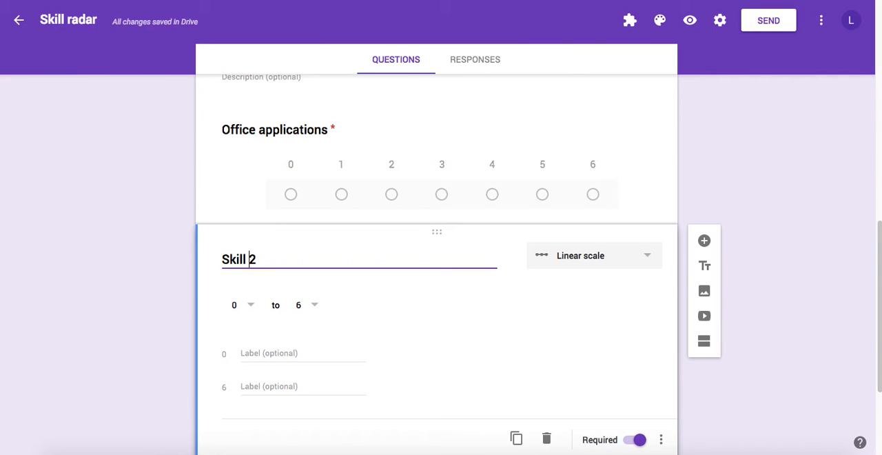
# Step: Rename Skill 2 to 'Email' and begin replacing Skill 3's title with 'Youtube'
pyautogui.doubleClick(234, 259)
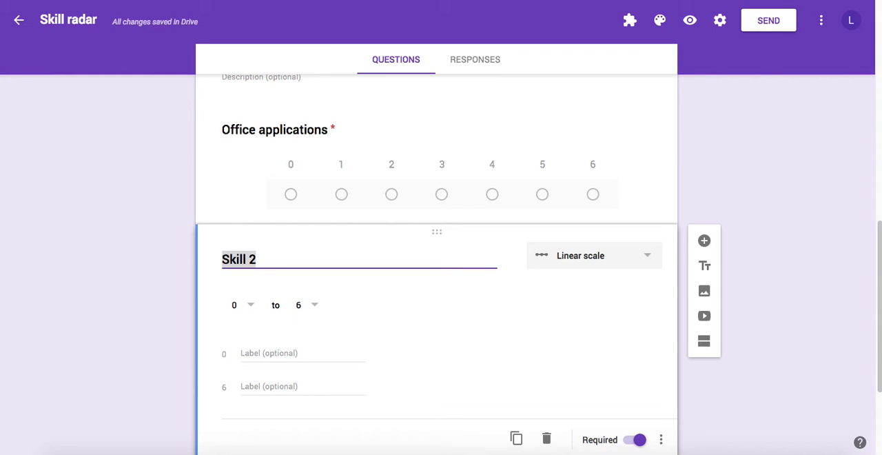
pyautogui.write('Email')
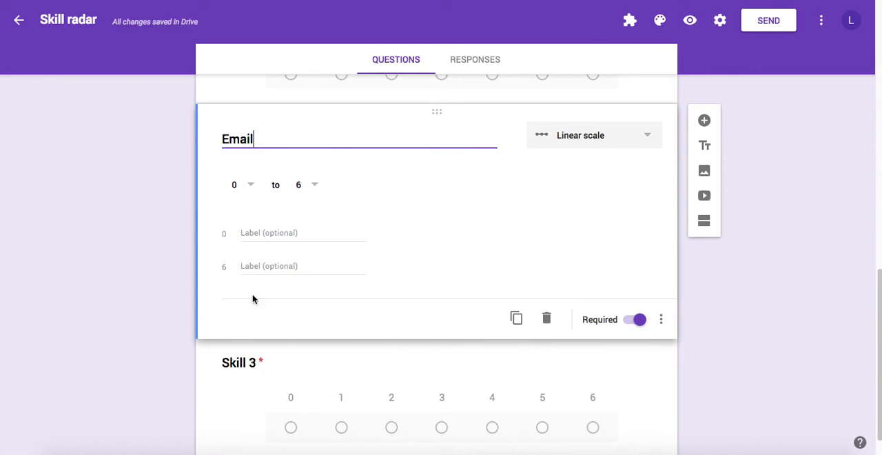
pyautogui.moveTo(256, 321)
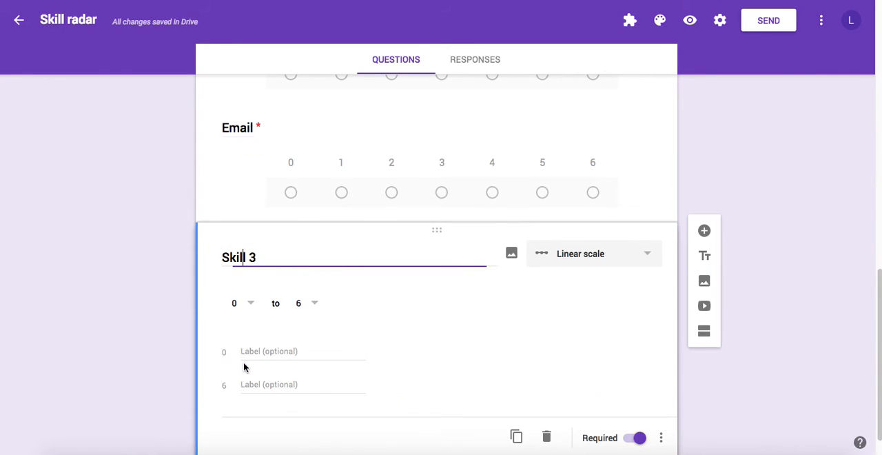
pyautogui.tripleClick(238, 257)
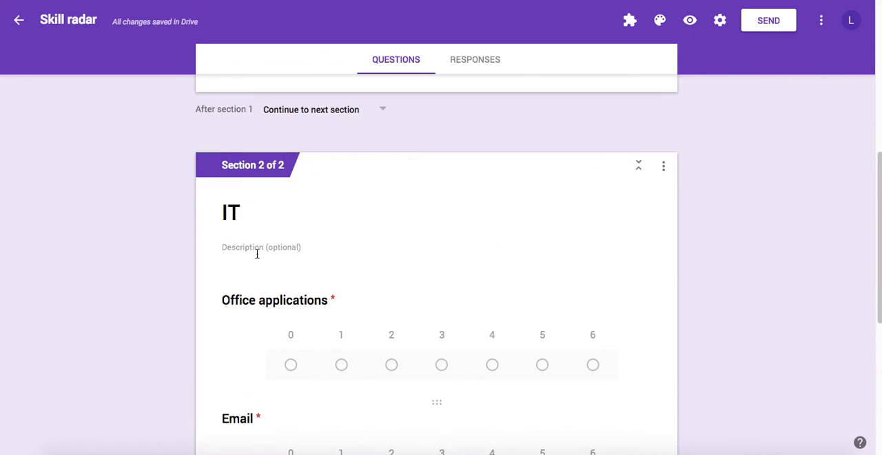
pyautogui.scroll(-3)
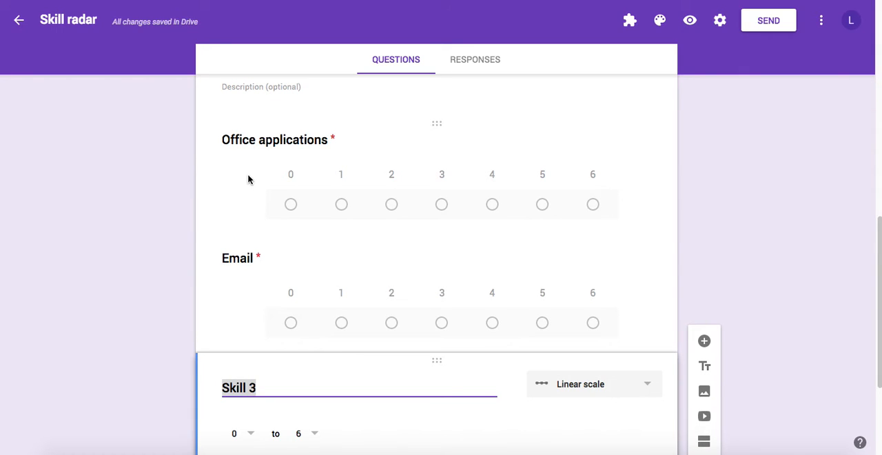
pyautogui.scroll(-3)
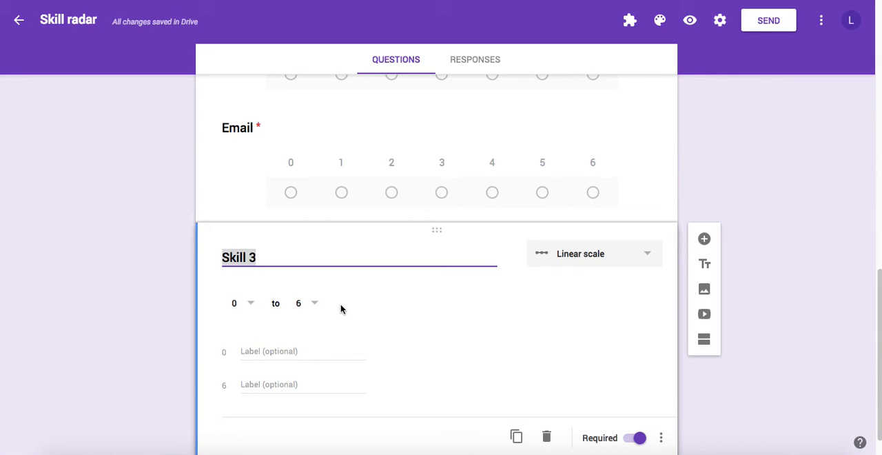
pyautogui.write('Youtu')
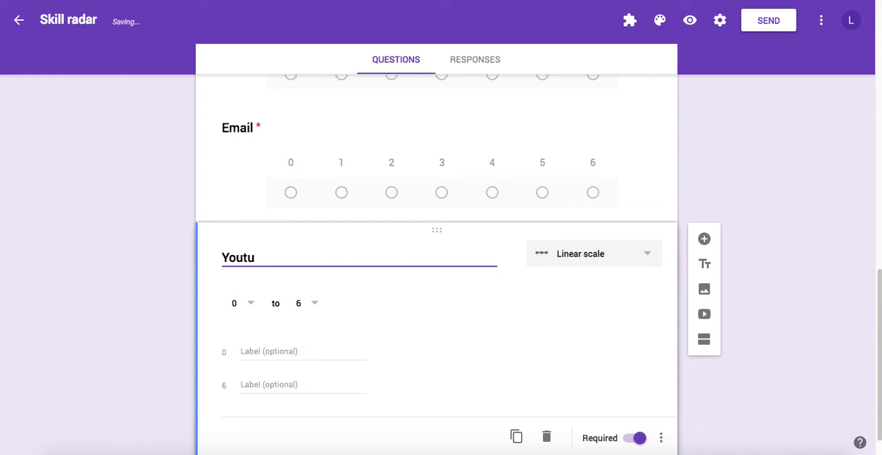
# Step: Finish the 'Youtube' title and add the description 'Cat videos on youtube'
pyautogui.write('b')
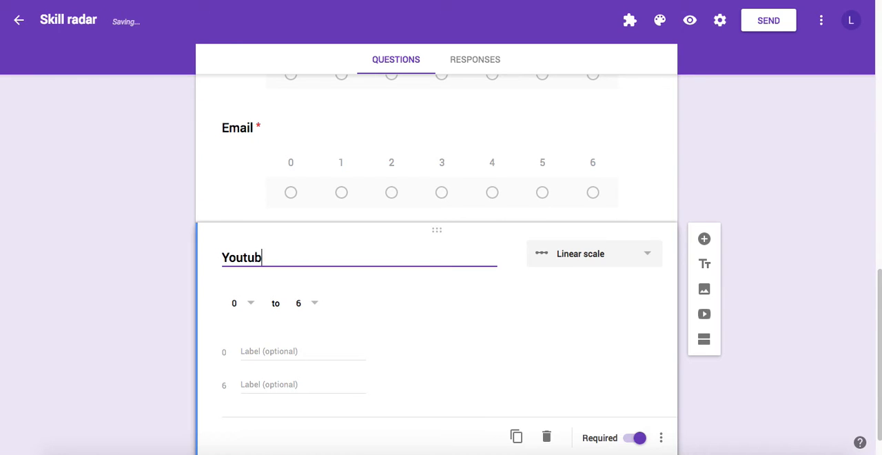
pyautogui.write('e')
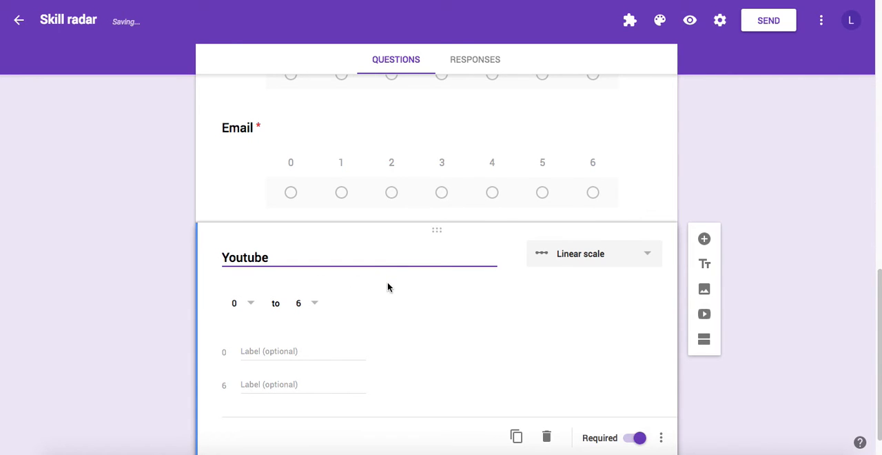
pyautogui.scroll(-3)
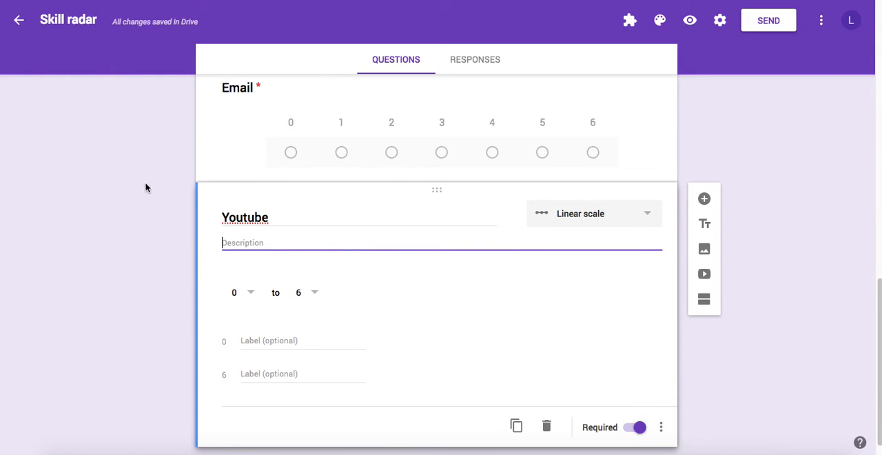
pyautogui.write('Cat vid')
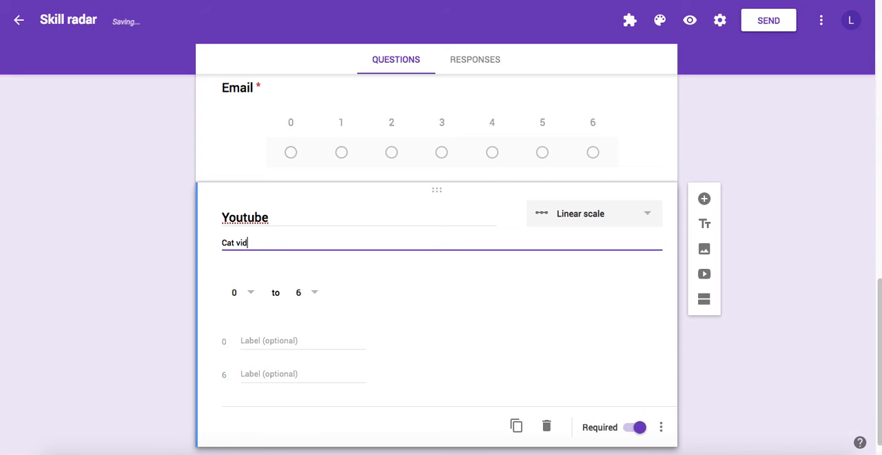
pyautogui.write('eos on youtu')
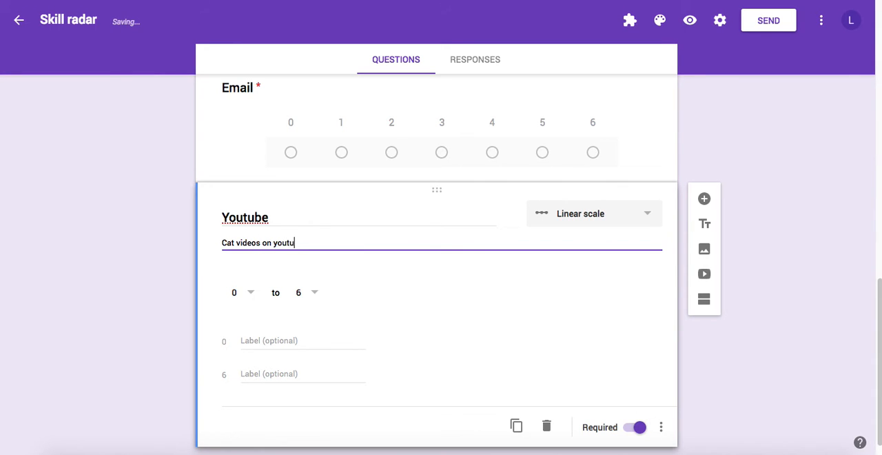
pyautogui.write('be')
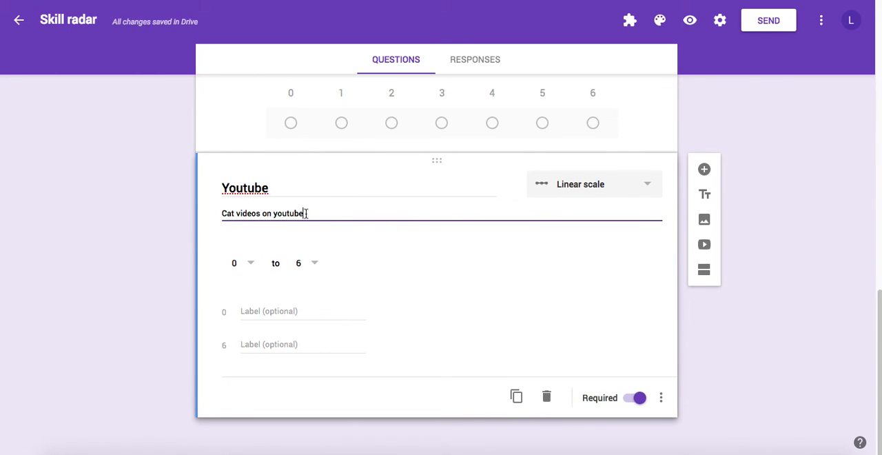
# Step: Add a new section after the Youtube question
pyautogui.scroll(-3)
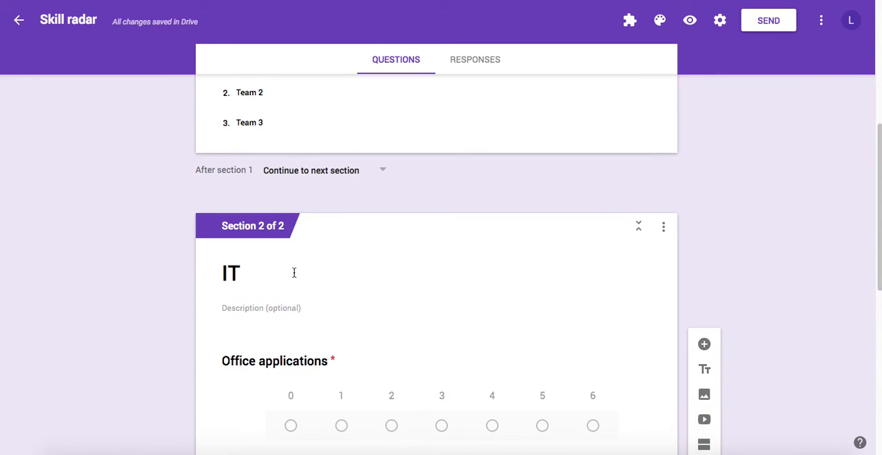
pyautogui.scroll(-3)
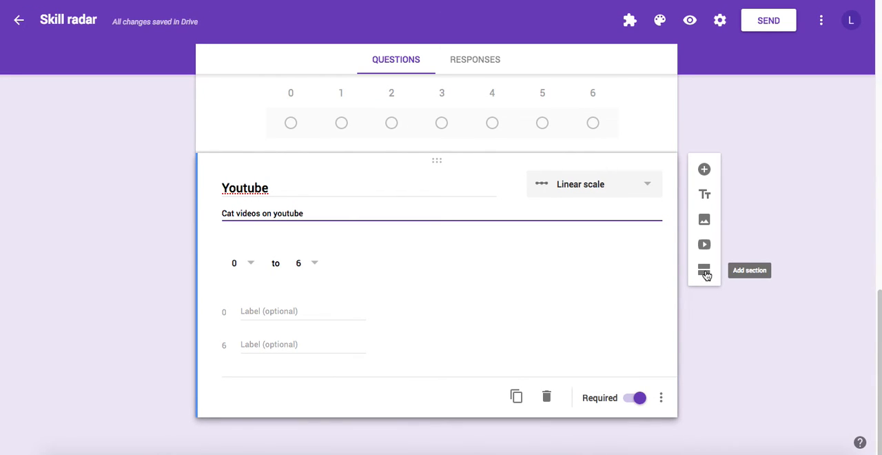
pyautogui.click(703, 270)
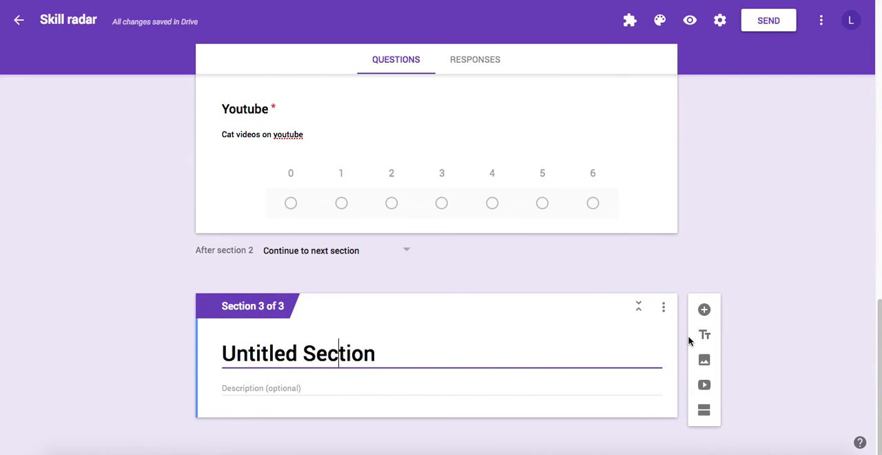
# Step: Title the new third section 'Soft skills' and start adding a question to it
pyautogui.doubleClick(298, 353)
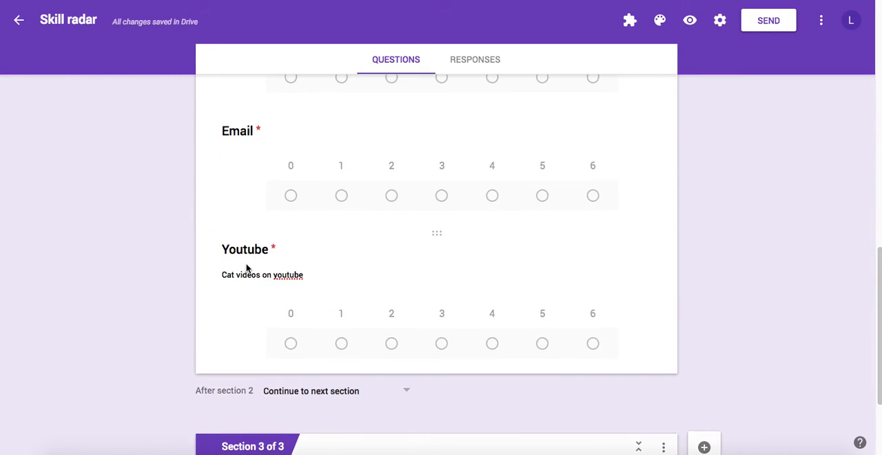
pyautogui.scroll(-3)
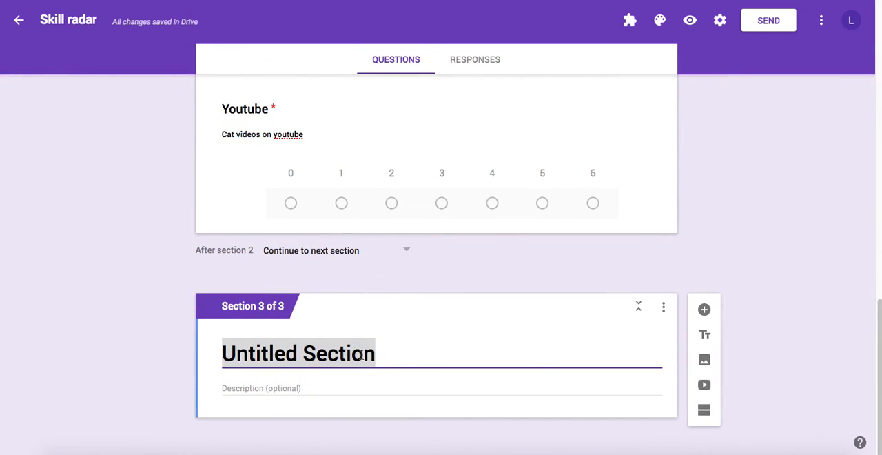
pyautogui.write('Soft')
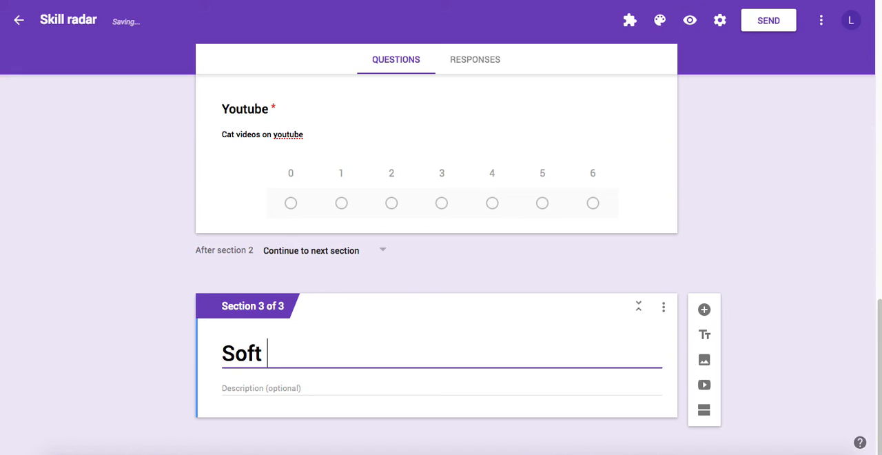
pyautogui.write('skills')
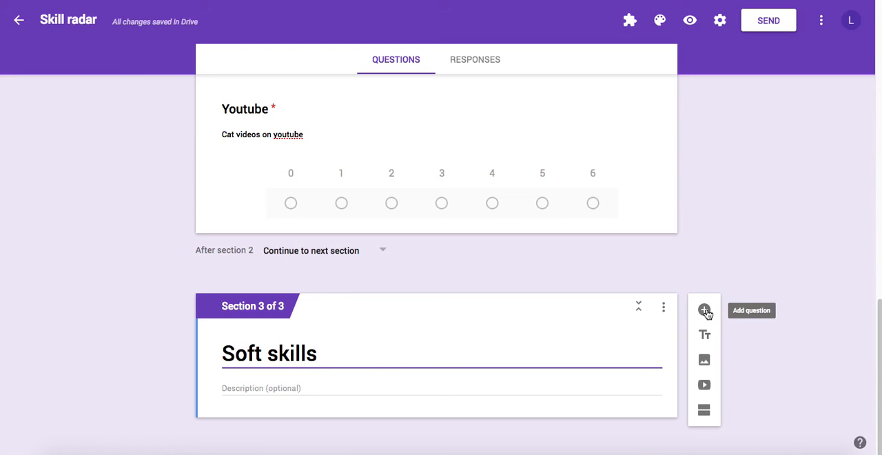
pyautogui.click(317, 353)
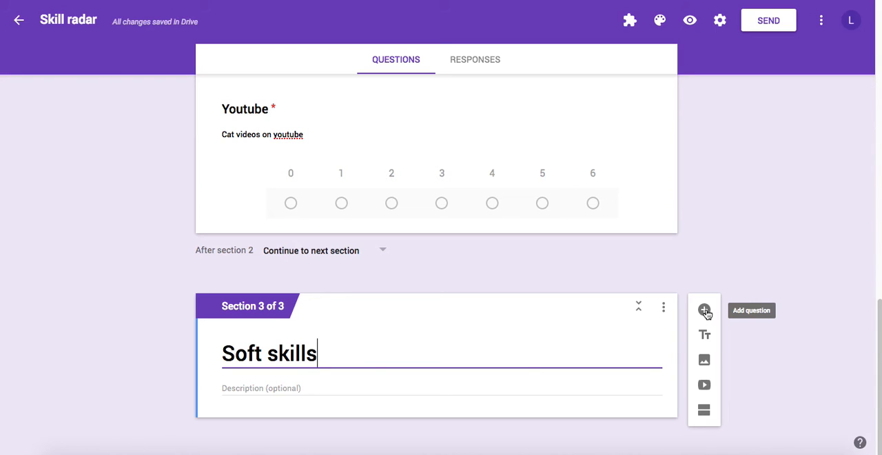
# Step: Make the new Soft skills question a Linear scale running from 0 to 6
pyautogui.click(704, 310)
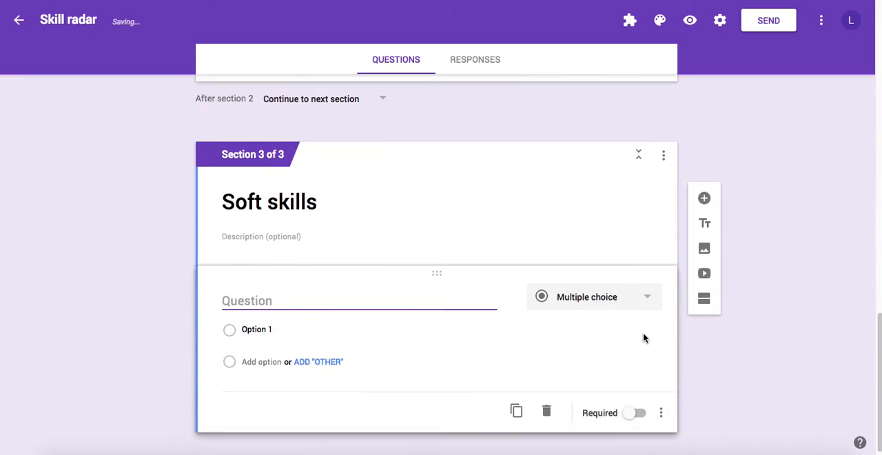
pyautogui.click(593, 296)
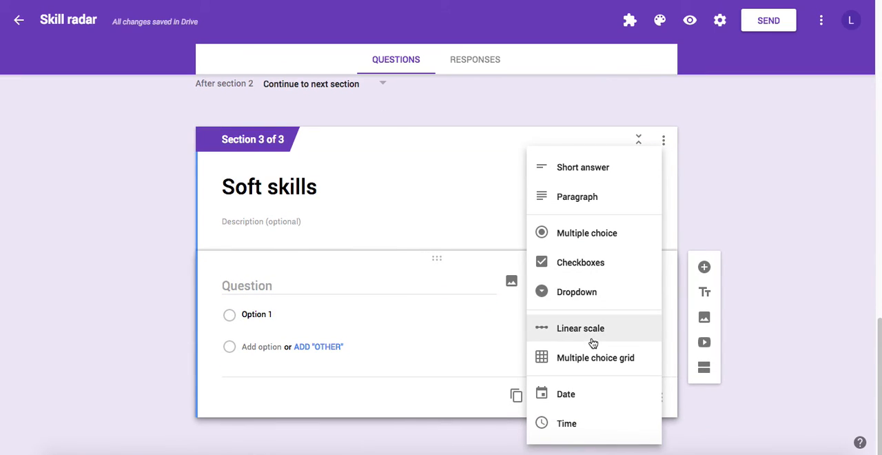
pyautogui.moveTo(594, 332)
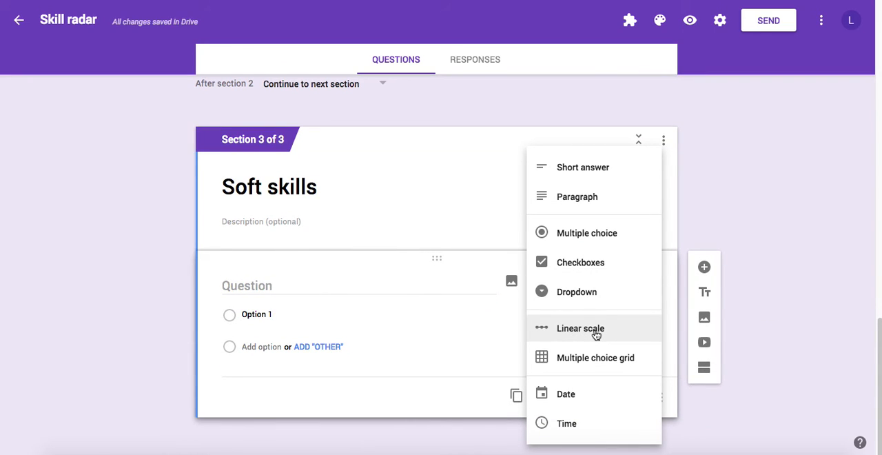
pyautogui.click(580, 328)
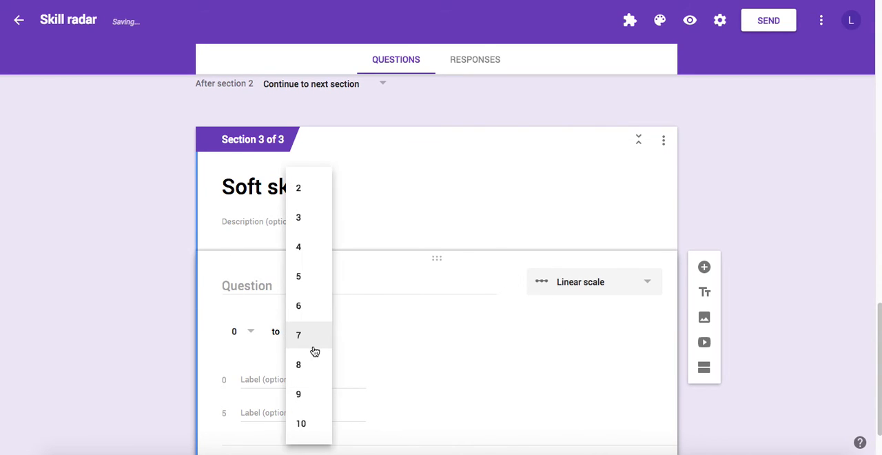
pyautogui.click(297, 306)
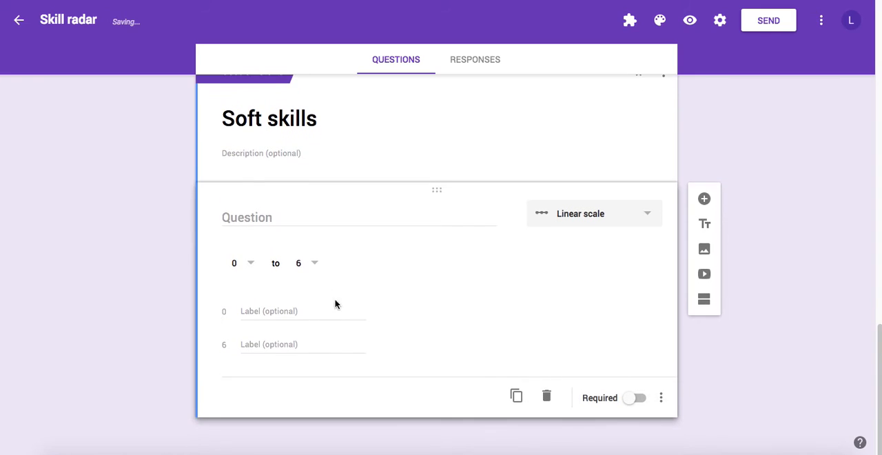
pyautogui.click(359, 218)
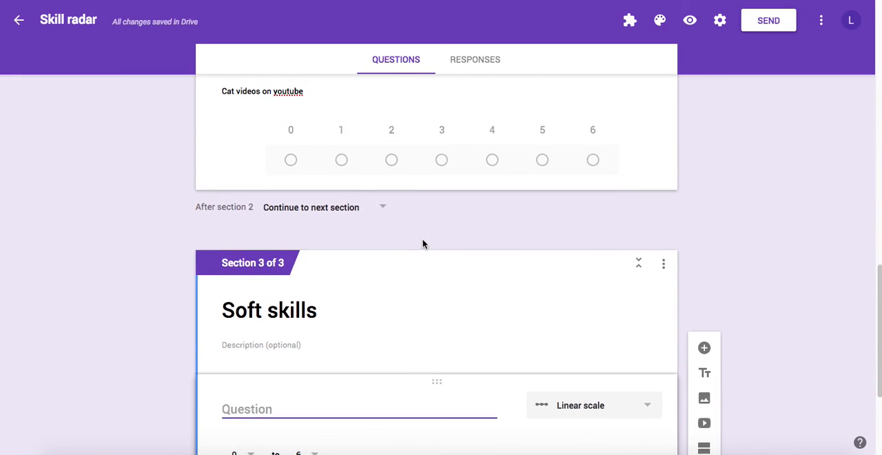
pyautogui.scroll(-3)
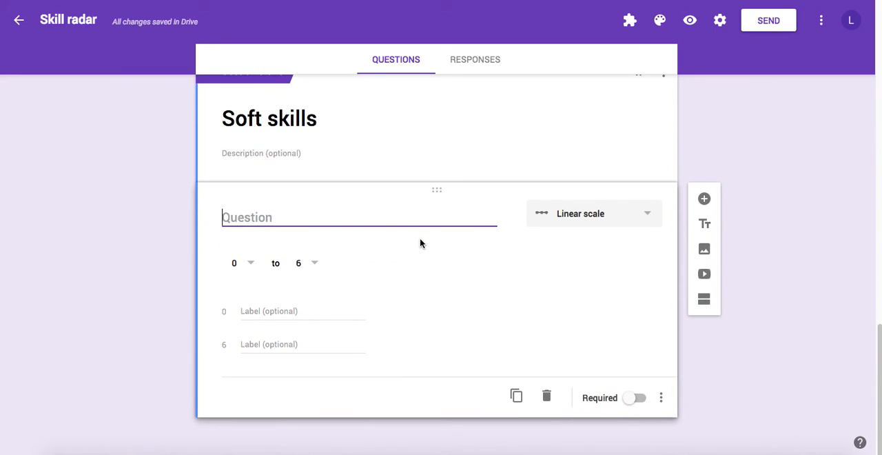
# Step: Name the question 'Skill #1' and mark it Required
pyautogui.write('Skill')
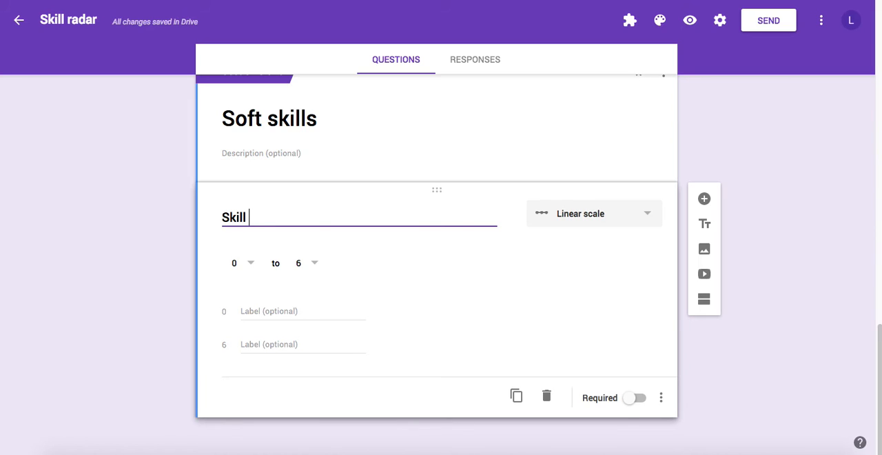
pyautogui.write('#1')
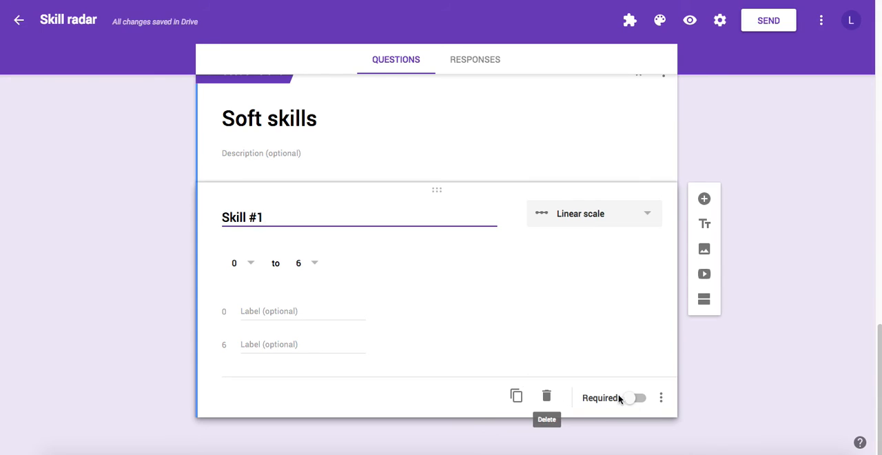
pyautogui.click(634, 397)
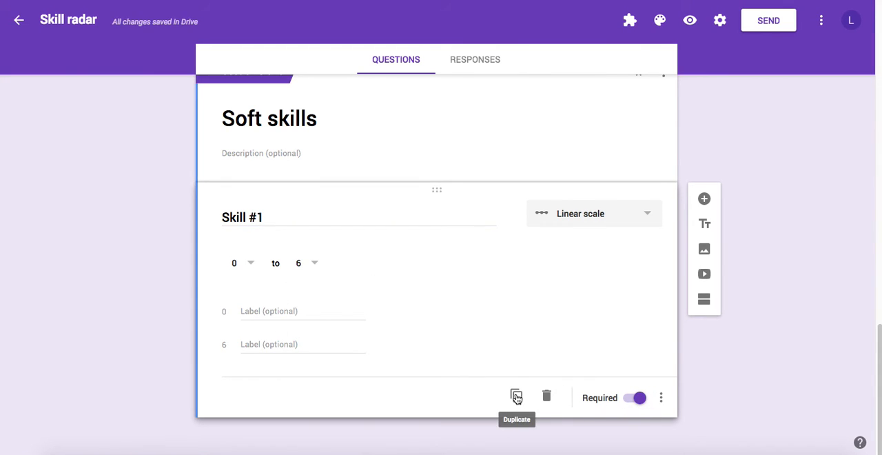
# Step: Duplicate it twice to create Skill #2 and Skill #3 in the Soft skills section
pyautogui.click(515, 397)
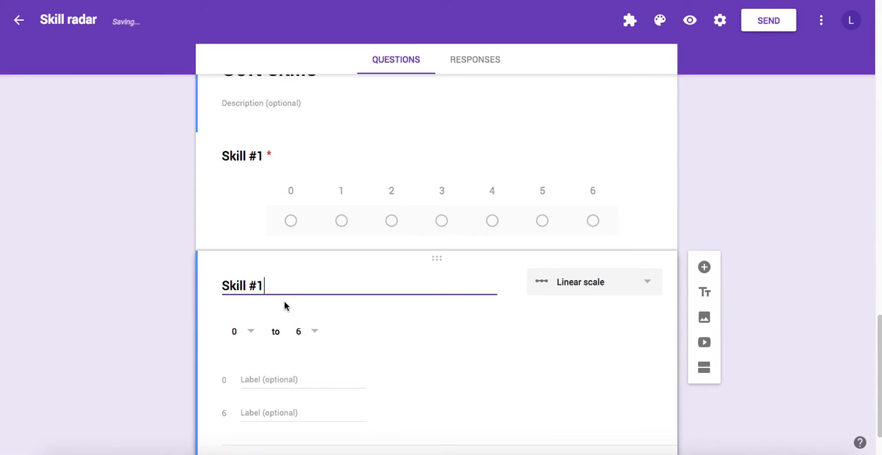
pyautogui.click(515, 395)
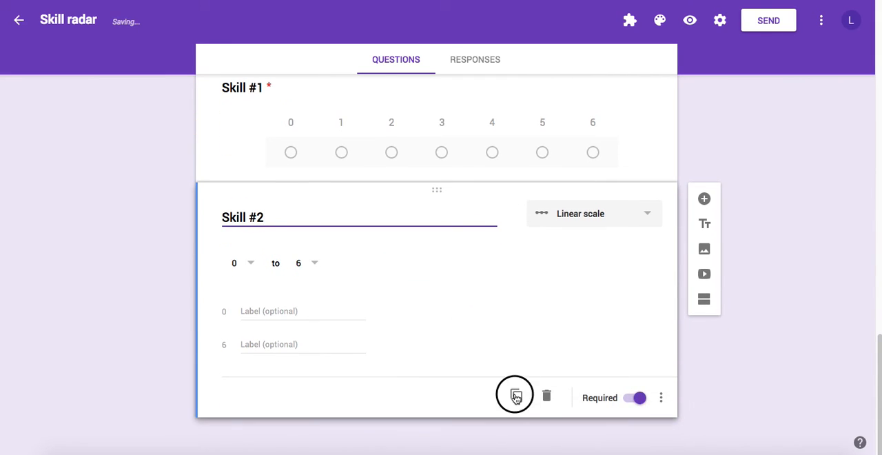
pyautogui.click(516, 397)
pyautogui.write('Skill #3')
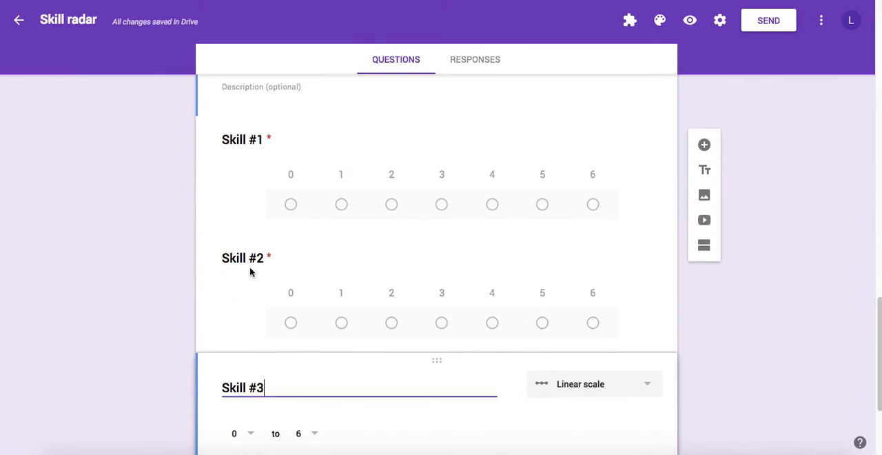
pyautogui.scroll(-3)
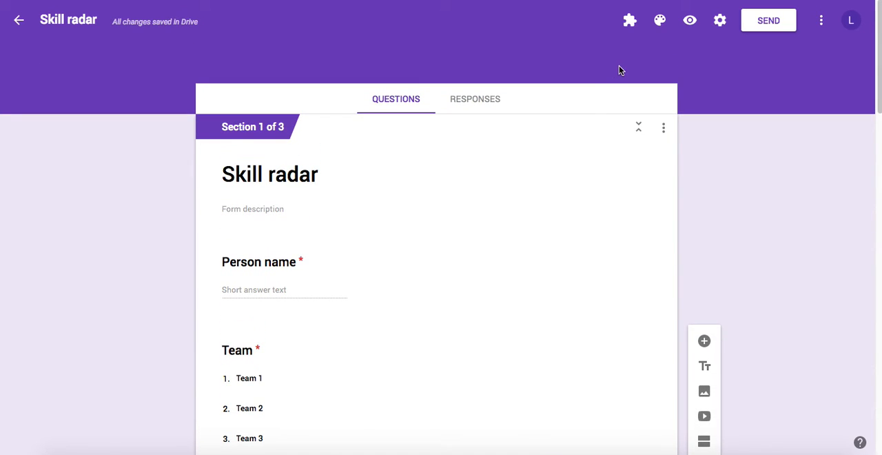
pyautogui.moveTo(689, 20)
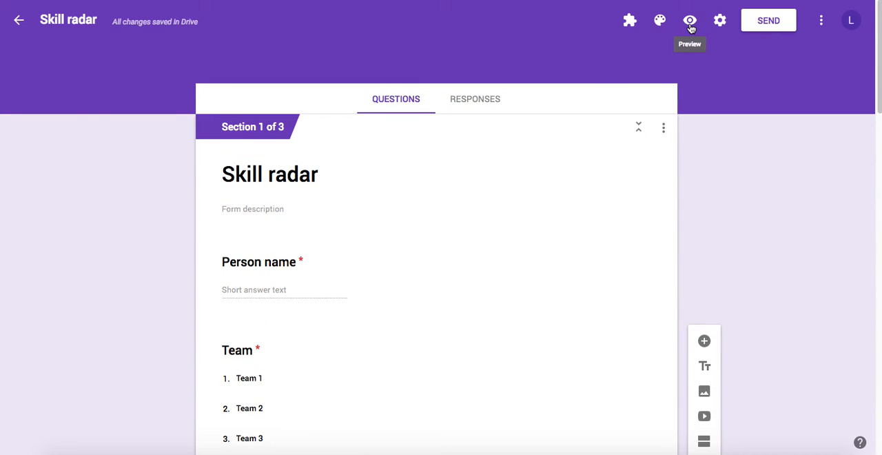
# Step: In the form preview, enter 'John Doe' as Person name and choose Team 1
pyautogui.click(689, 19)
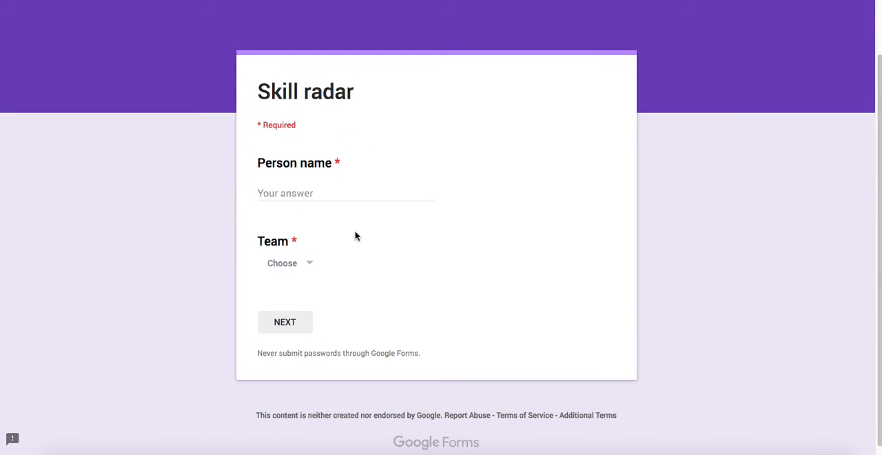
pyautogui.click(345, 193)
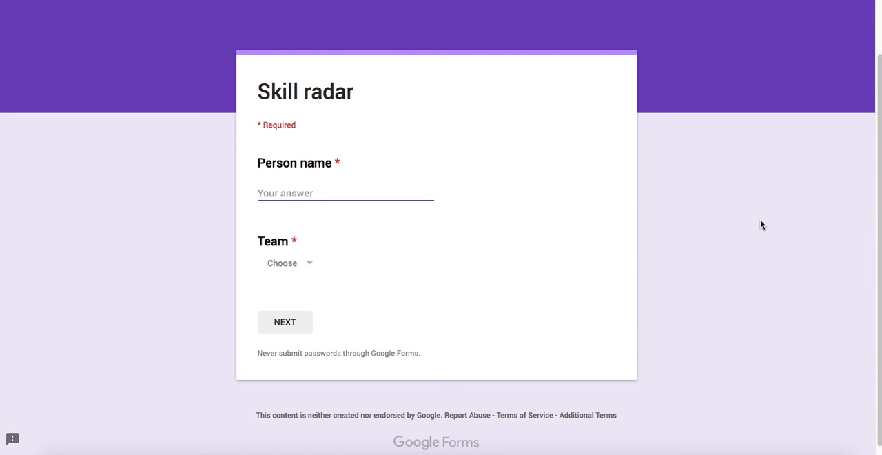
pyautogui.write('John')
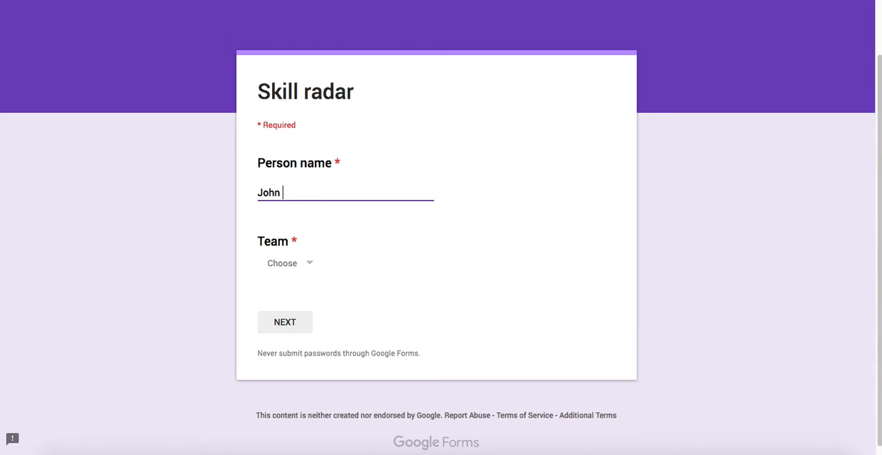
pyautogui.write('Doe')
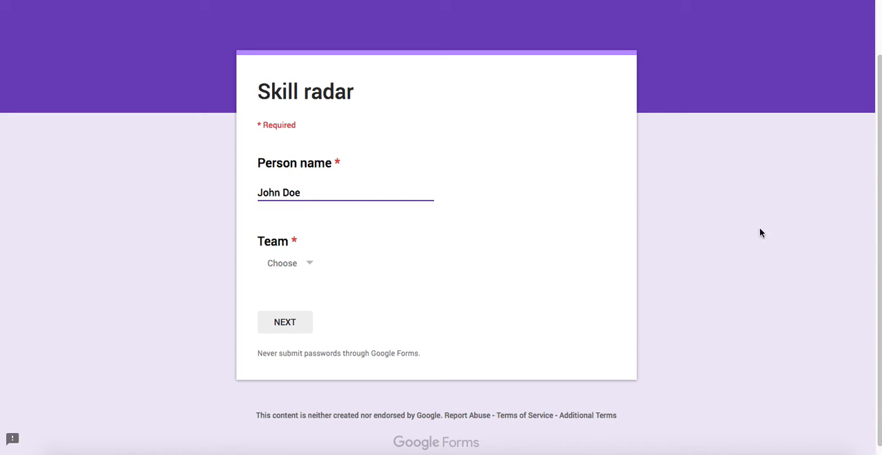
pyautogui.click(289, 262)
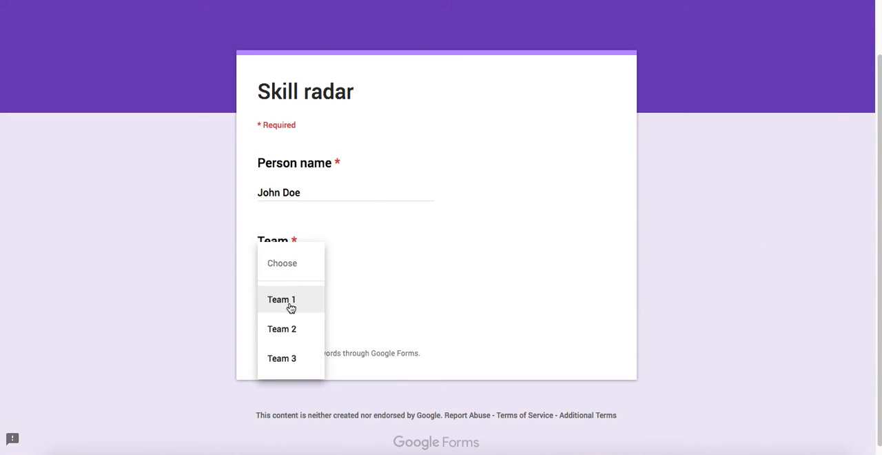
pyautogui.click(282, 300)
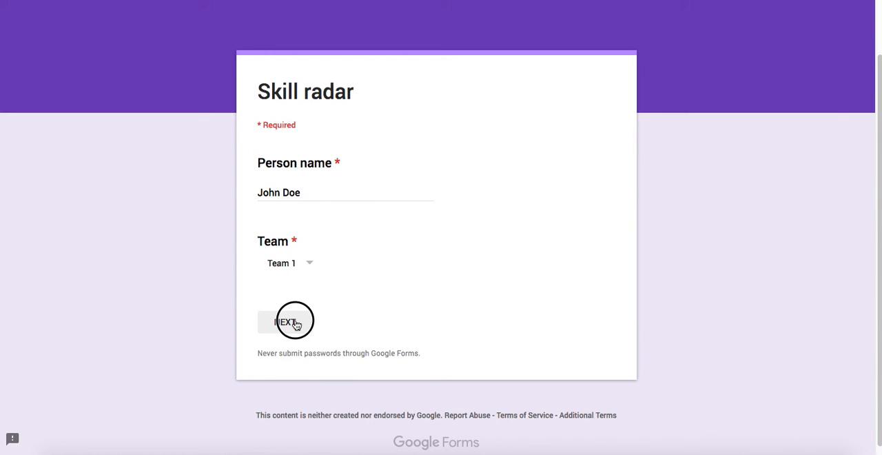
# Step: On the IT page rate Office applications 3, Email 4 and Youtube 3, then continue to Soft skills
pyautogui.click(284, 321)
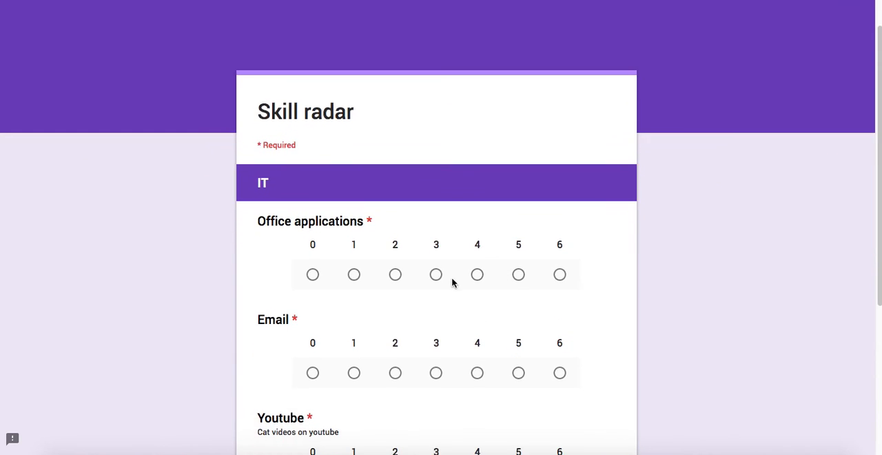
pyautogui.scroll(-3)
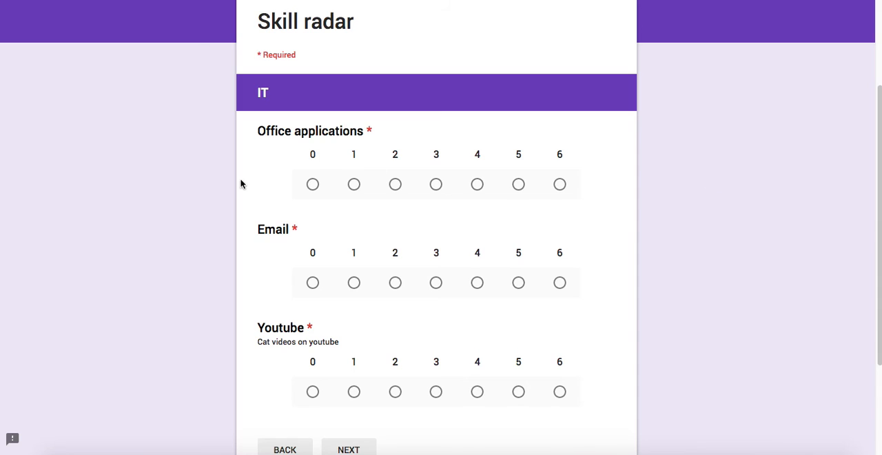
pyautogui.moveTo(318, 159)
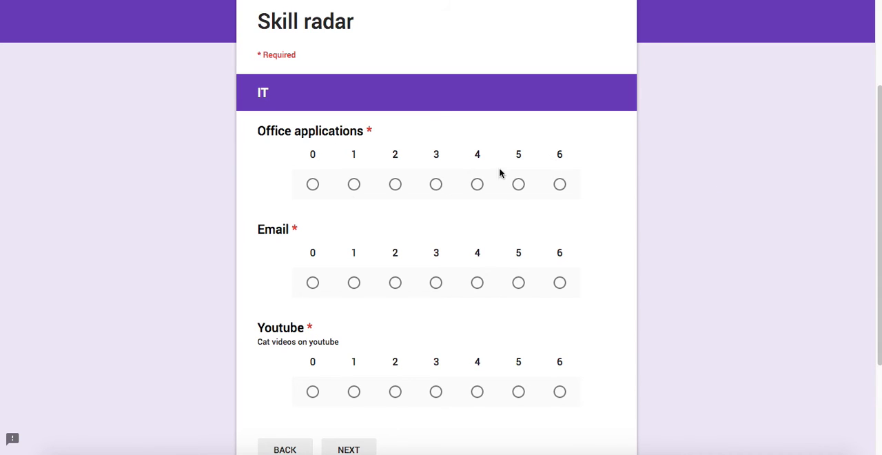
pyautogui.moveTo(412, 170)
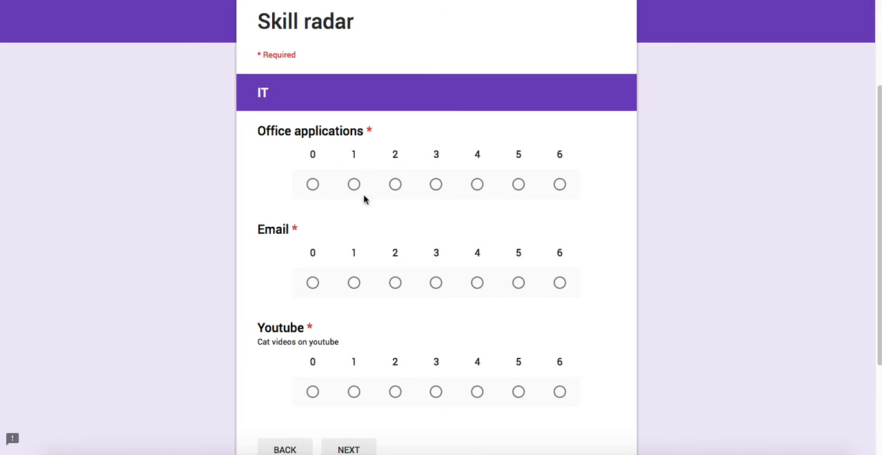
pyautogui.click(435, 184)
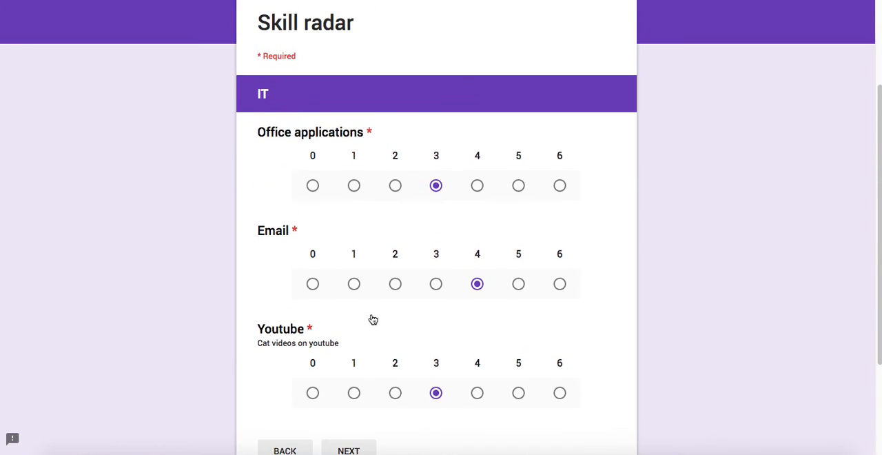
pyautogui.scroll(-3)
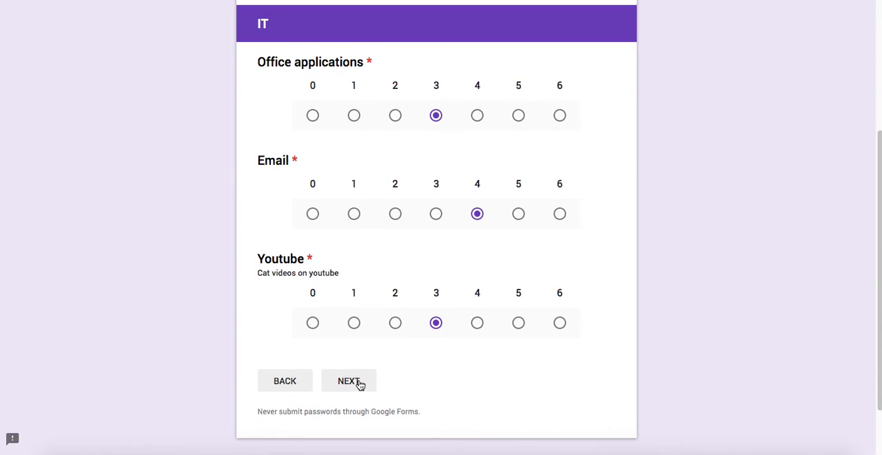
pyautogui.click(349, 380)
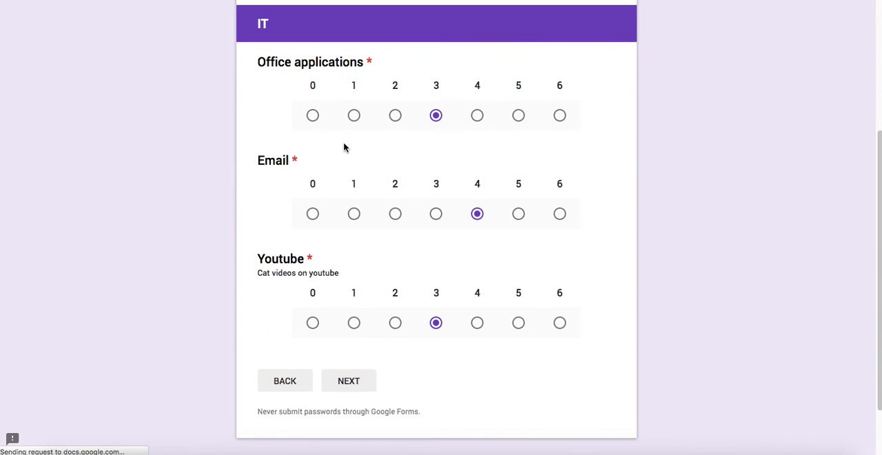
# Step: Rate Skills #1–#3 as 5, 4 and 6 and submit the response
pyautogui.click(347, 381)
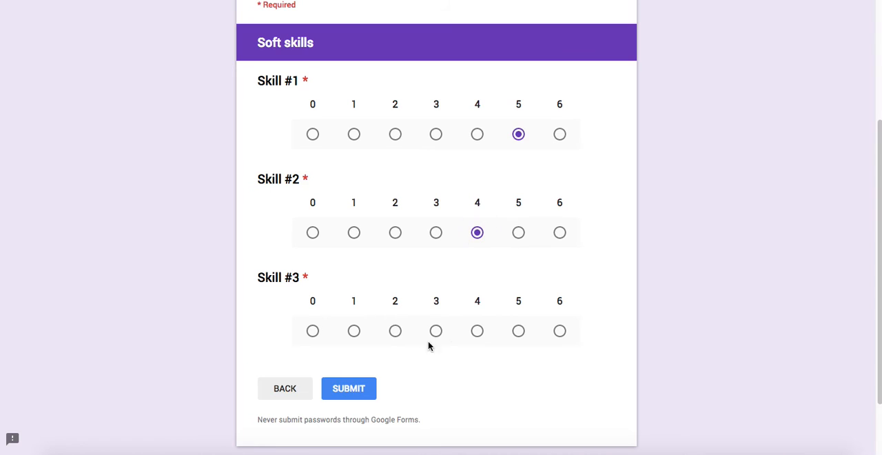
pyautogui.click(560, 331)
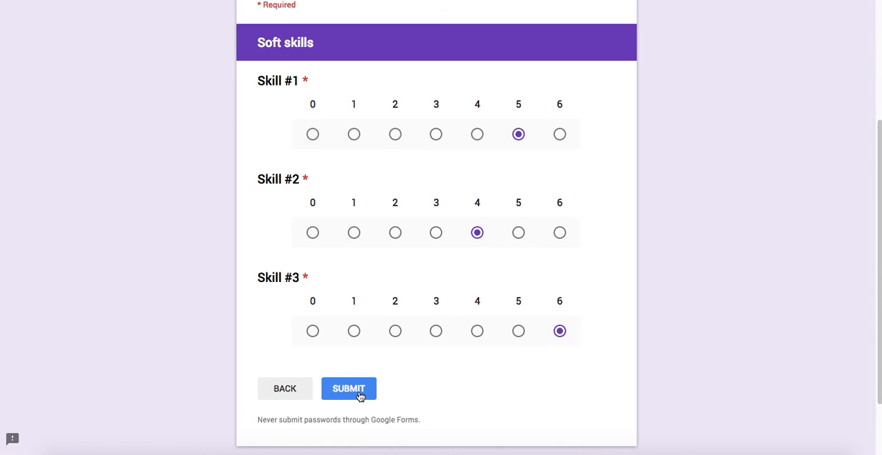
pyautogui.click(349, 389)
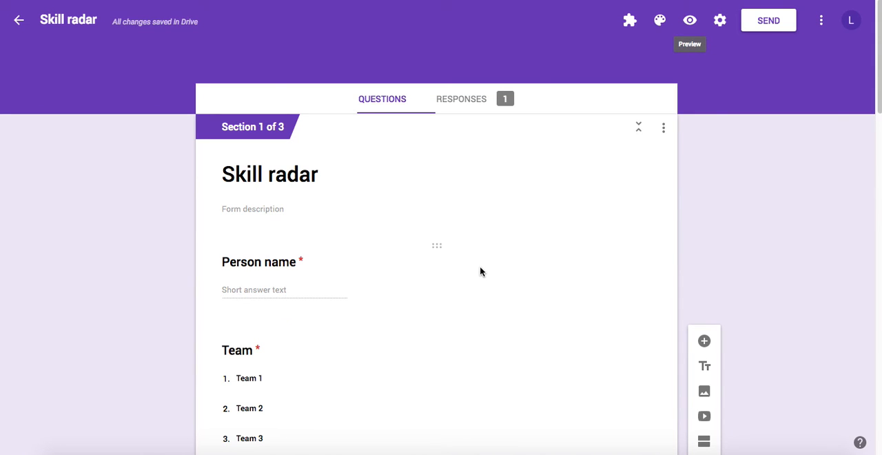
pyautogui.moveTo(488, 167)
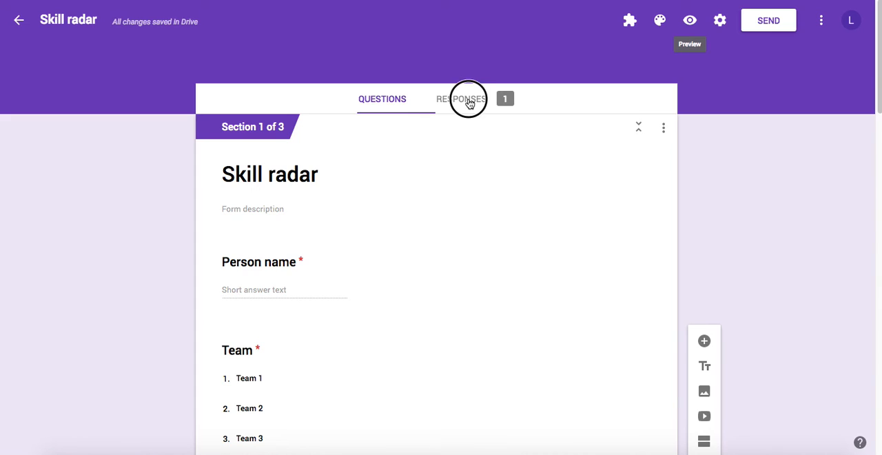
# Step: Dismiss the 'See each response' tip and review John Doe's charted answers in the Summary
pyautogui.click(461, 99)
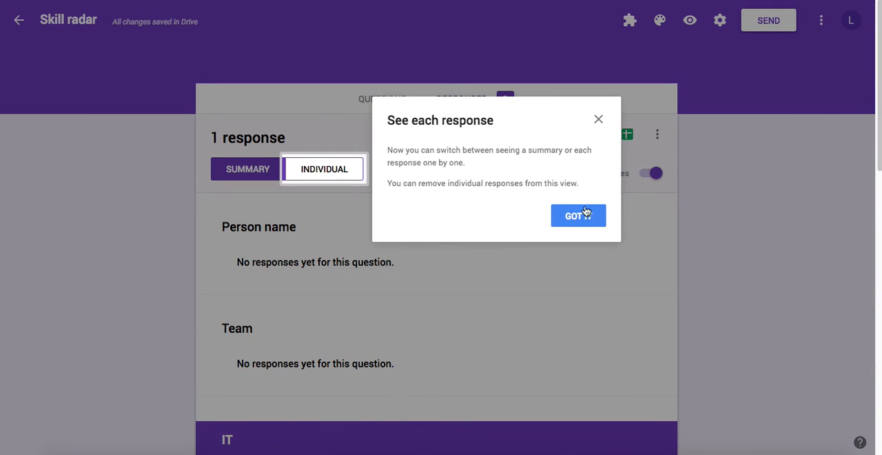
pyautogui.click(578, 215)
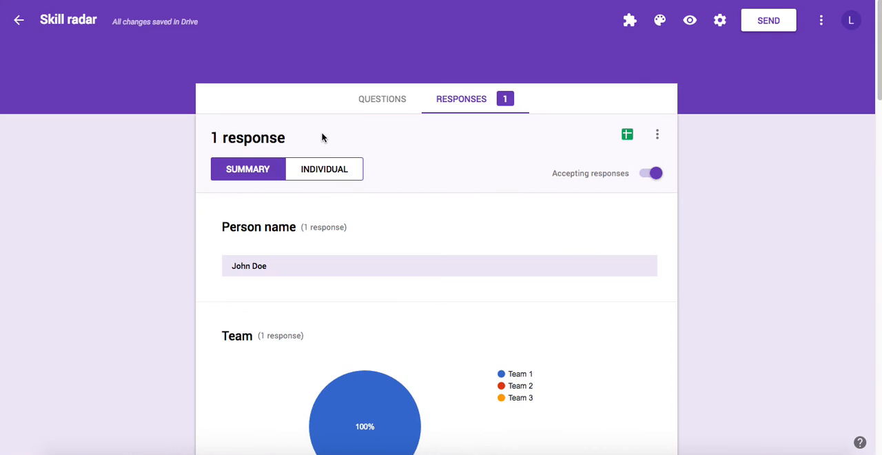
pyautogui.scroll(-3)
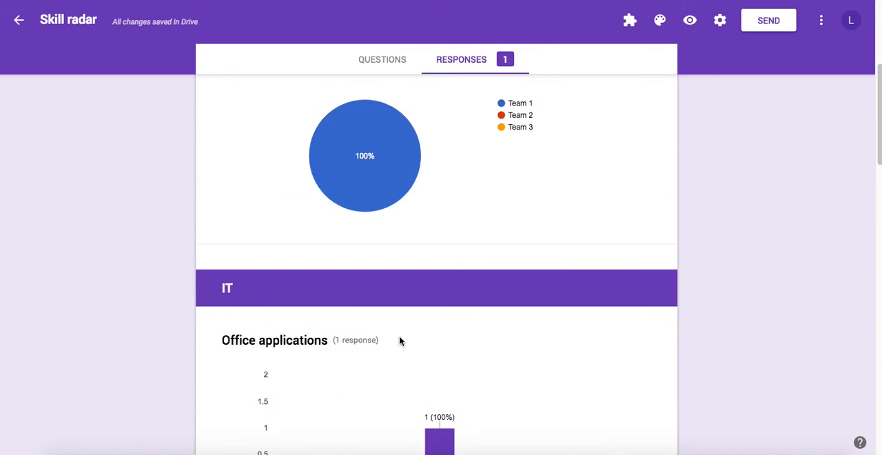
pyautogui.scroll(-3)
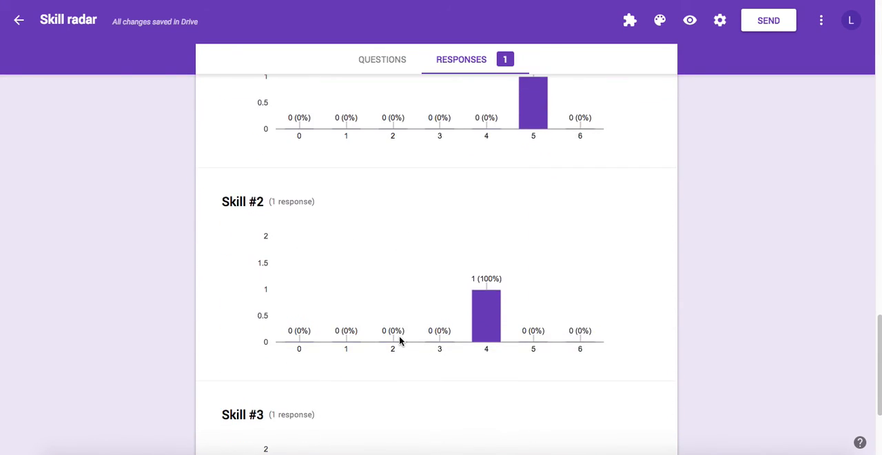
pyautogui.scroll(-3)
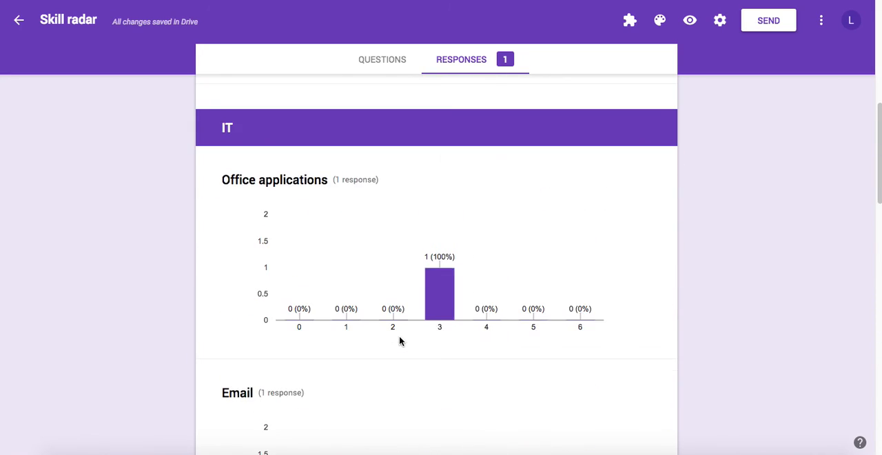
pyautogui.scroll(-3)
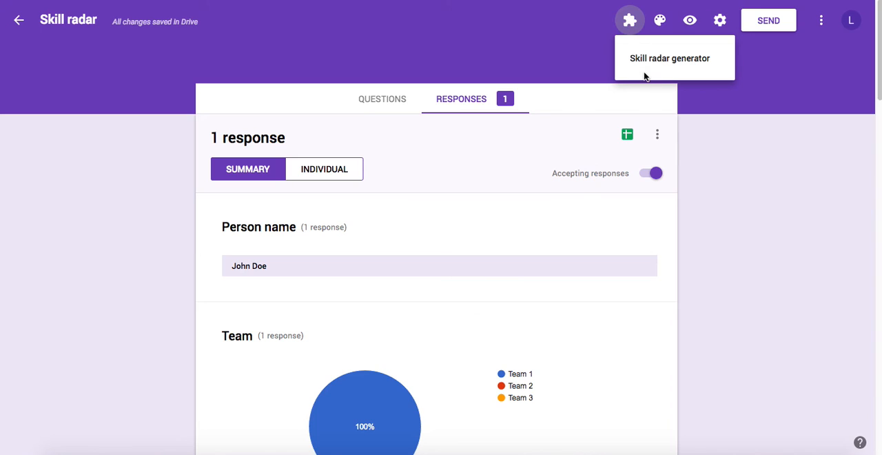
pyautogui.moveTo(664, 63)
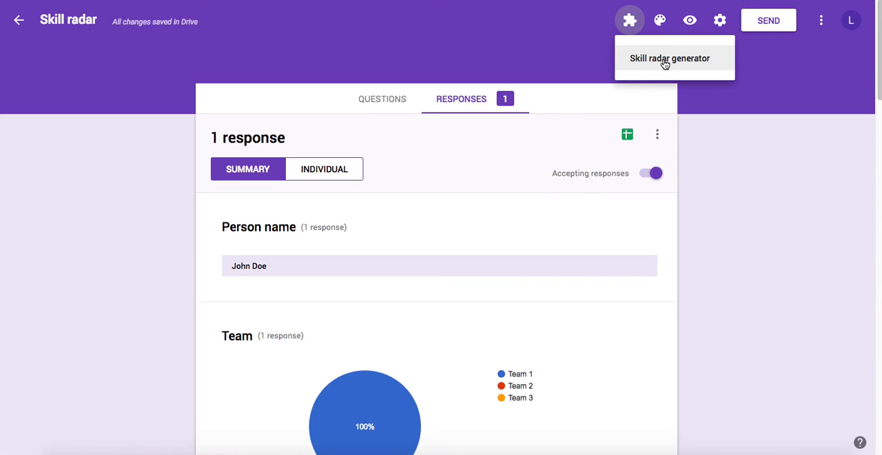
pyautogui.moveTo(648, 71)
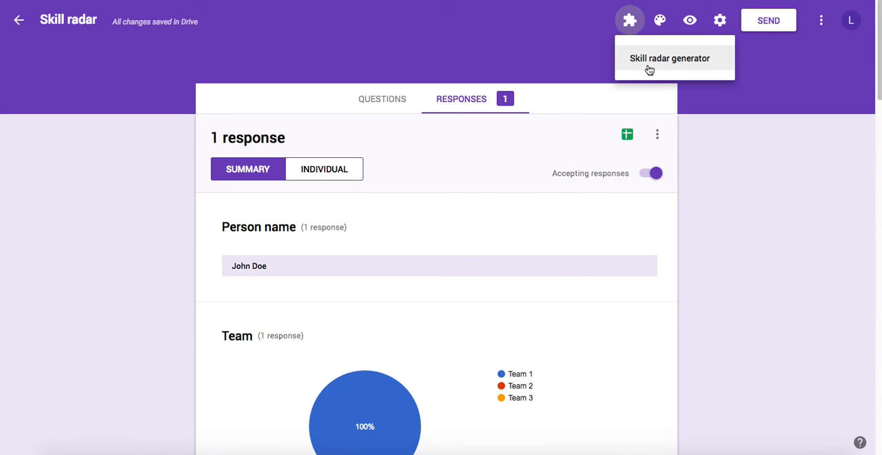
pyautogui.moveTo(657, 64)
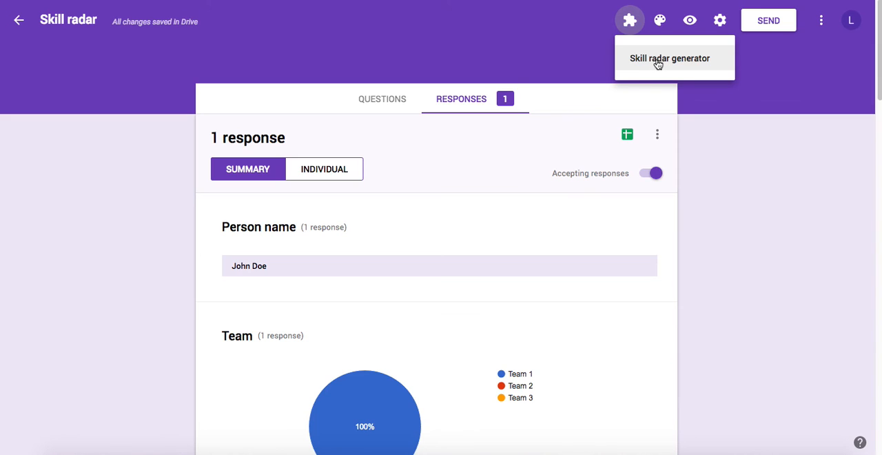
# Step: Launch the Skill radar generator add-on's Individual skill radar panel
pyautogui.click(670, 58)
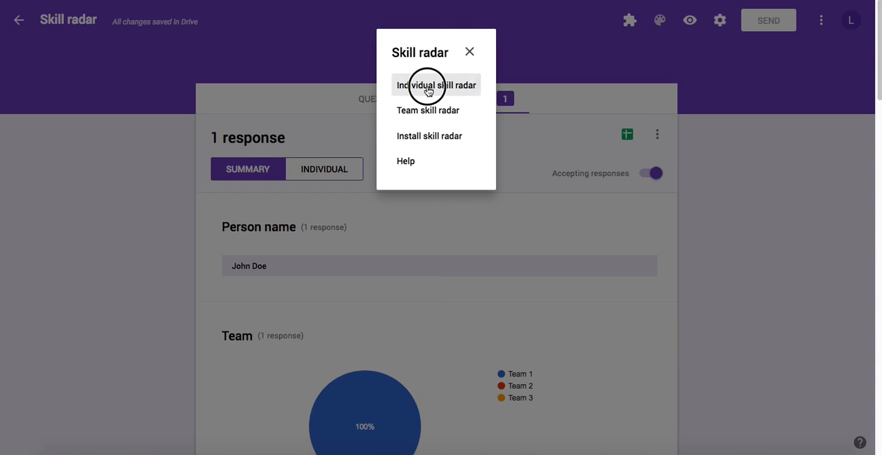
pyautogui.click(436, 85)
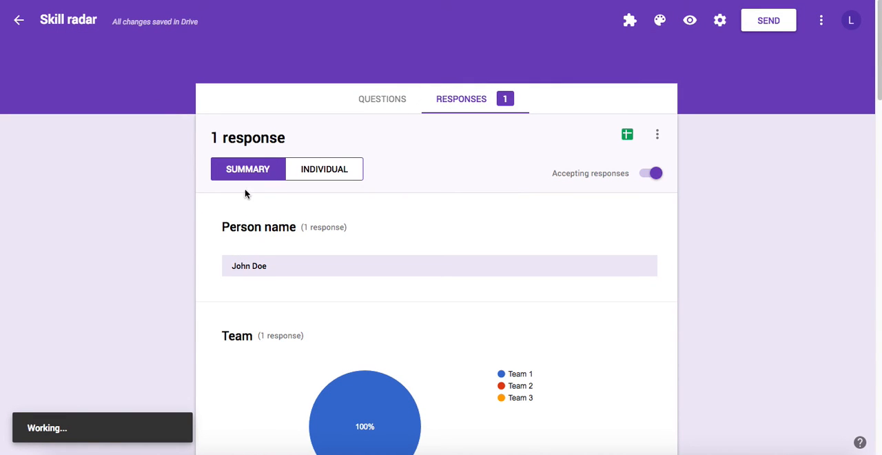
pyautogui.click(629, 19)
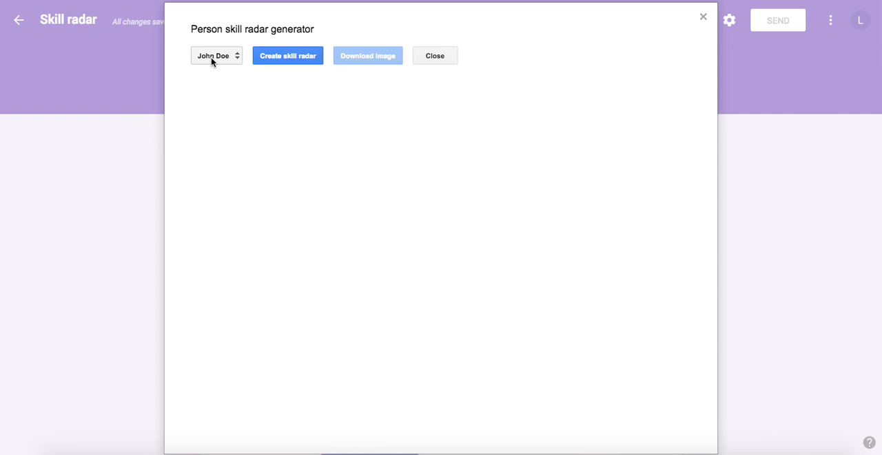
# Step: Select John Doe and create his skill radar chart
pyautogui.click(217, 56)
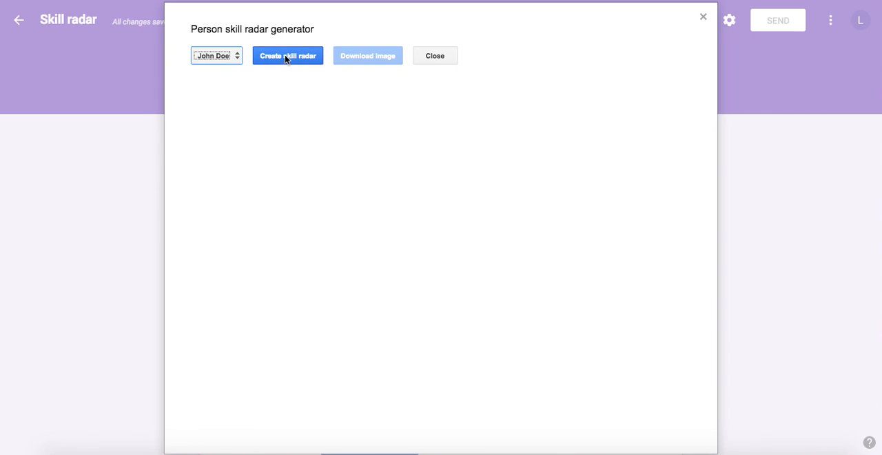
pyautogui.click(287, 56)
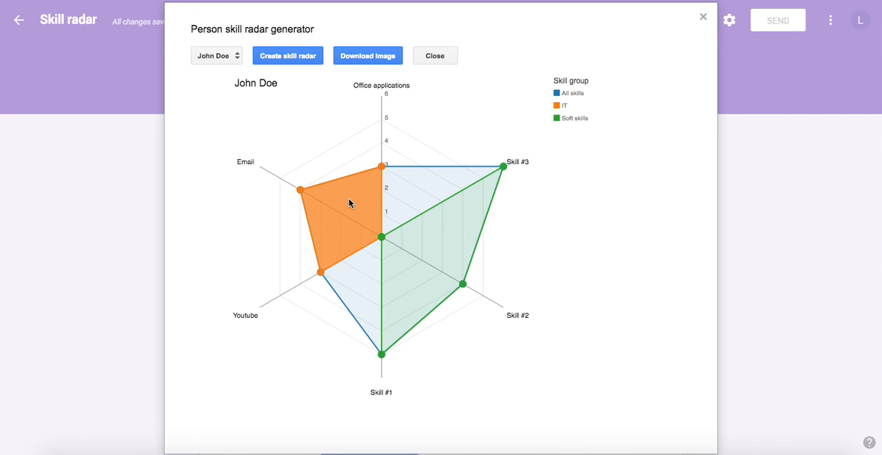
pyautogui.moveTo(274, 251)
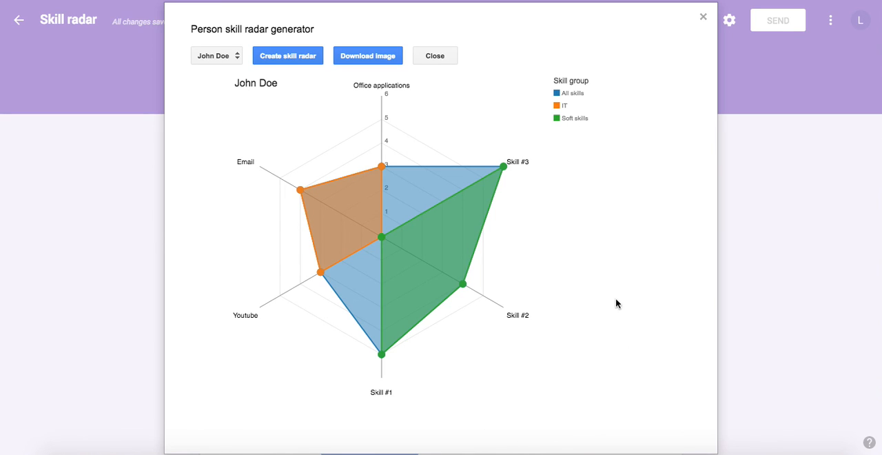
pyautogui.moveTo(564, 91)
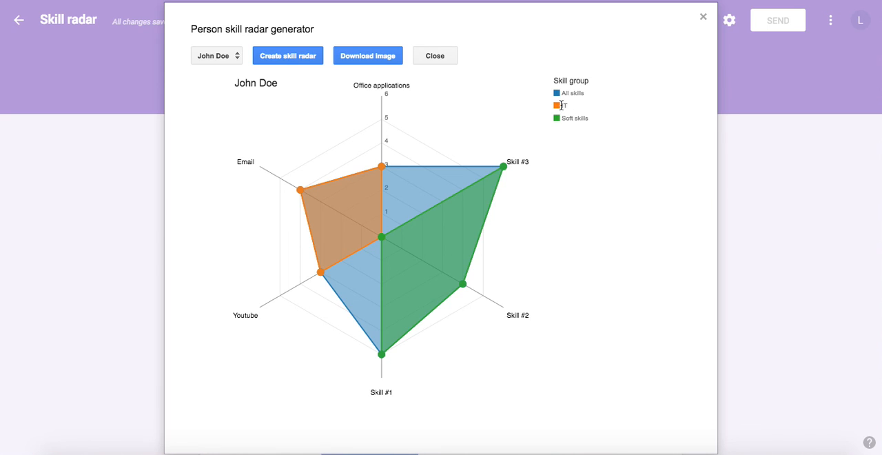
pyautogui.moveTo(397, 78)
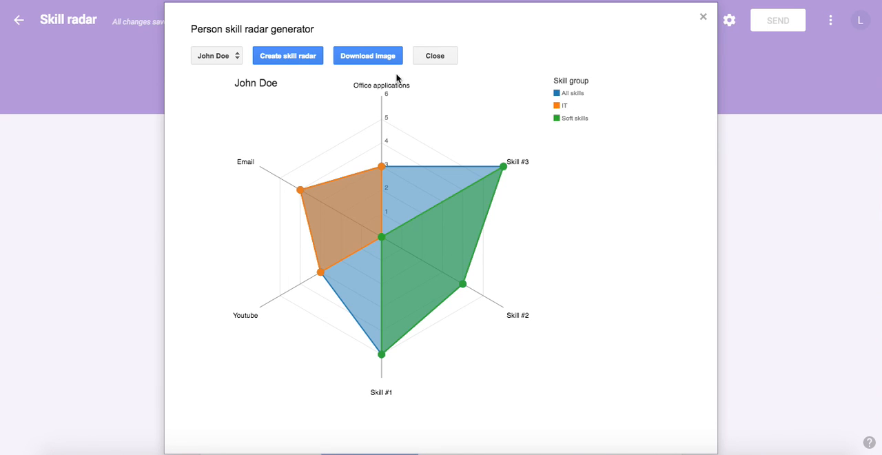
pyautogui.moveTo(270, 372)
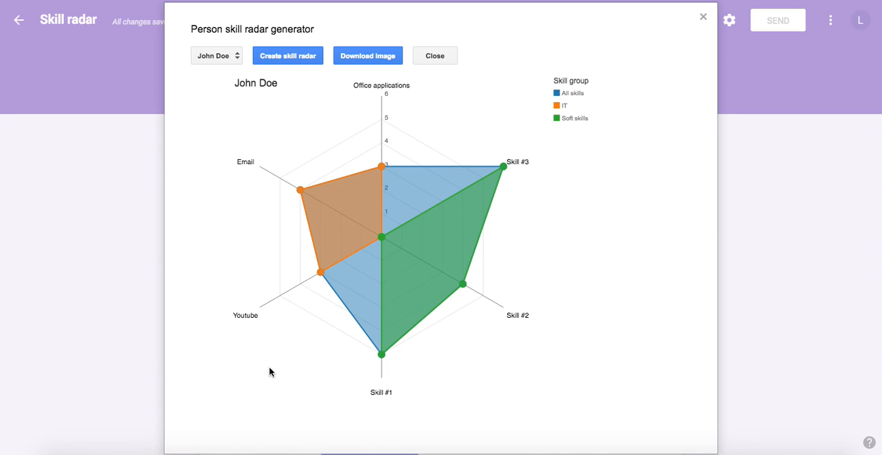
pyautogui.moveTo(370, 379)
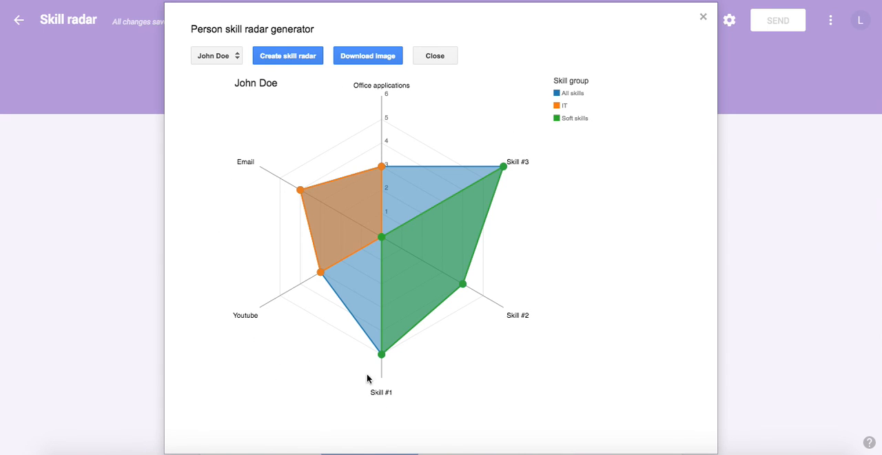
pyautogui.moveTo(282, 179)
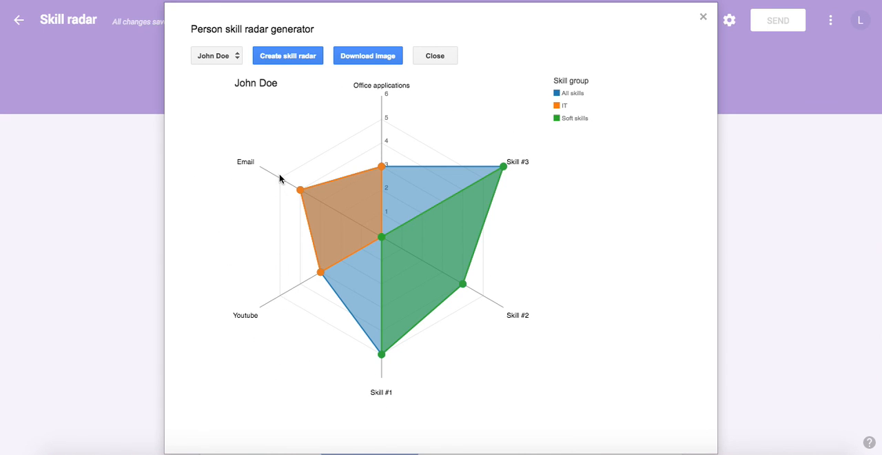
pyautogui.moveTo(325, 119)
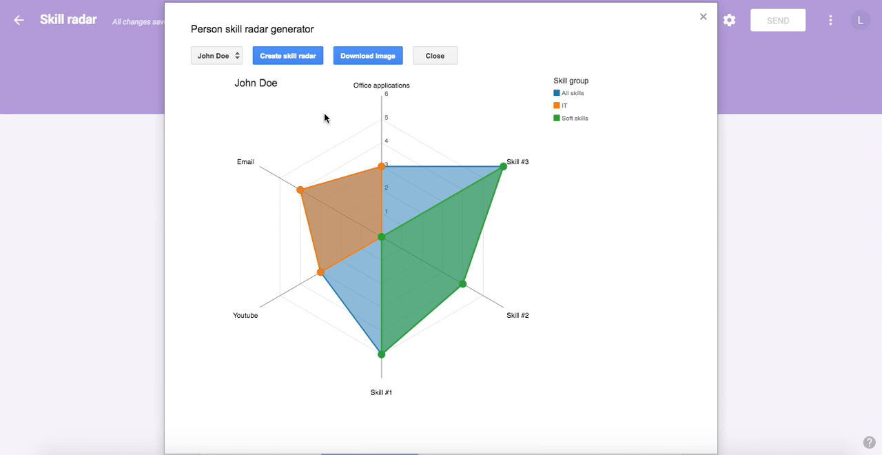
pyautogui.moveTo(337, 120)
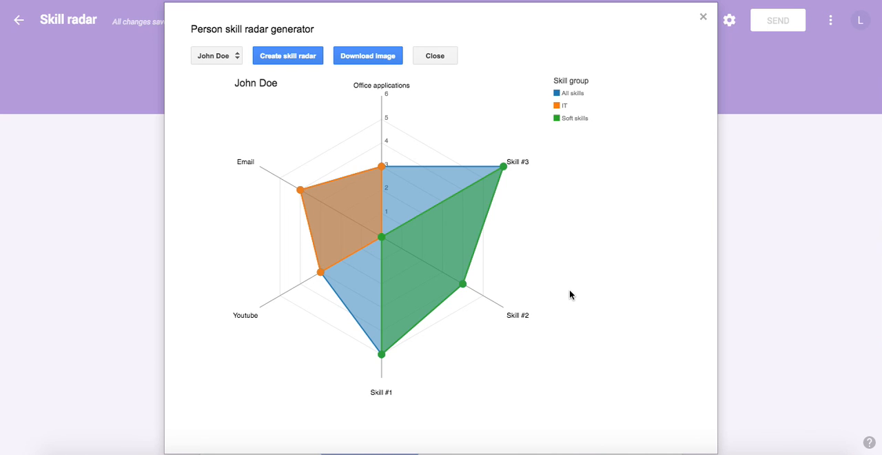
pyautogui.moveTo(577, 287)
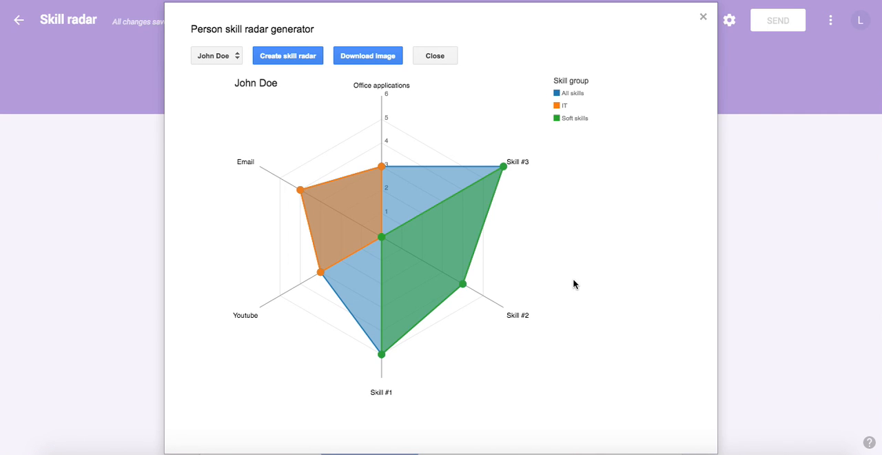
pyautogui.moveTo(596, 272)
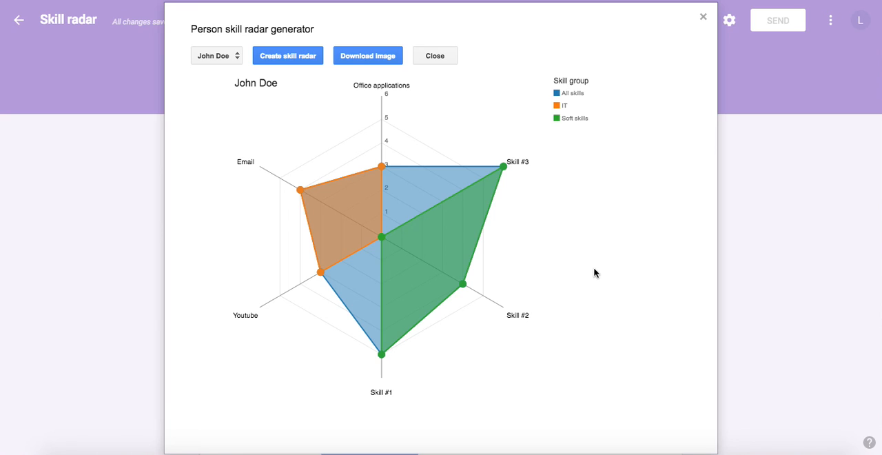
pyautogui.moveTo(598, 257)
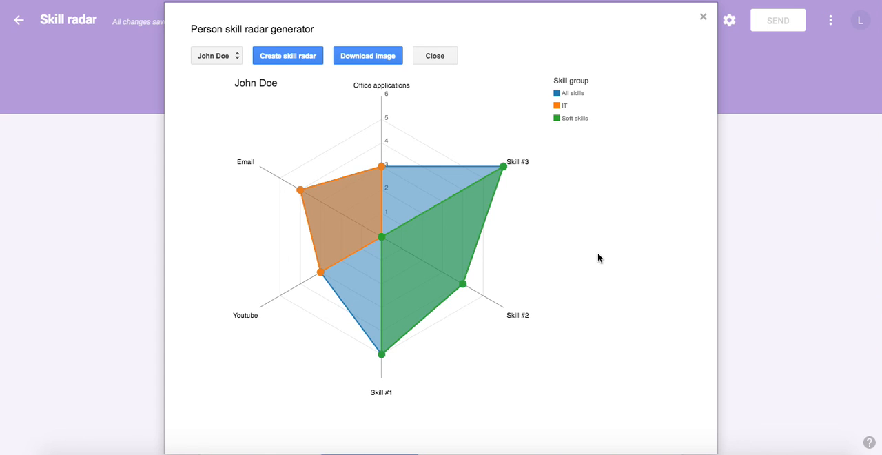
pyautogui.moveTo(641, 223)
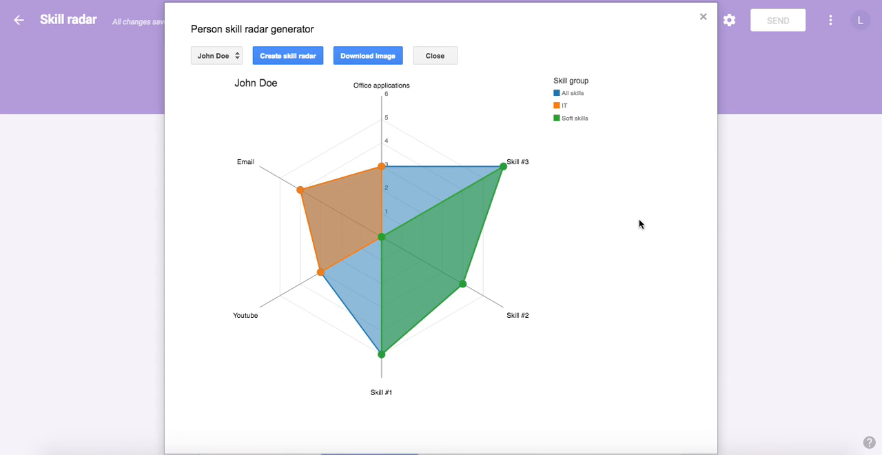
pyautogui.moveTo(612, 85)
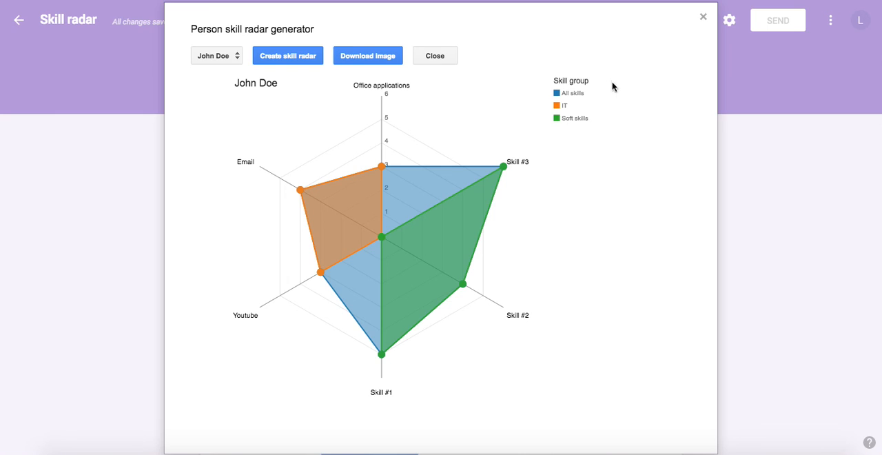